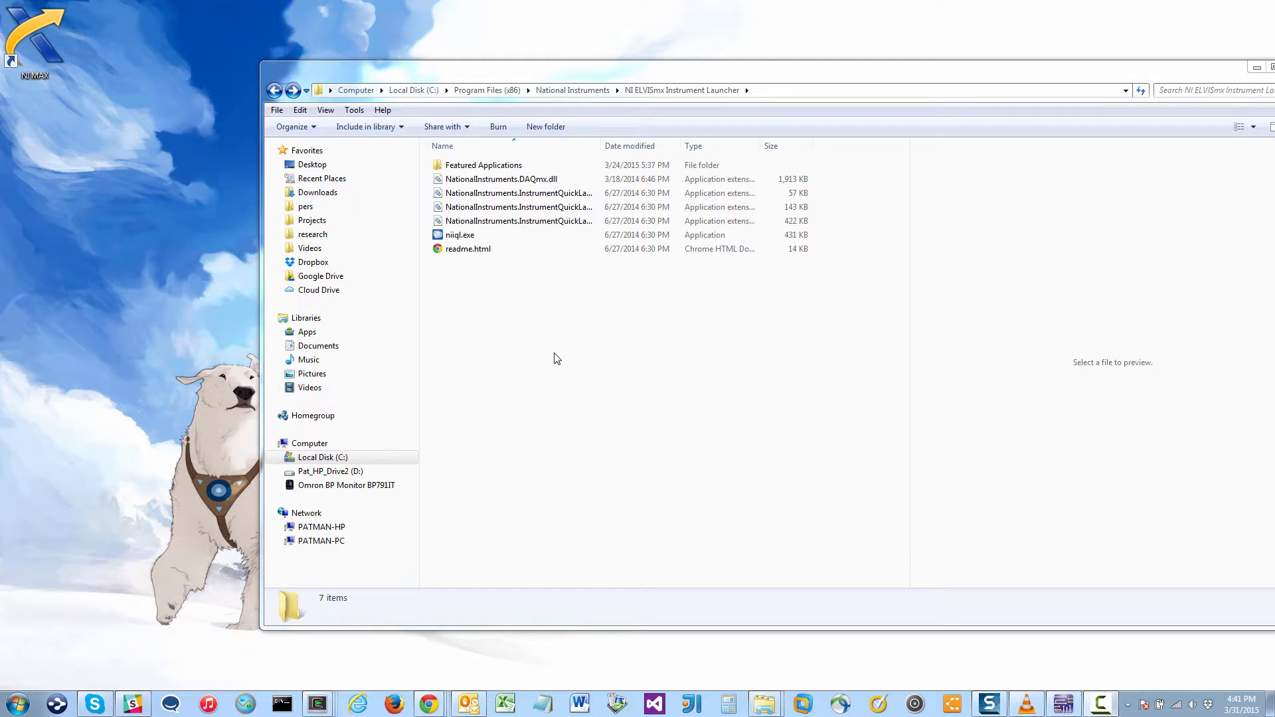
{"action": "mouse_move", "coordinate": [566, 337]}
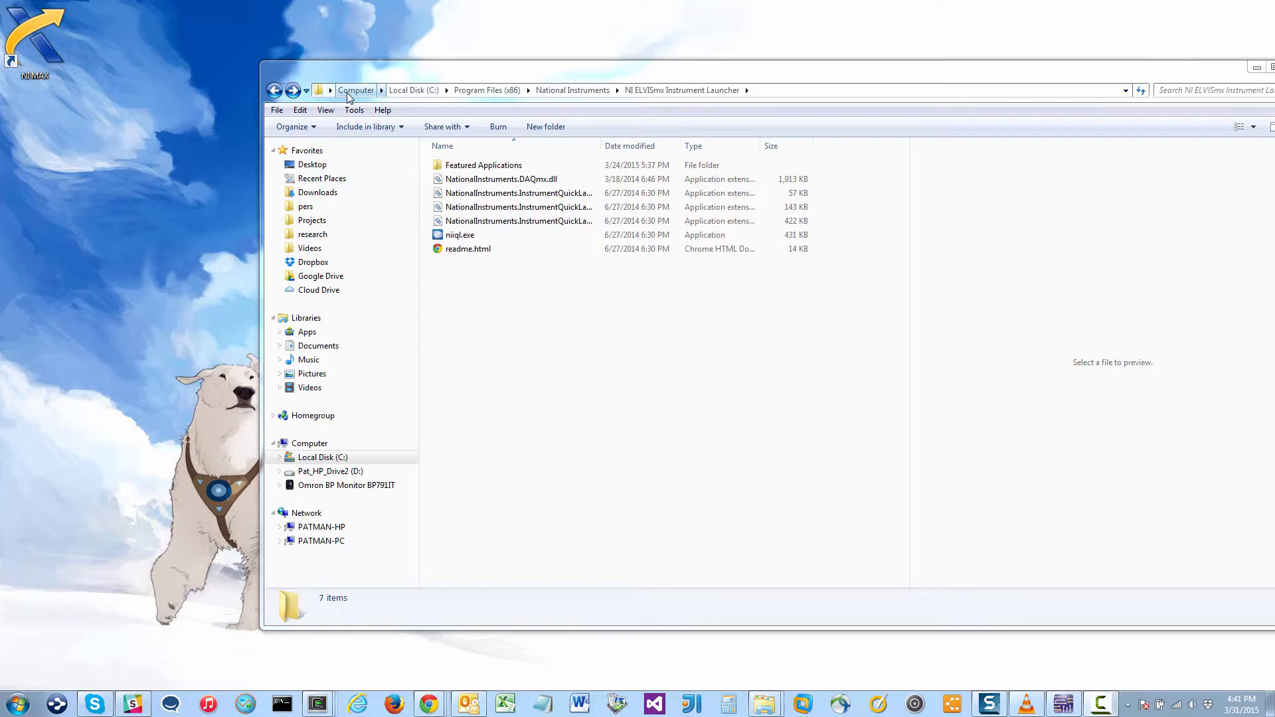
Browse to C:\Program Files (x86)\National Instruments\NI ELVISmx Instrument Launcher
{"action": "left_click", "coordinate": [356, 90]}
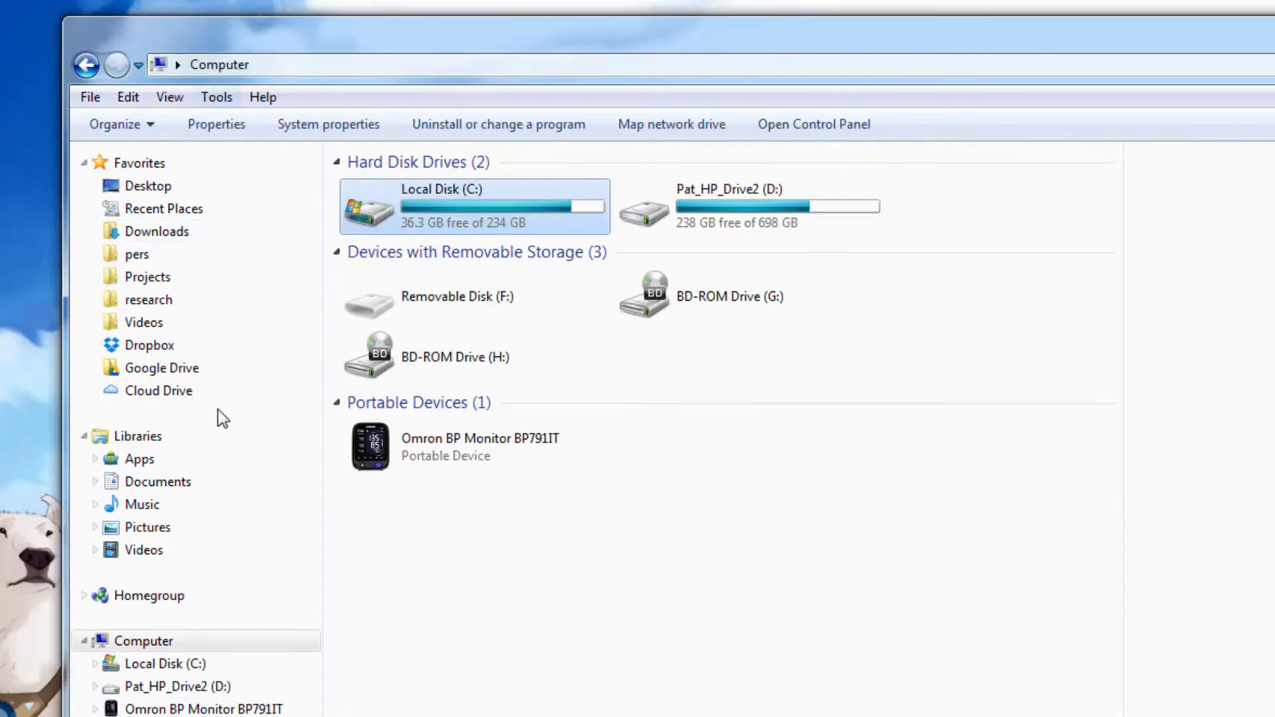
{"action": "double_click", "coordinate": [441, 207]}
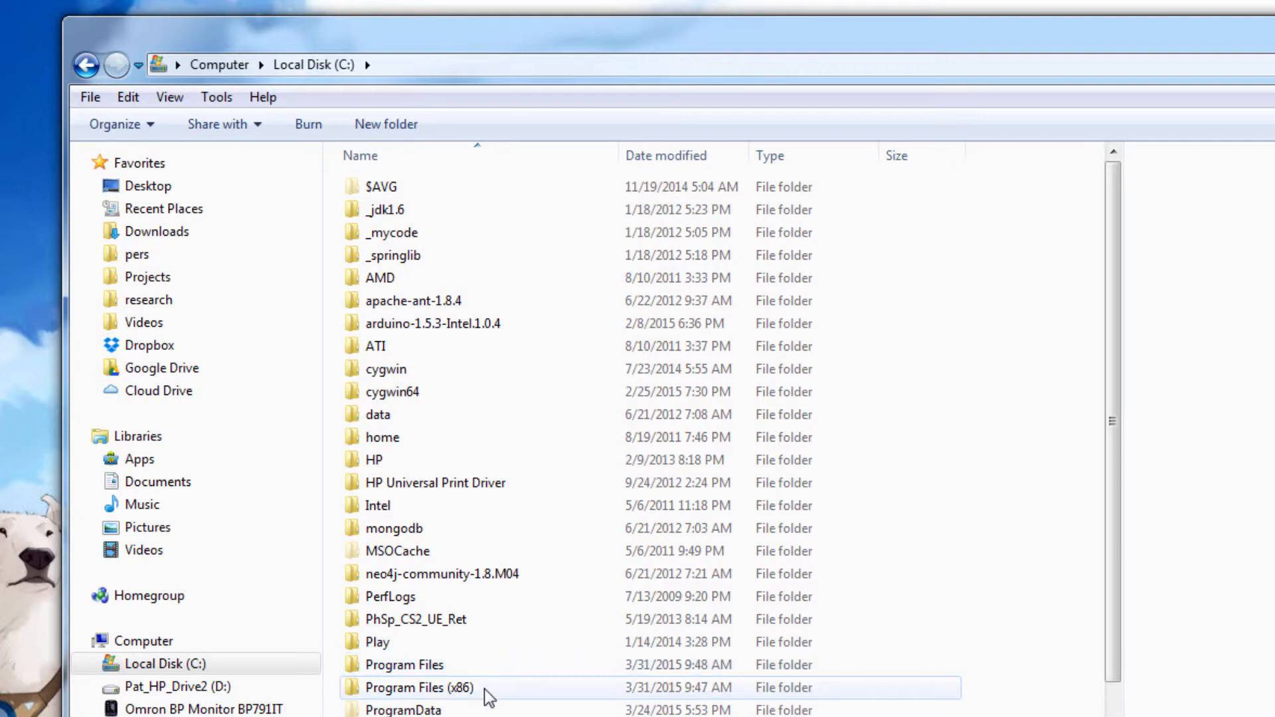
{"action": "double_click", "coordinate": [421, 687]}
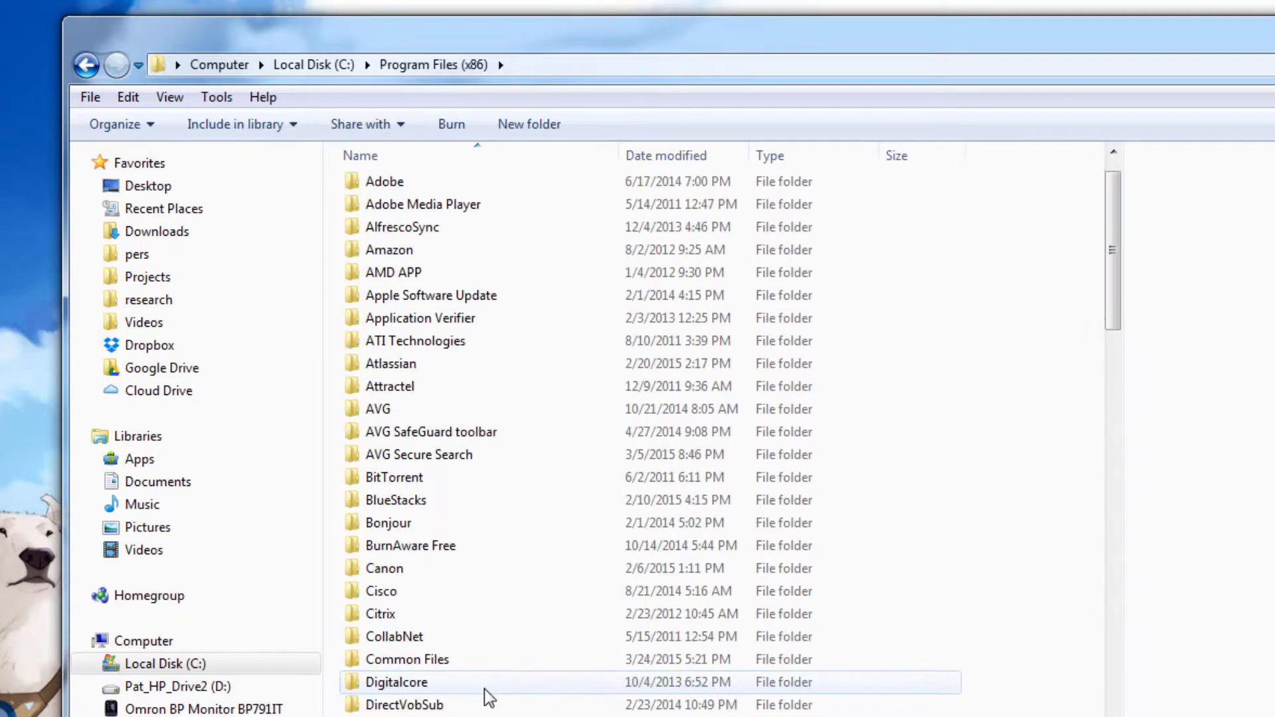
{"action": "scroll", "scroll_direction": "down", "scroll_amount": 3}
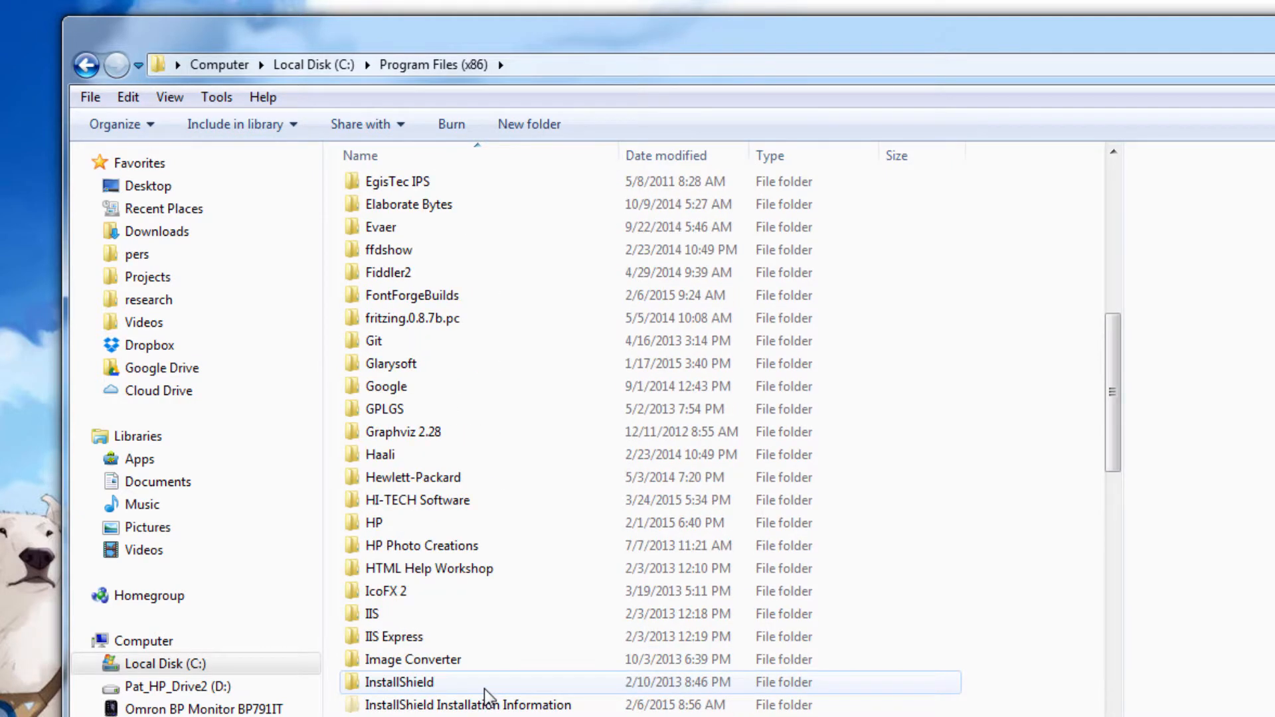
{"action": "scroll", "scroll_direction": "down", "scroll_amount": 3}
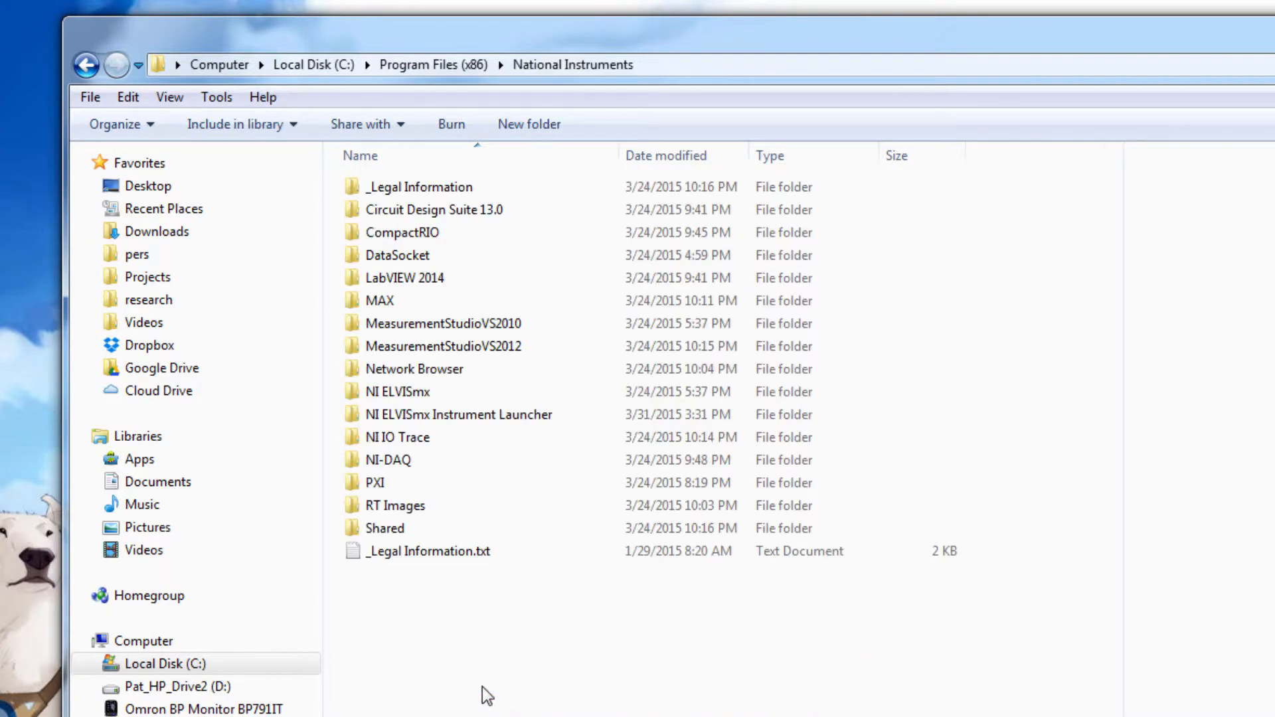
{"action": "mouse_move", "coordinate": [551, 381]}
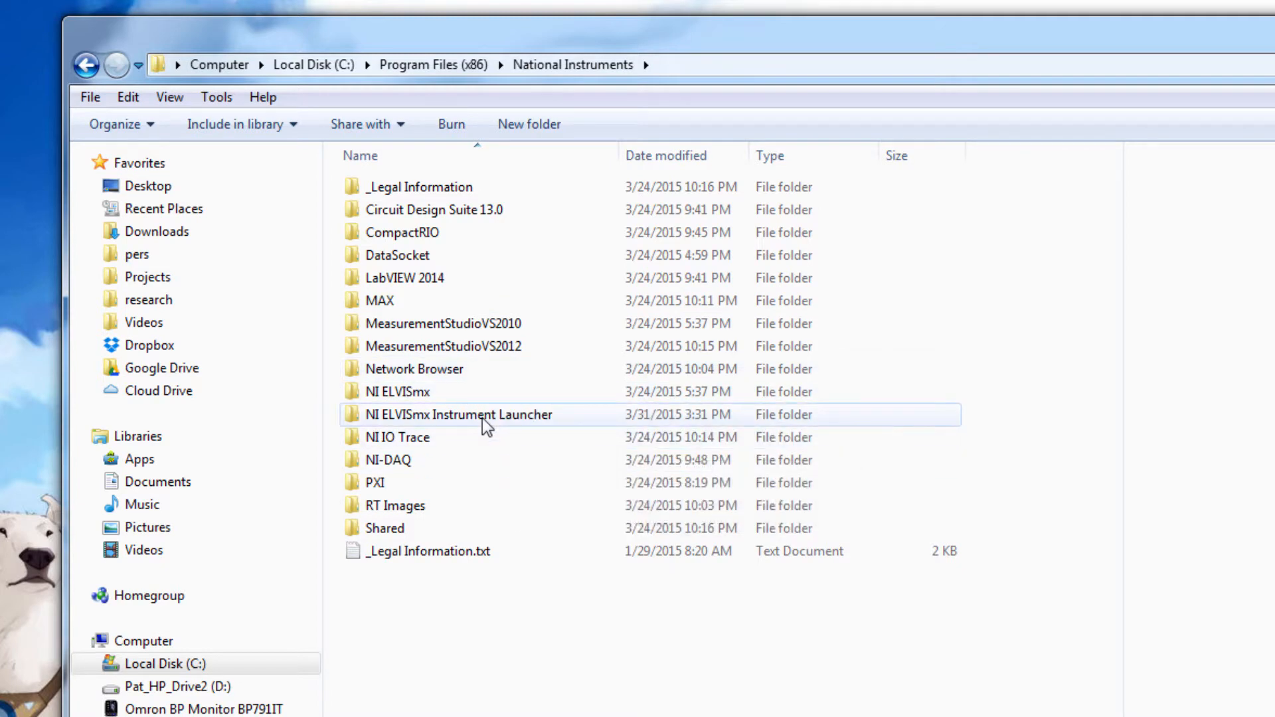
{"action": "mouse_move", "coordinate": [460, 415]}
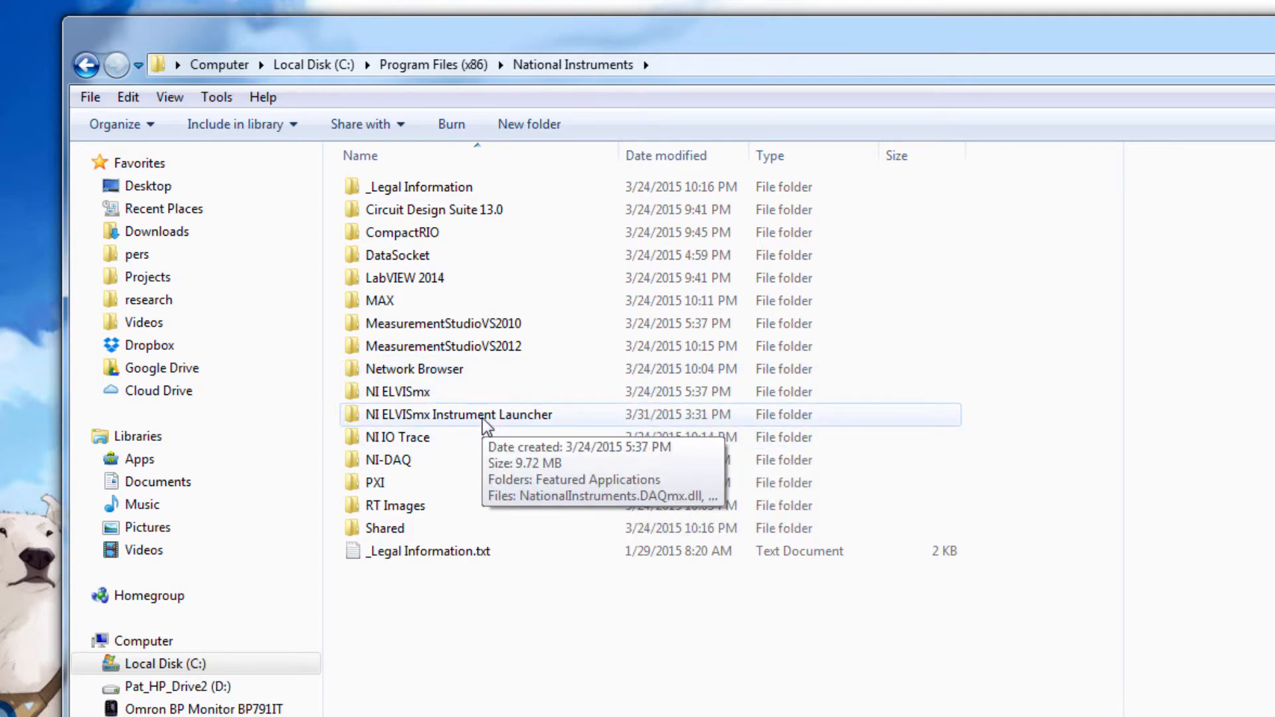
{"action": "double_click", "coordinate": [458, 415]}
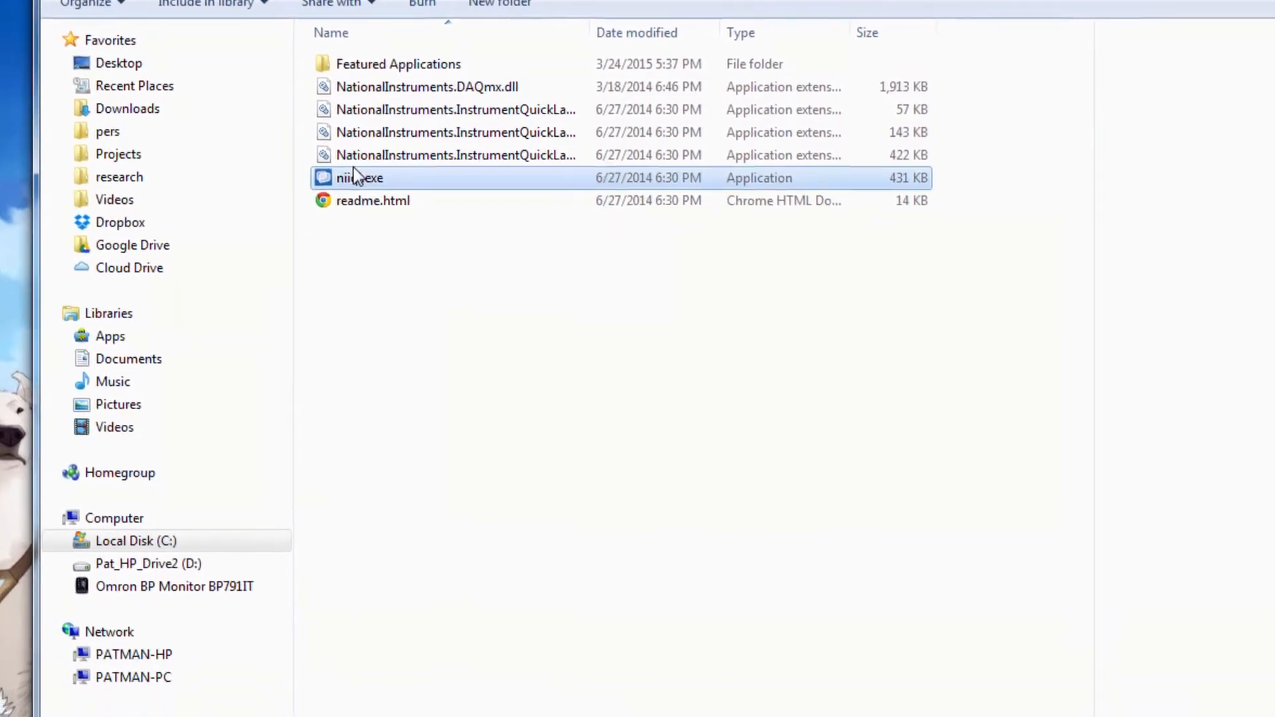
Create a shortcut to niiql.exe inside that folder
{"action": "right_click", "coordinate": [359, 177]}
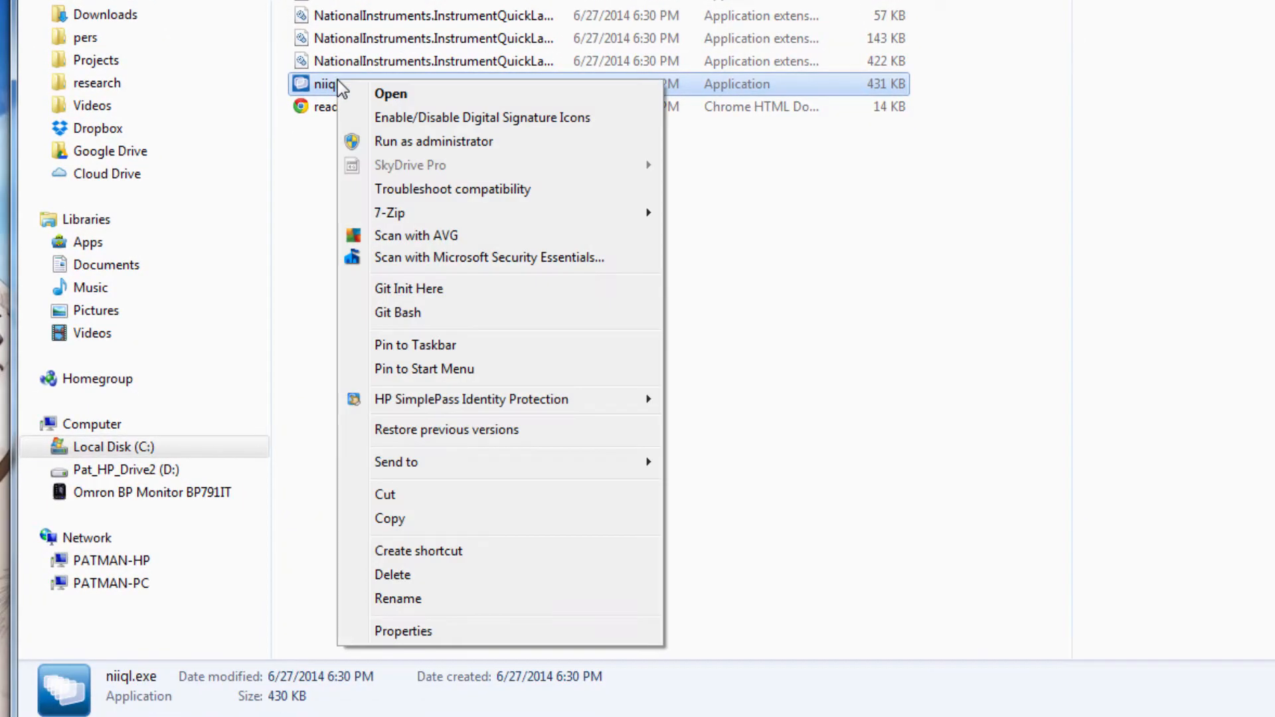
{"action": "left_click", "coordinate": [418, 550]}
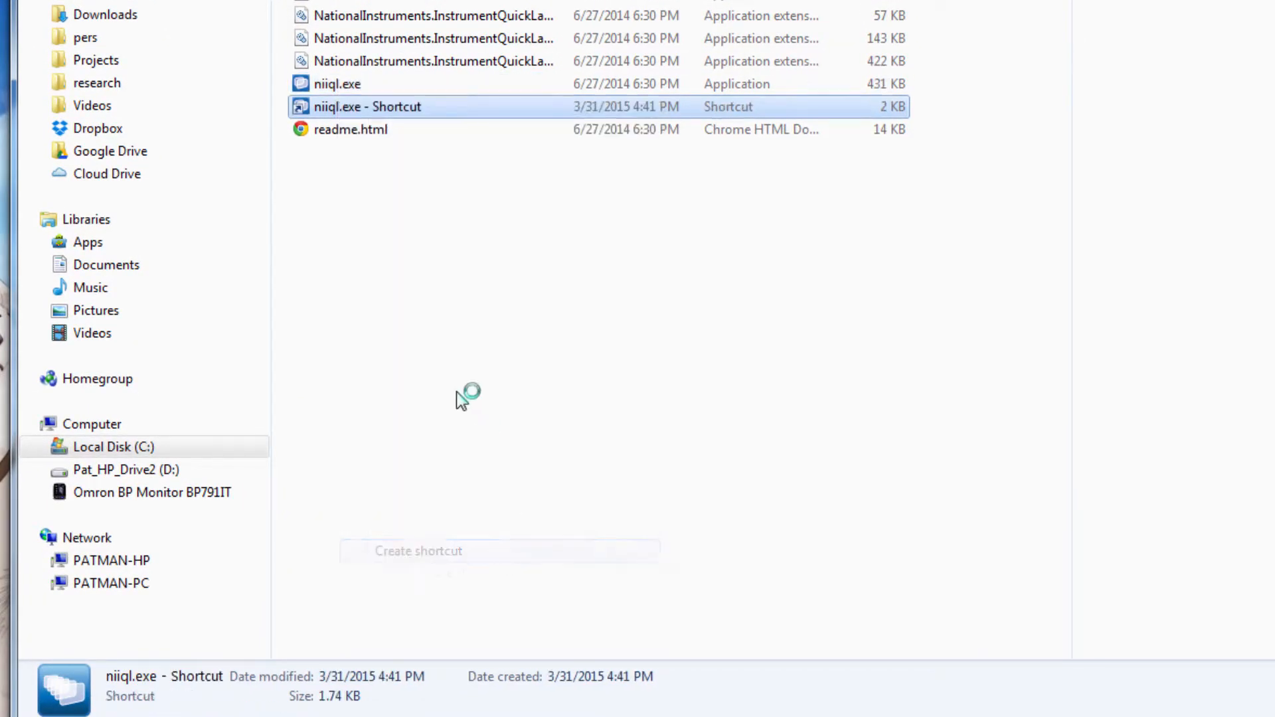
Move the niiql.exe shortcut to the desktop and rename it 'ni Elvis Launcher'
{"action": "left_click_drag", "start_coordinate": [368, 107], "coordinate": [287, 305]}
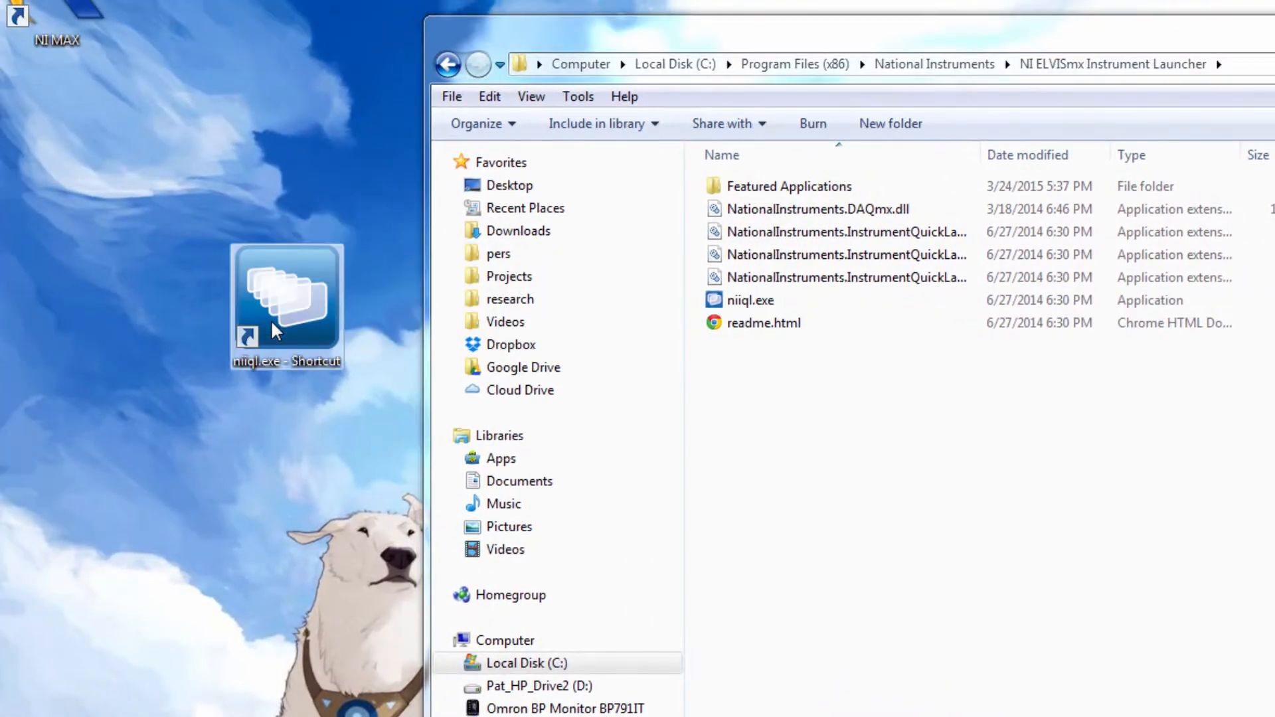
{"action": "left_click", "coordinate": [286, 362]}
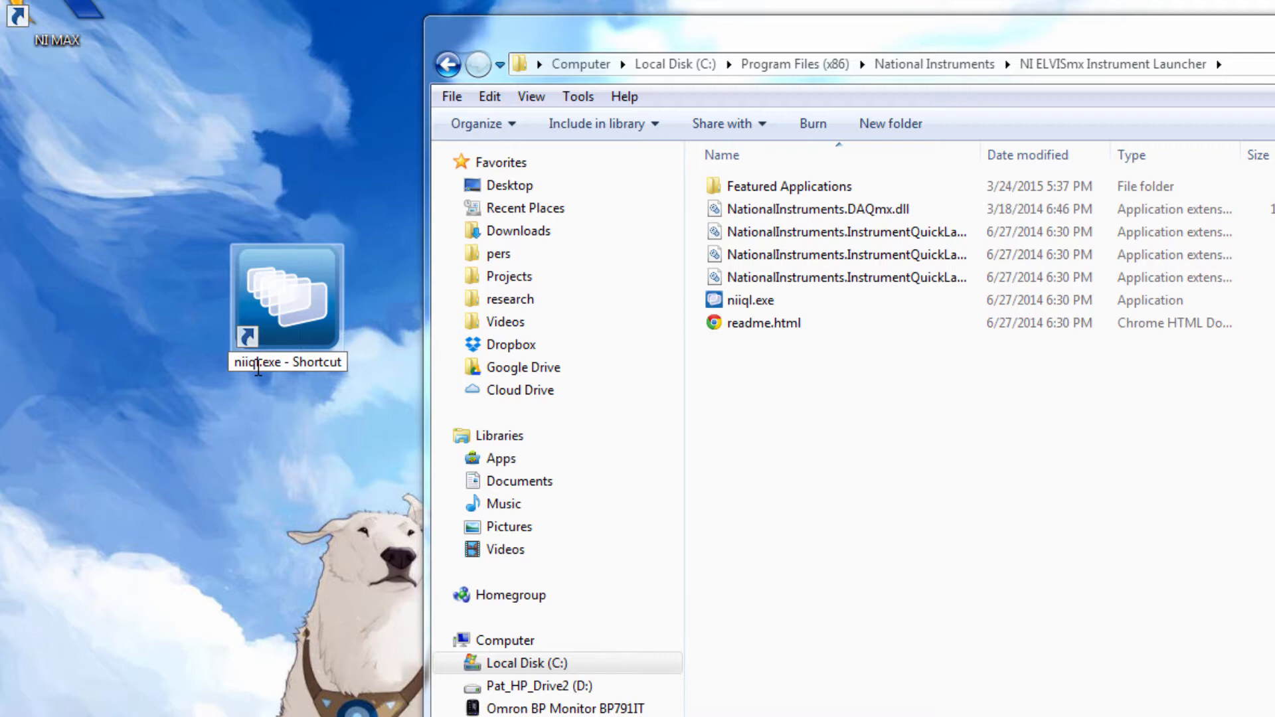
{"action": "type", "text": "nE"}
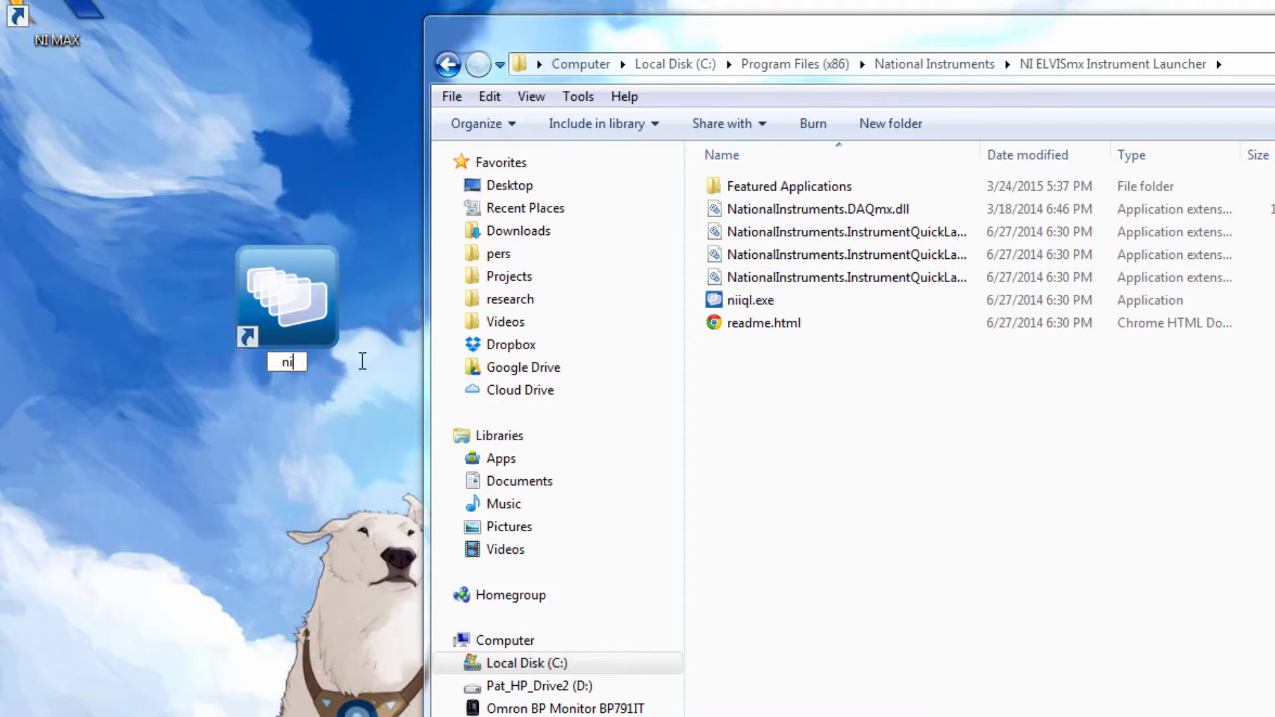
{"action": "type", "text": "Elvis Launcher"}
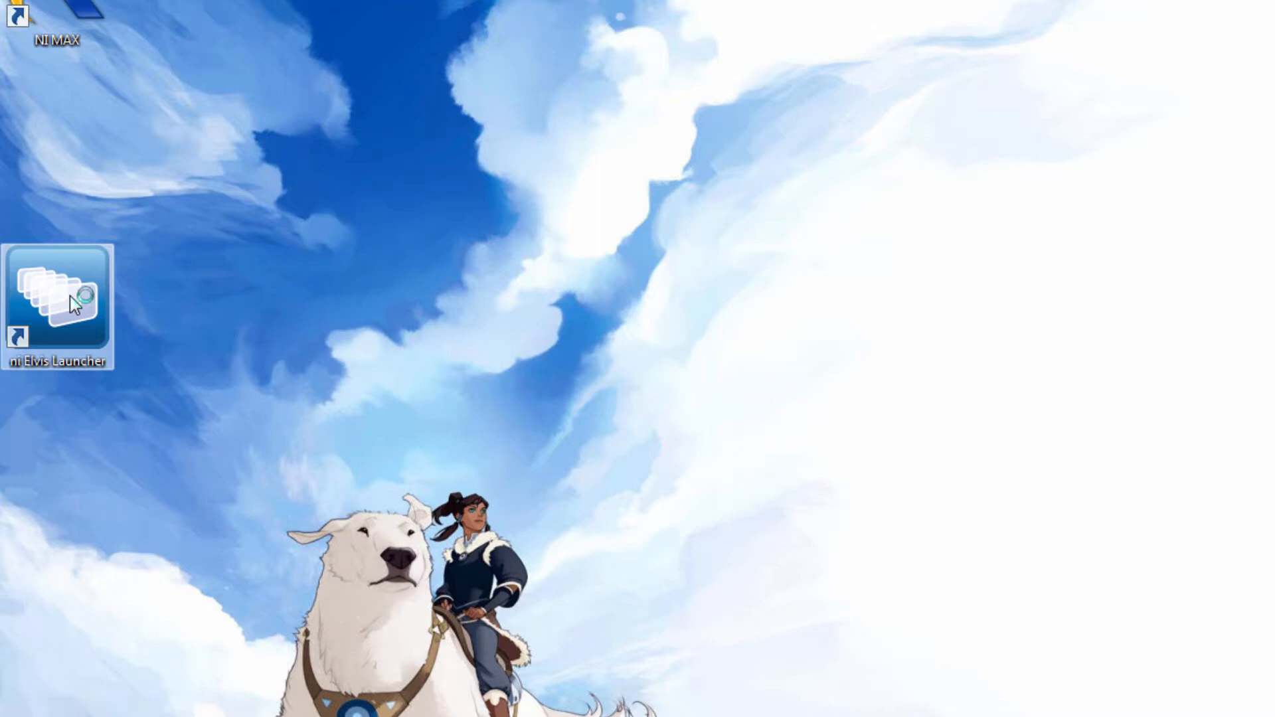
Start the launcher from the desktop shortcut and launch the Function Generator instrument
{"action": "double_click", "coordinate": [57, 293]}
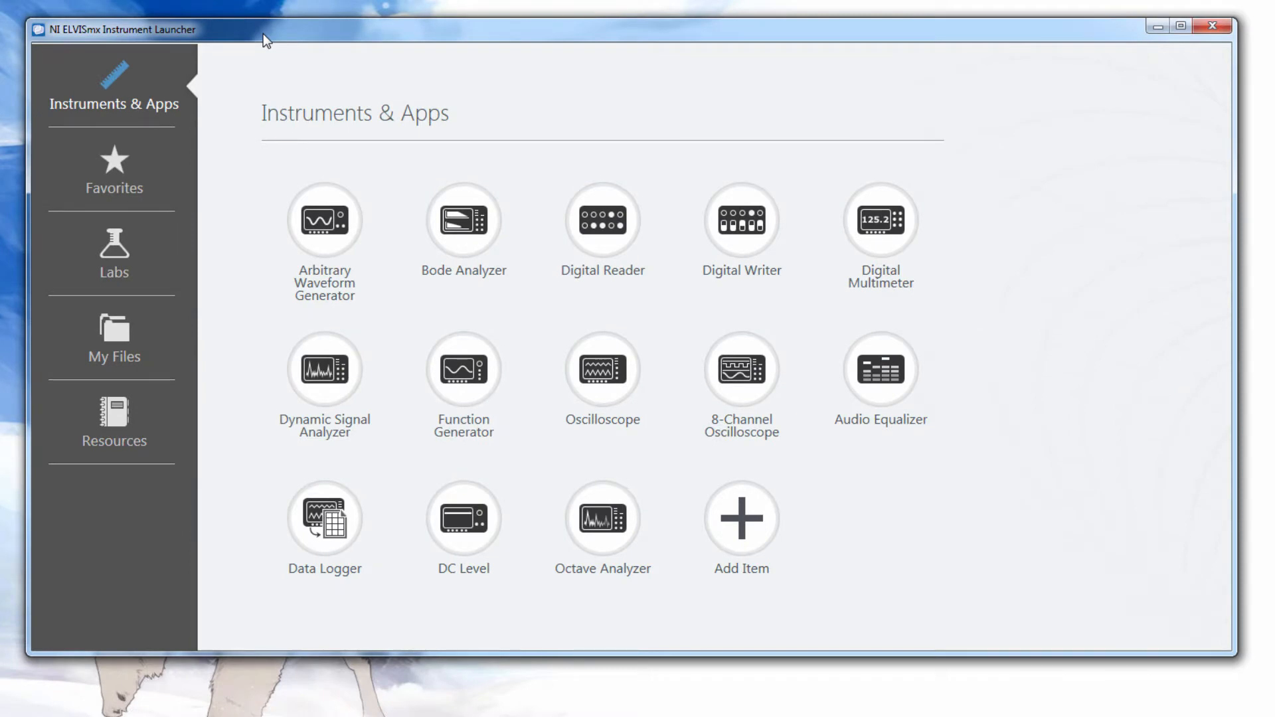
{"action": "left_click", "coordinate": [879, 219]}
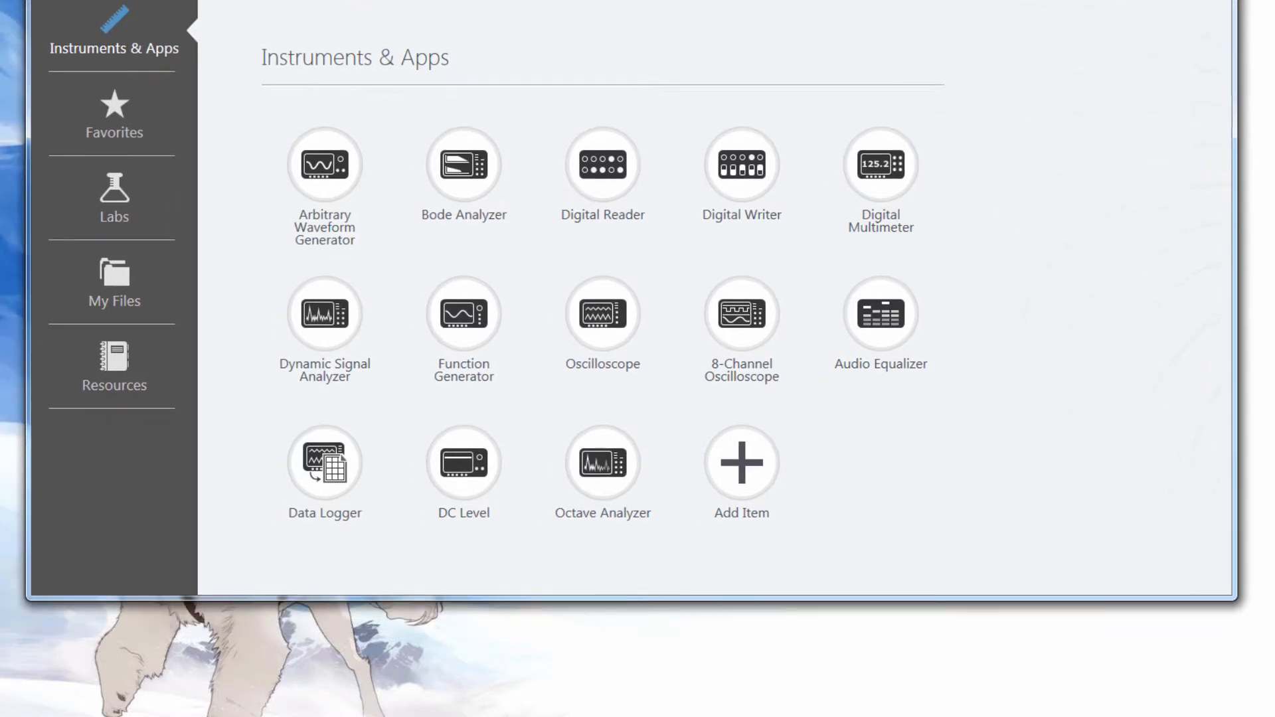
{"action": "mouse_move", "coordinate": [463, 316]}
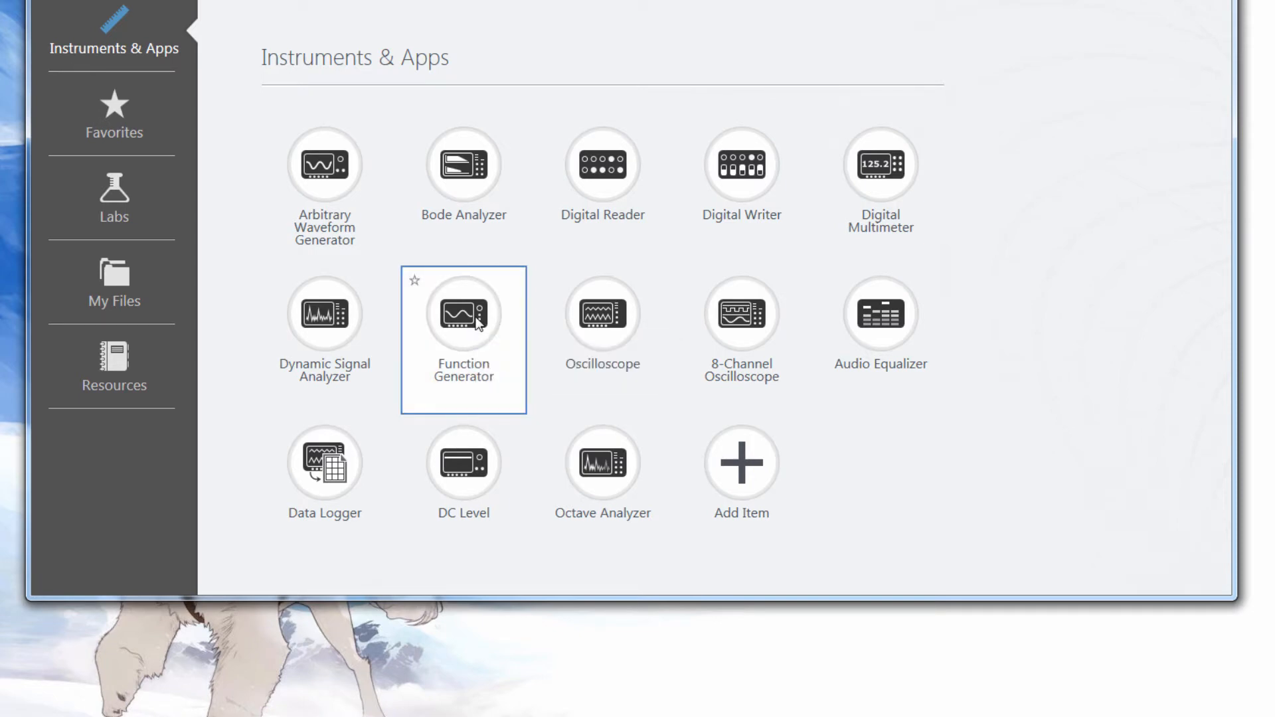
{"action": "double_click", "coordinate": [463, 315]}
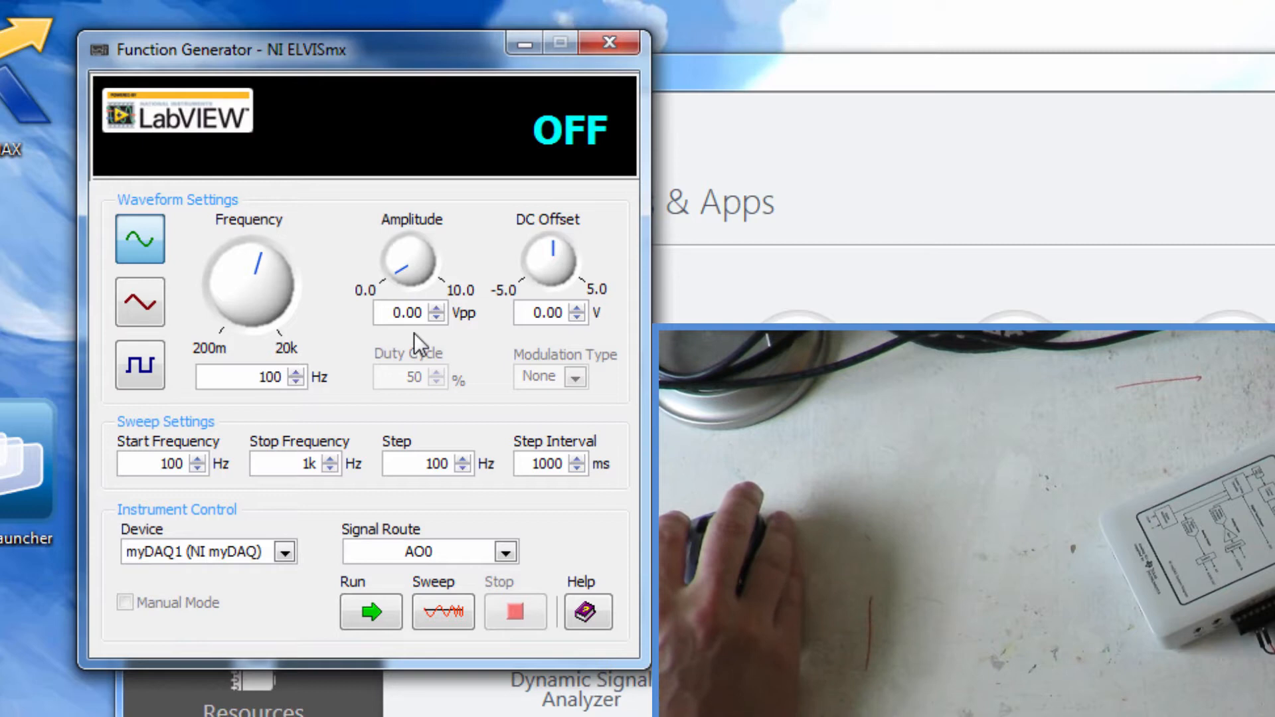
{"action": "mouse_move", "coordinate": [537, 292]}
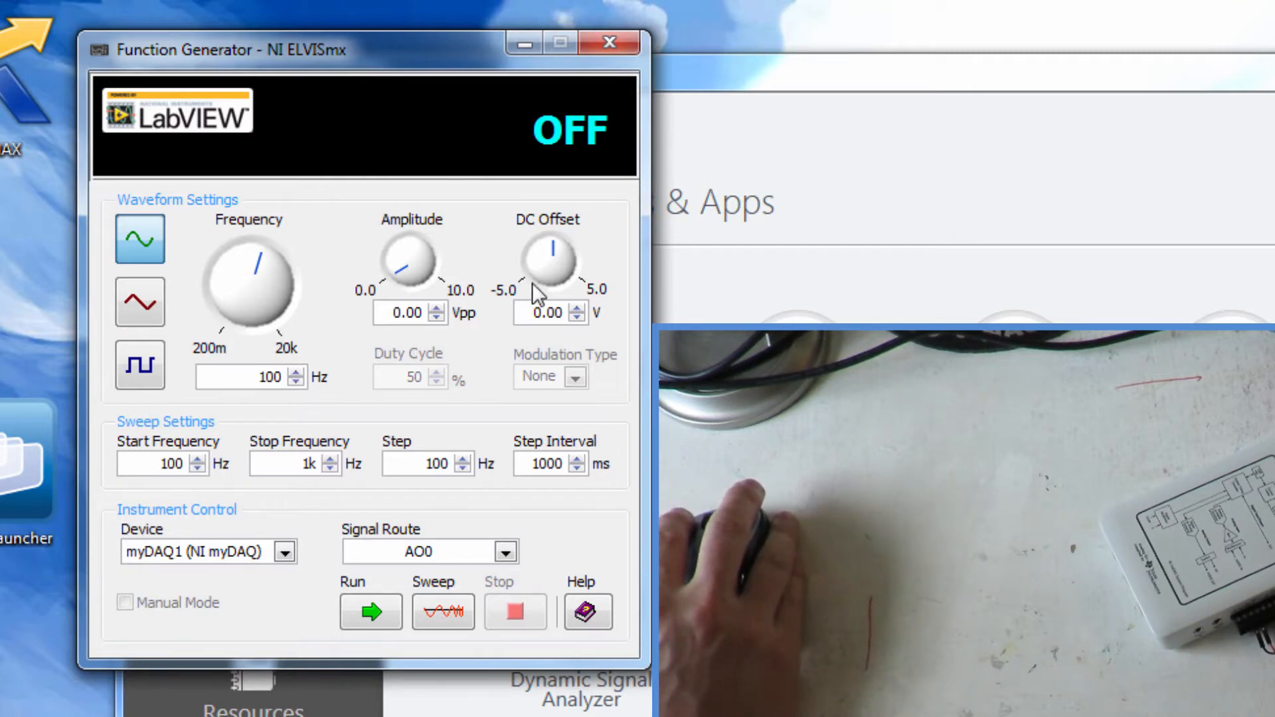
{"action": "mouse_move", "coordinate": [552, 259]}
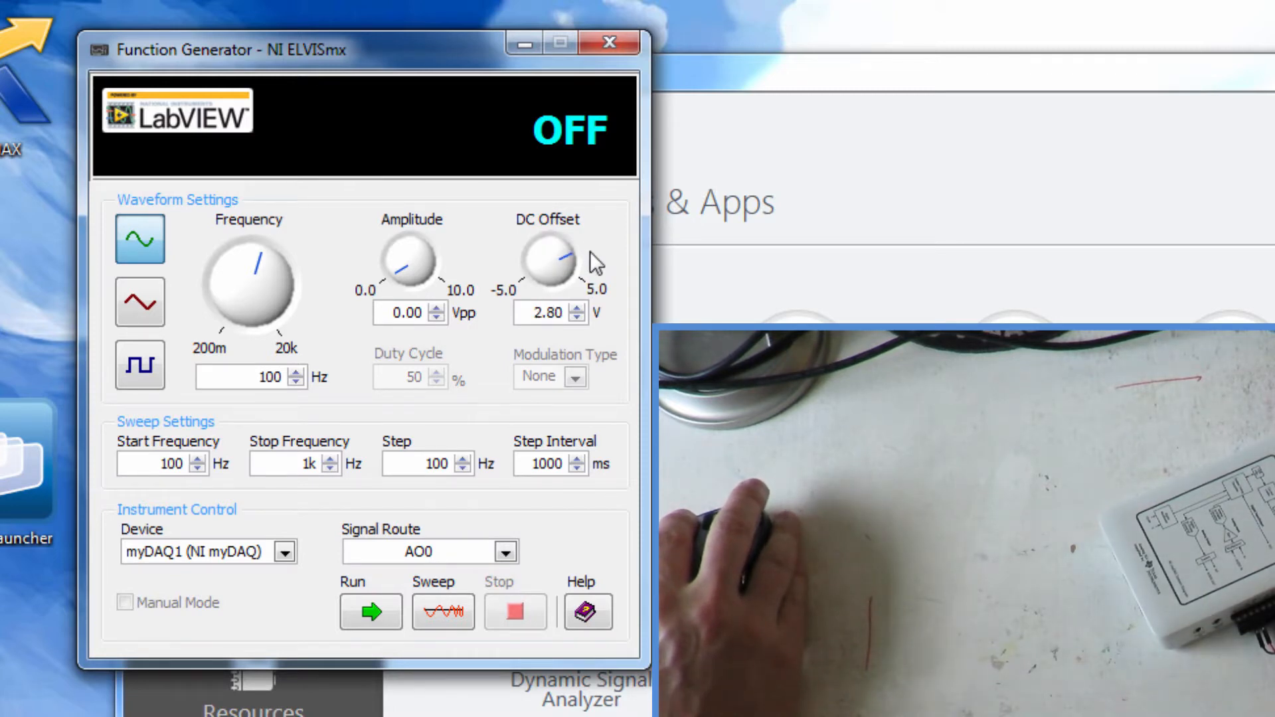
{"action": "mouse_move", "coordinate": [564, 264]}
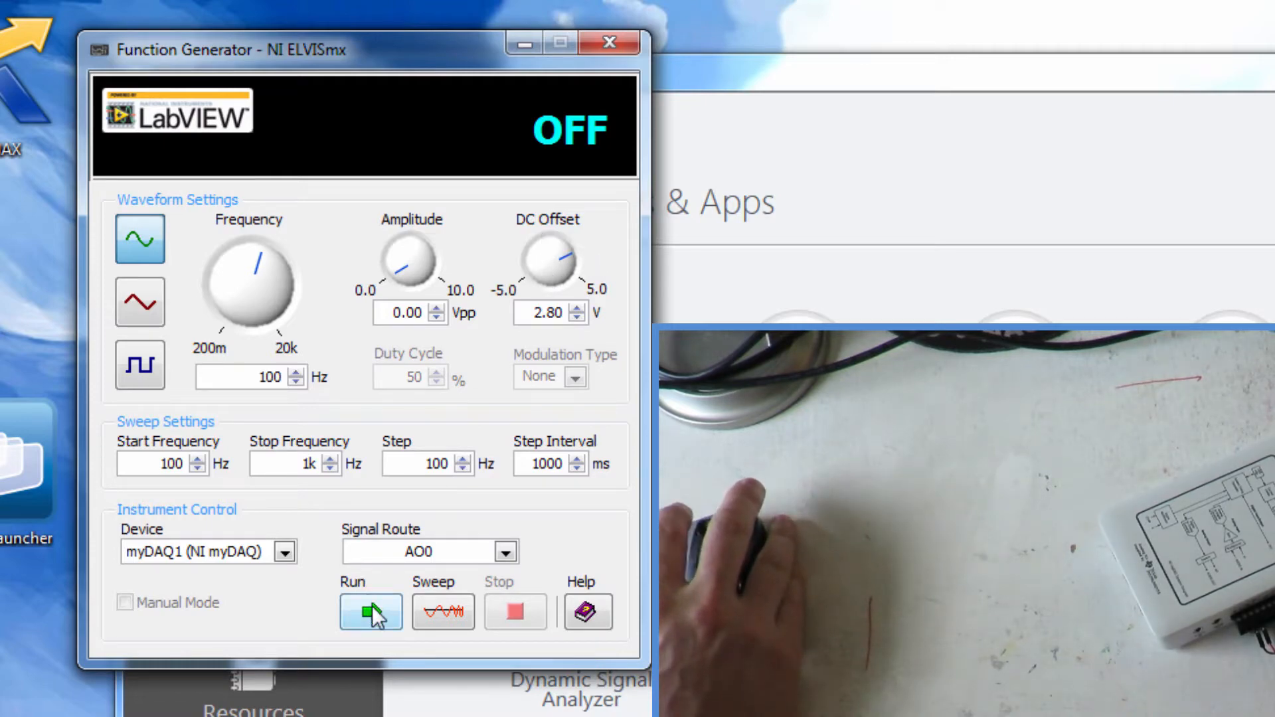
Run the generator and raise the amplitude to about 7.3 Vpp with the frequency lowered to 2.23 Hz
{"action": "left_click", "coordinate": [370, 611]}
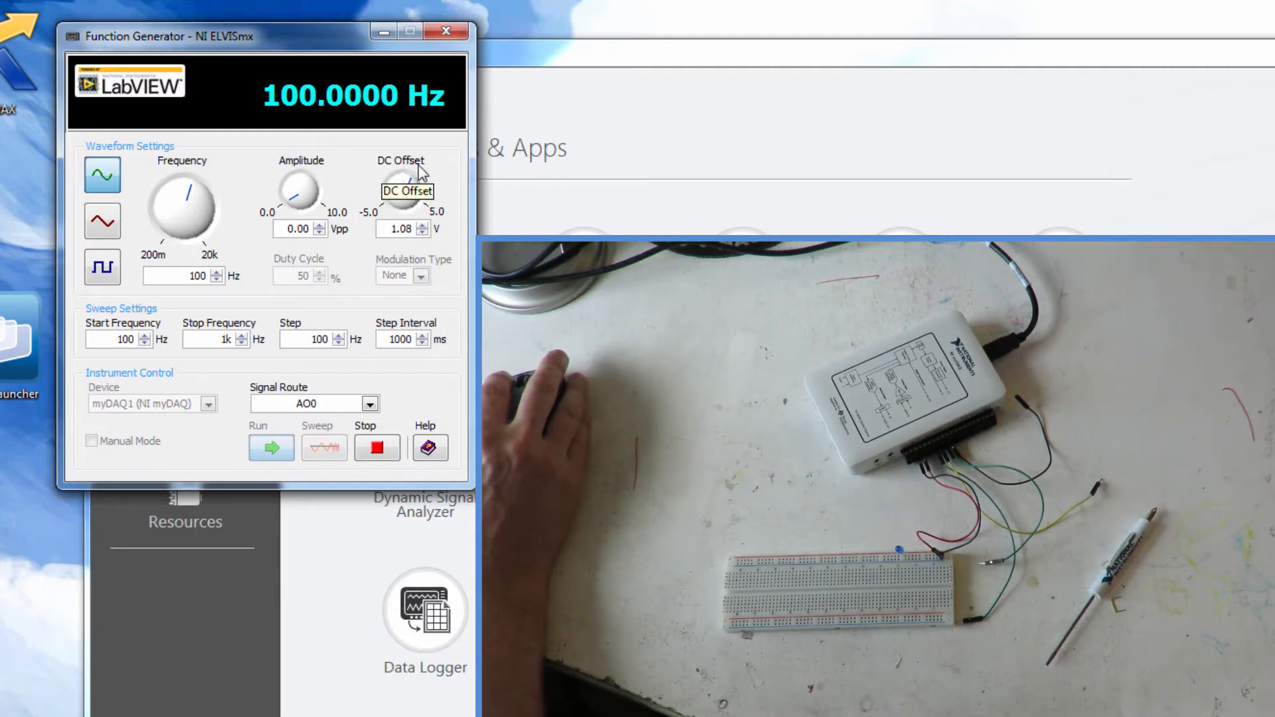
{"action": "left_click_drag", "start_coordinate": [401, 194], "coordinate": [407, 183]}
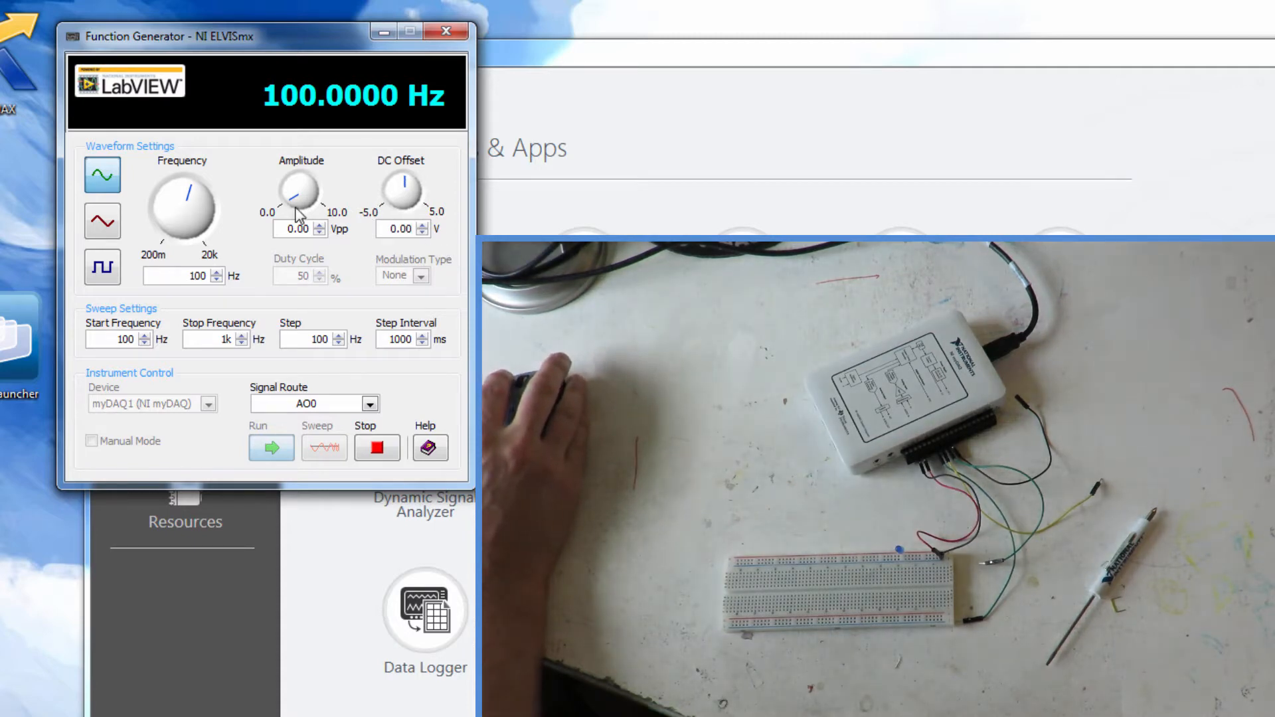
{"action": "mouse_move", "coordinate": [295, 198]}
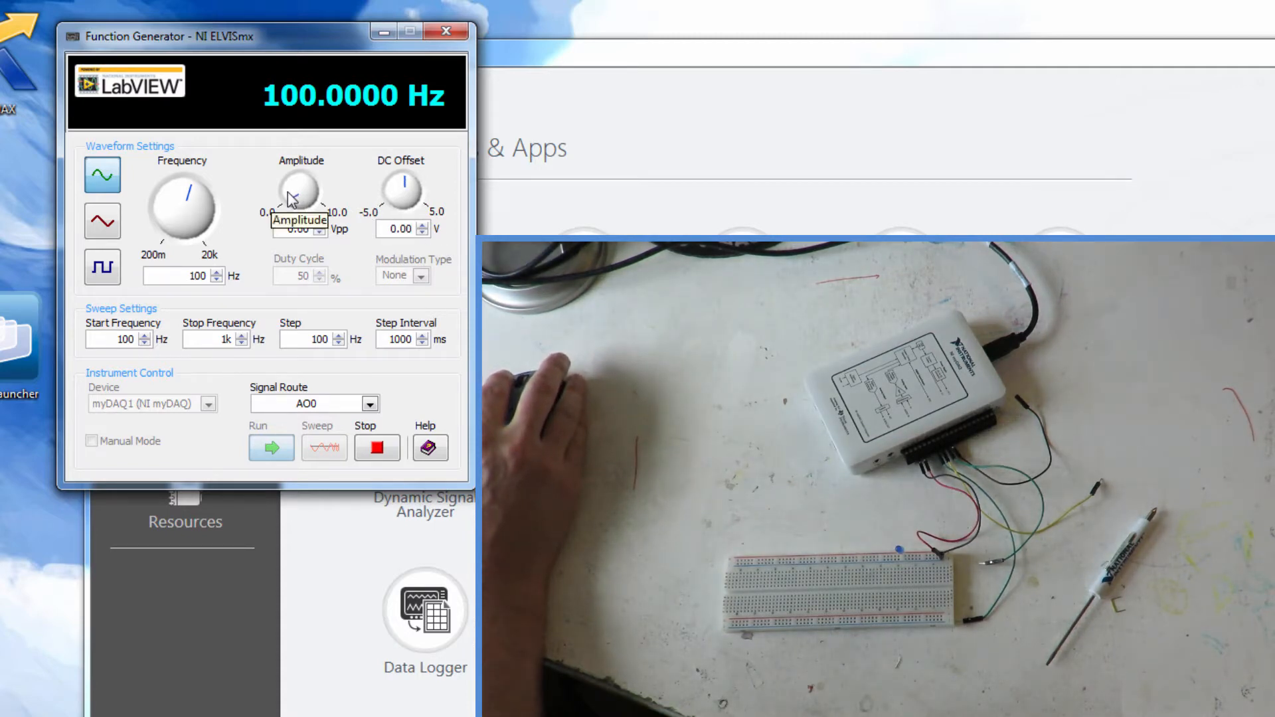
{"action": "left_click_drag", "start_coordinate": [299, 194], "coordinate": [318, 180]}
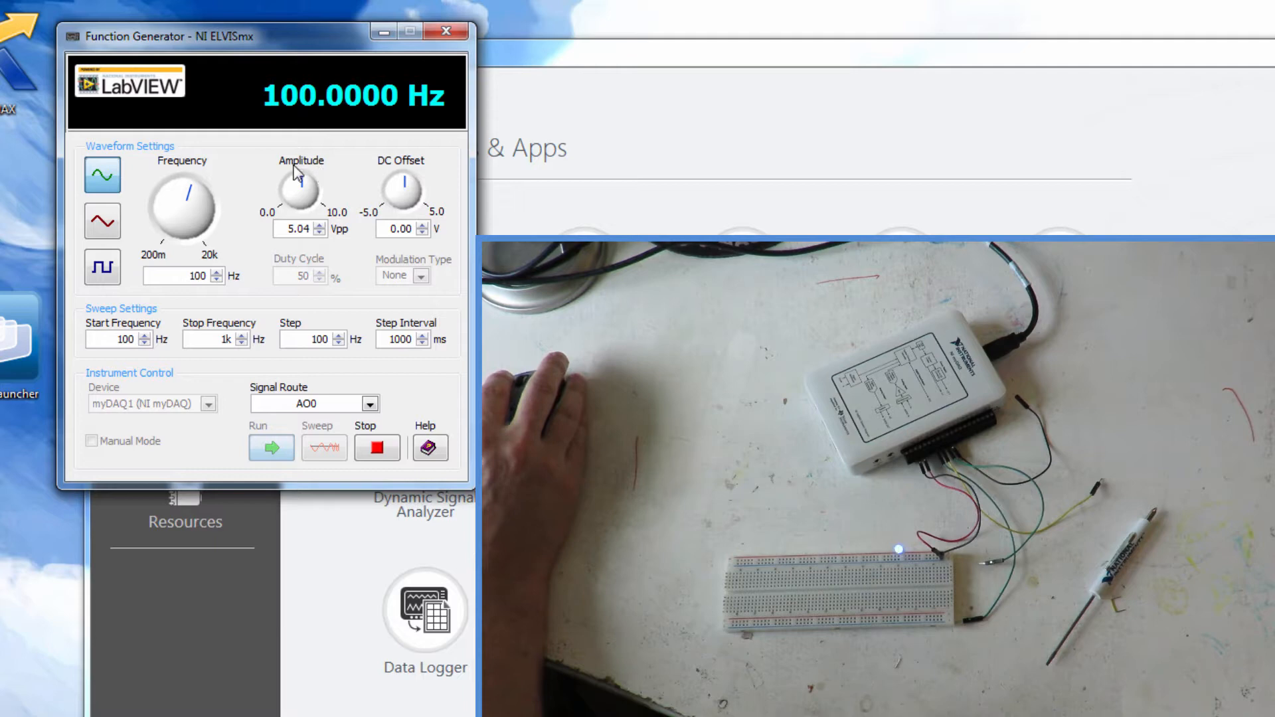
{"action": "left_click_drag", "start_coordinate": [301, 191], "coordinate": [313, 183]}
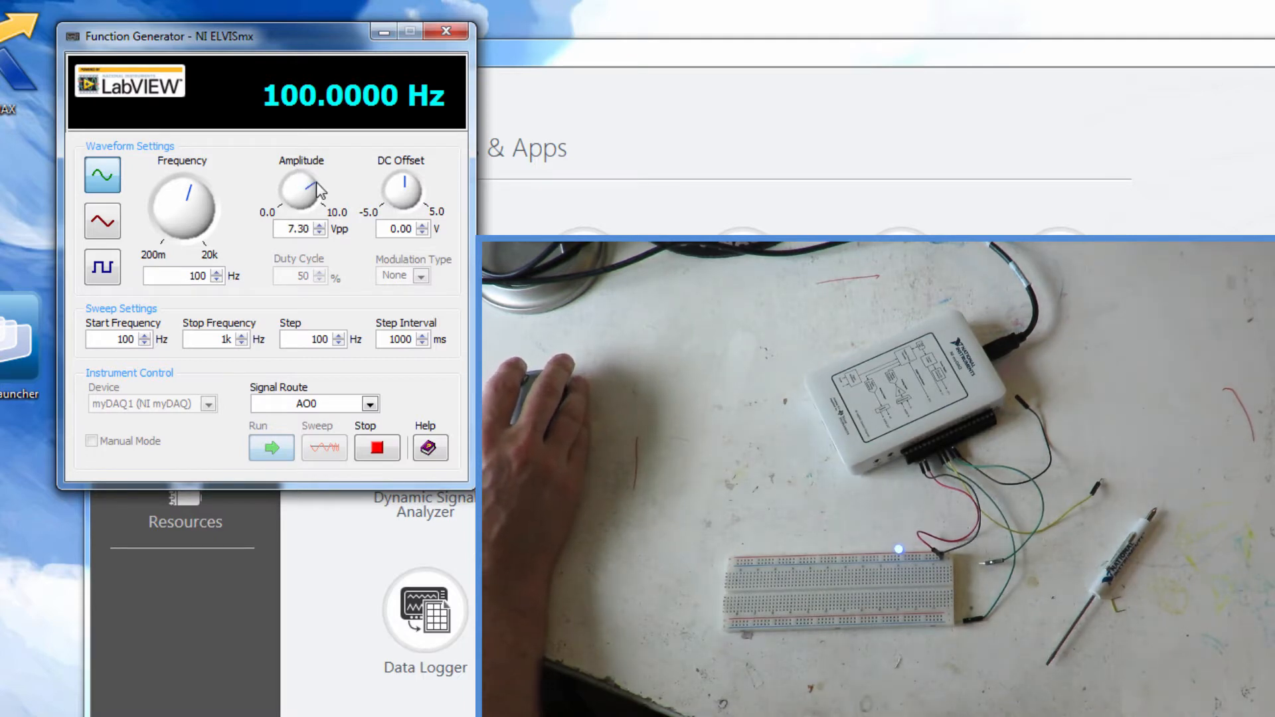
{"action": "mouse_move", "coordinate": [305, 189]}
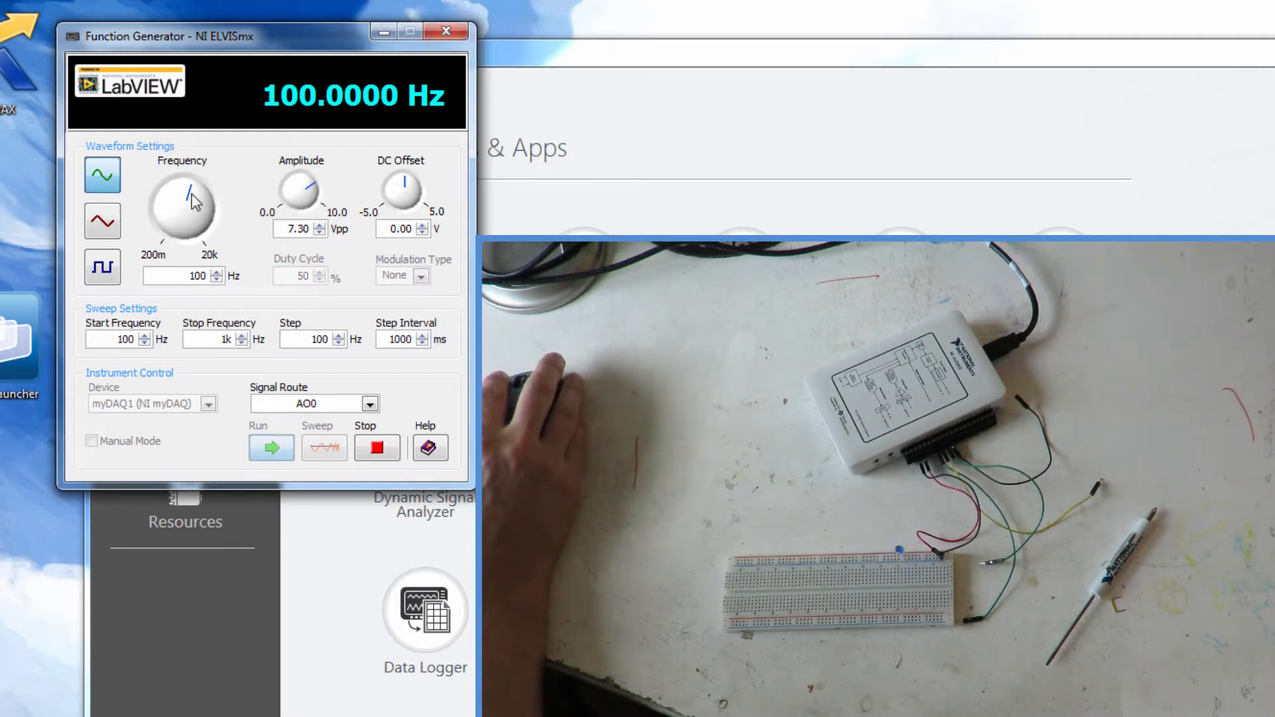
{"action": "left_click_drag", "start_coordinate": [195, 191], "coordinate": [172, 219]}
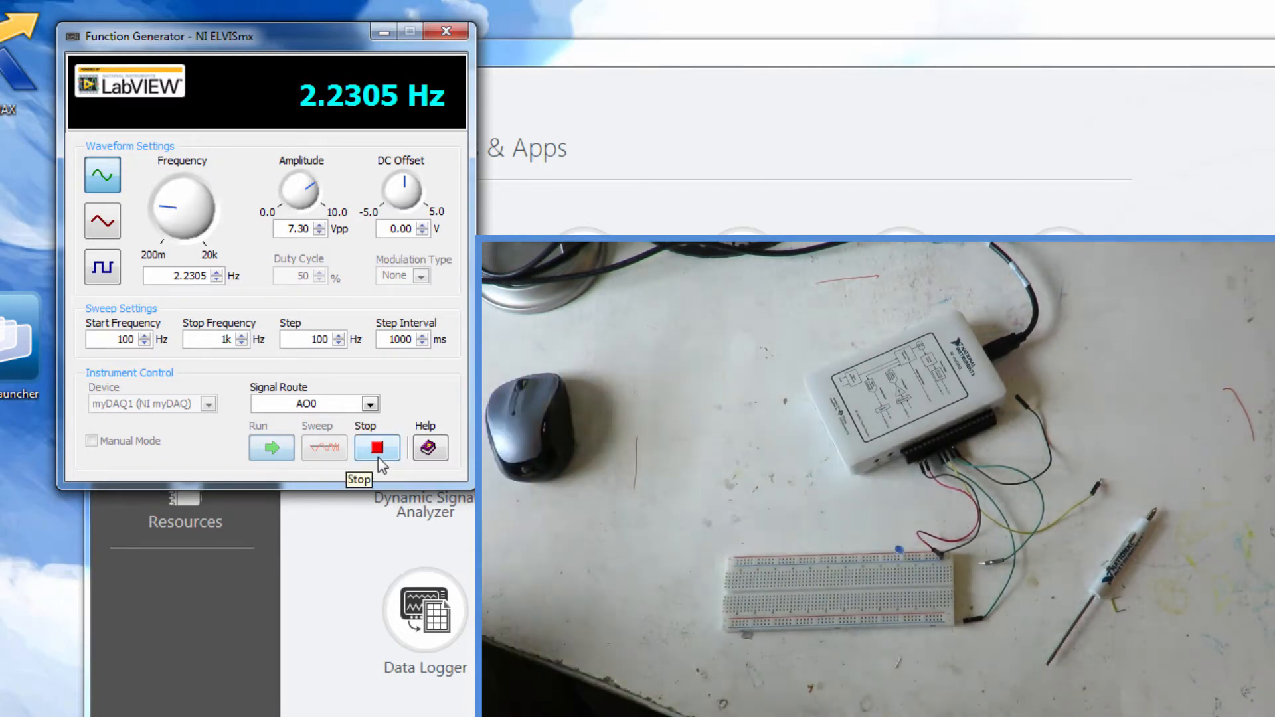
Stop the 2.23 Hz output and restart it as a 100 Hz sine at 5.00 Vpp
{"action": "left_click", "coordinate": [376, 448]}
{"action": "type", "text": "100"}
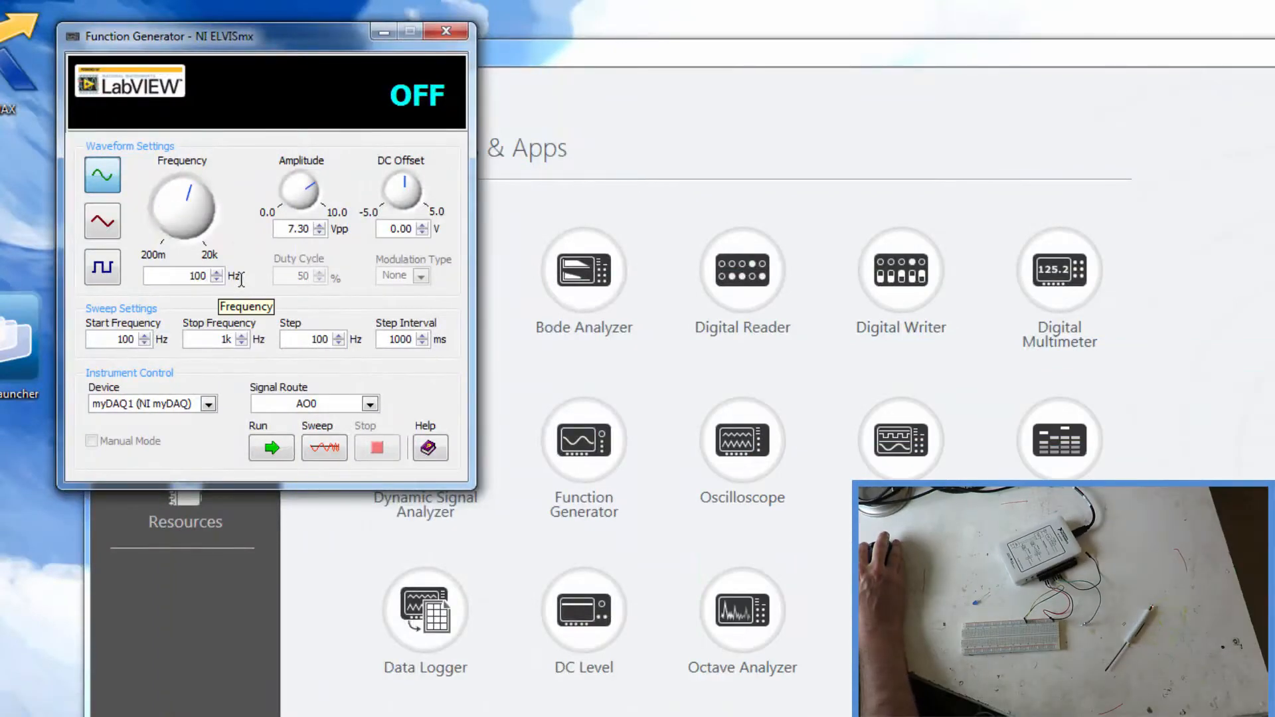
{"action": "left_click_drag", "start_coordinate": [313, 184], "coordinate": [296, 199]}
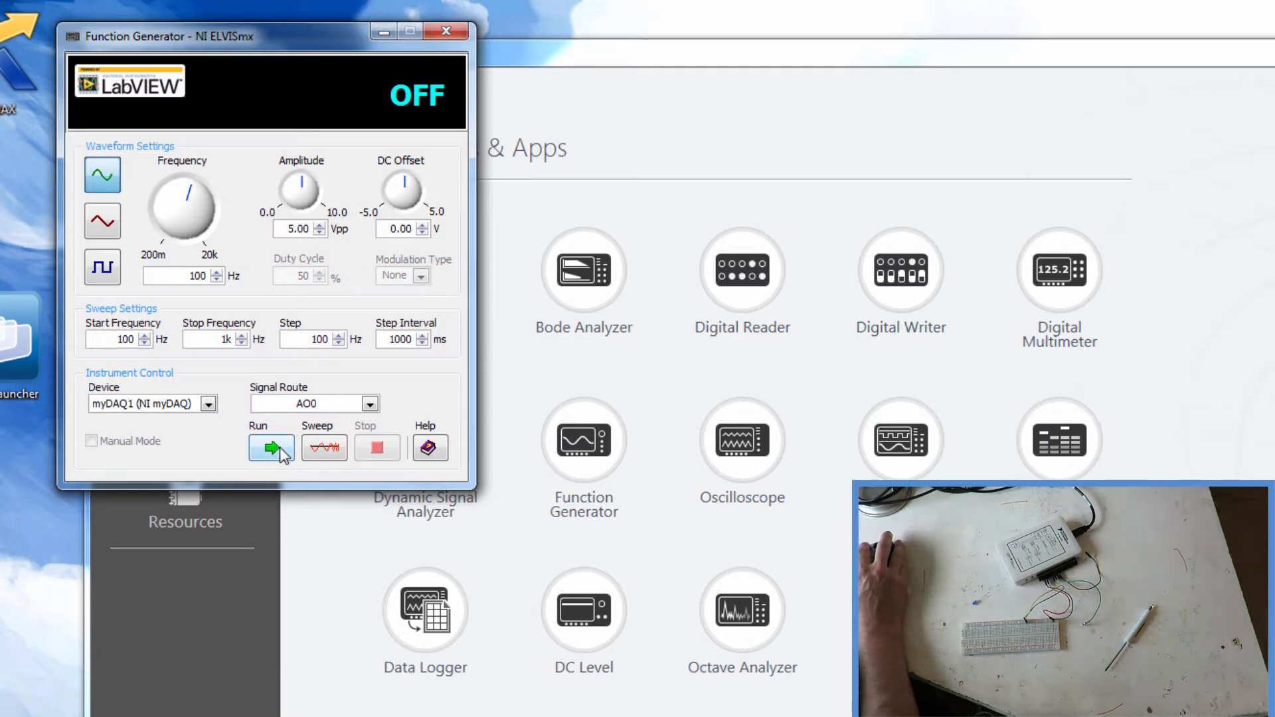
{"action": "left_click", "coordinate": [271, 447]}
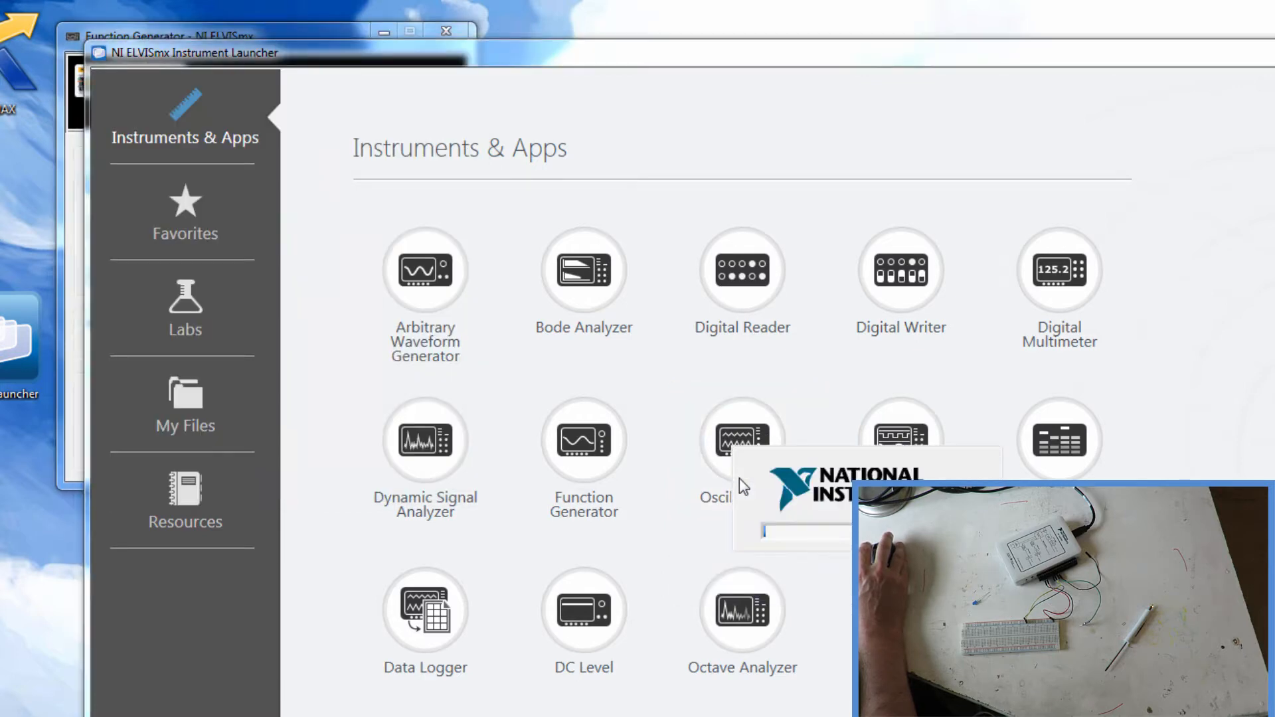
Launch the Oscilloscope and run it to display the 100 Hz, 5 Vpp sine
{"action": "left_click", "coordinate": [742, 440]}
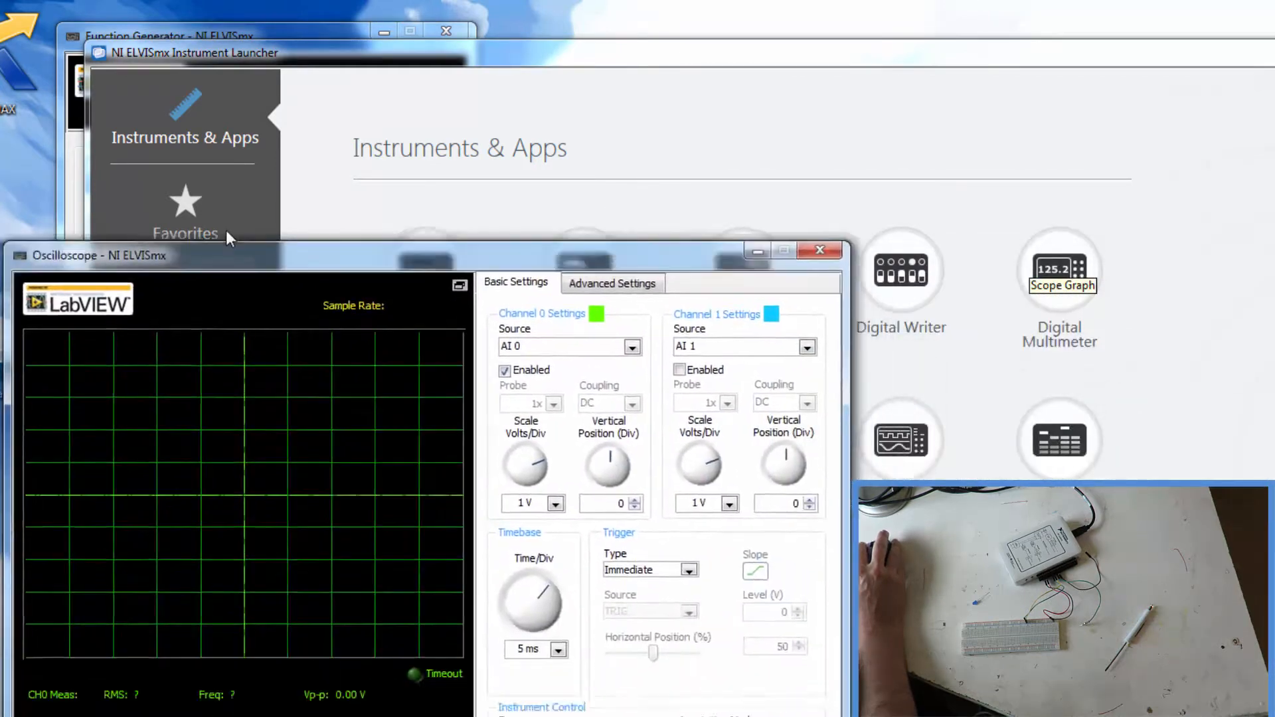
{"action": "left_click", "coordinate": [204, 35]}
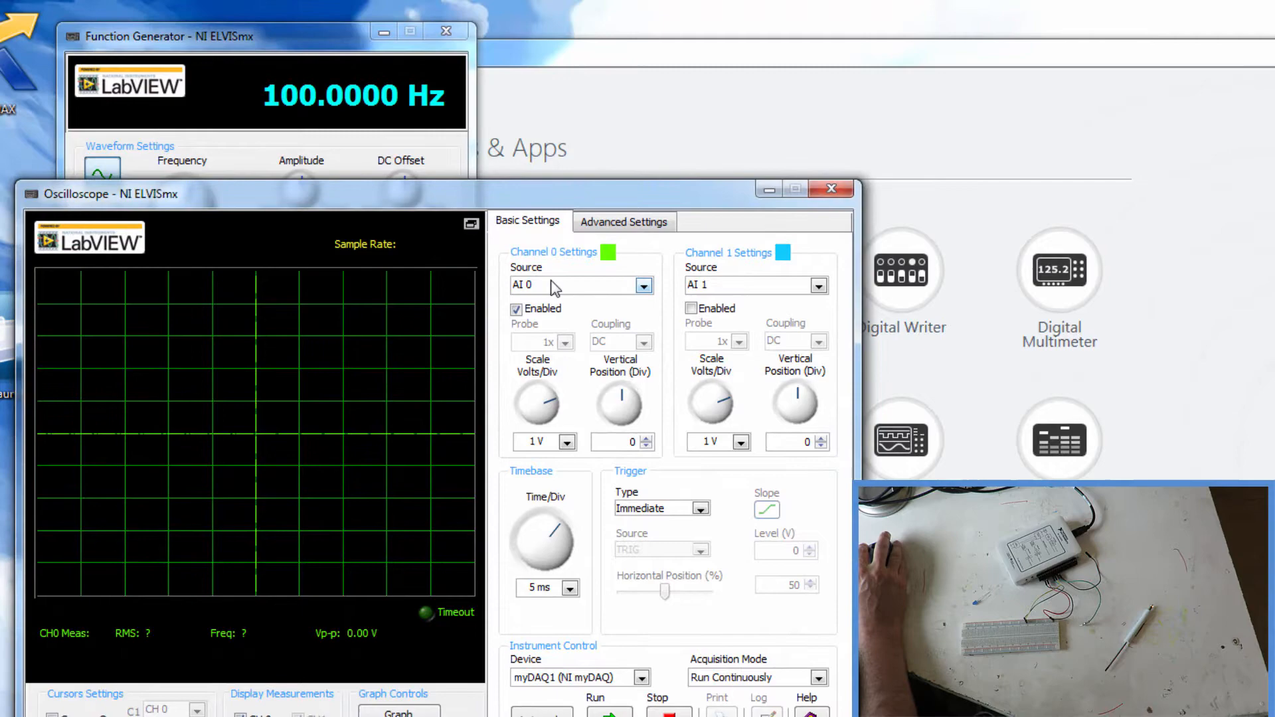
{"action": "mouse_move", "coordinate": [546, 299]}
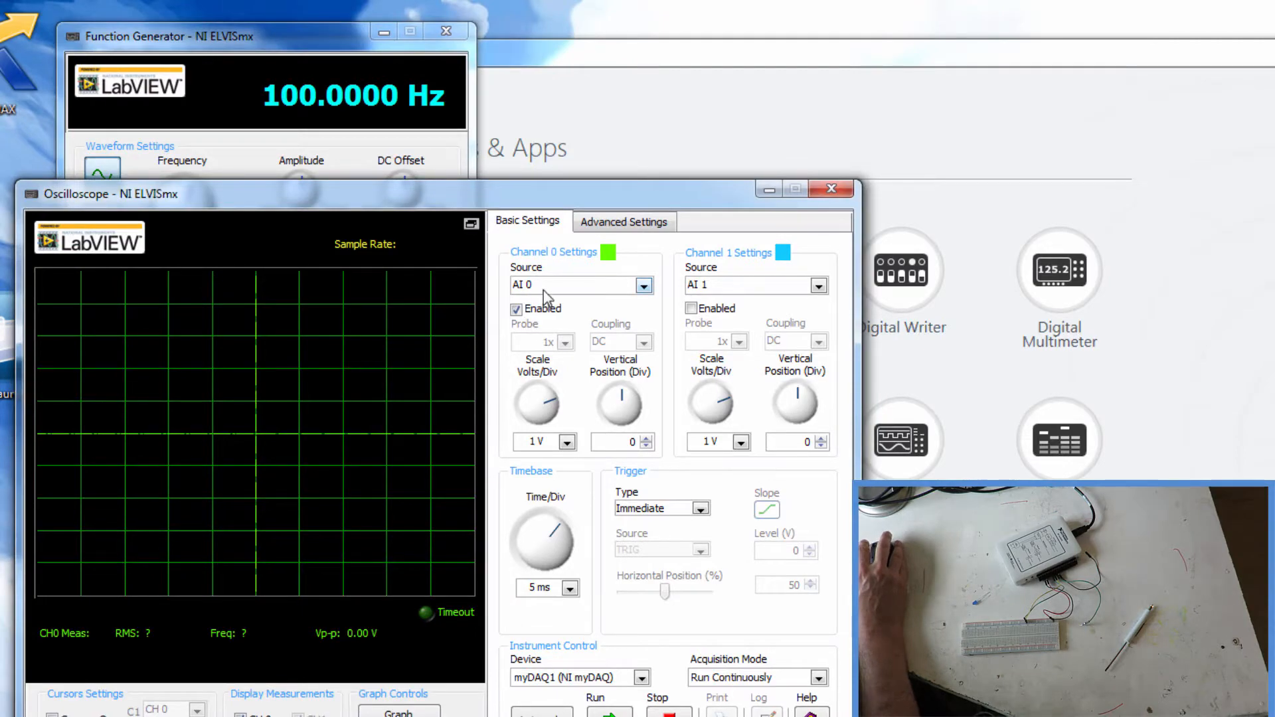
{"action": "mouse_move", "coordinate": [576, 648]}
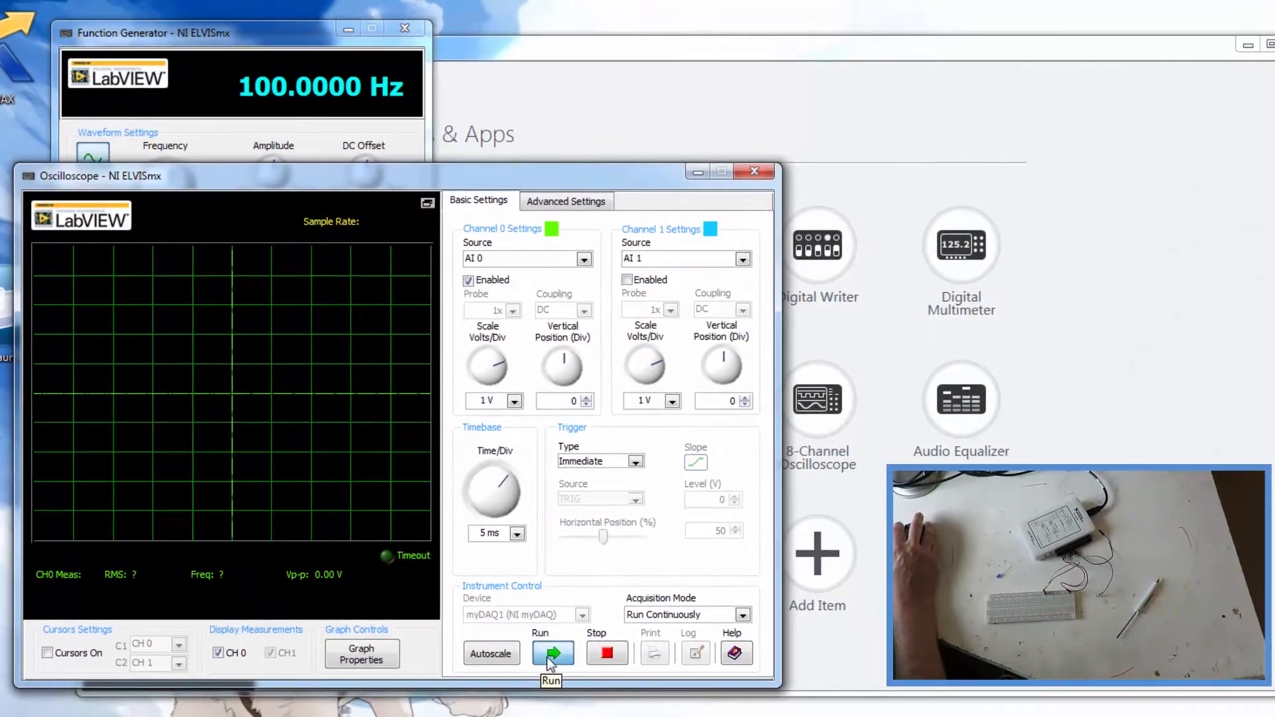
{"action": "left_click", "coordinate": [552, 654]}
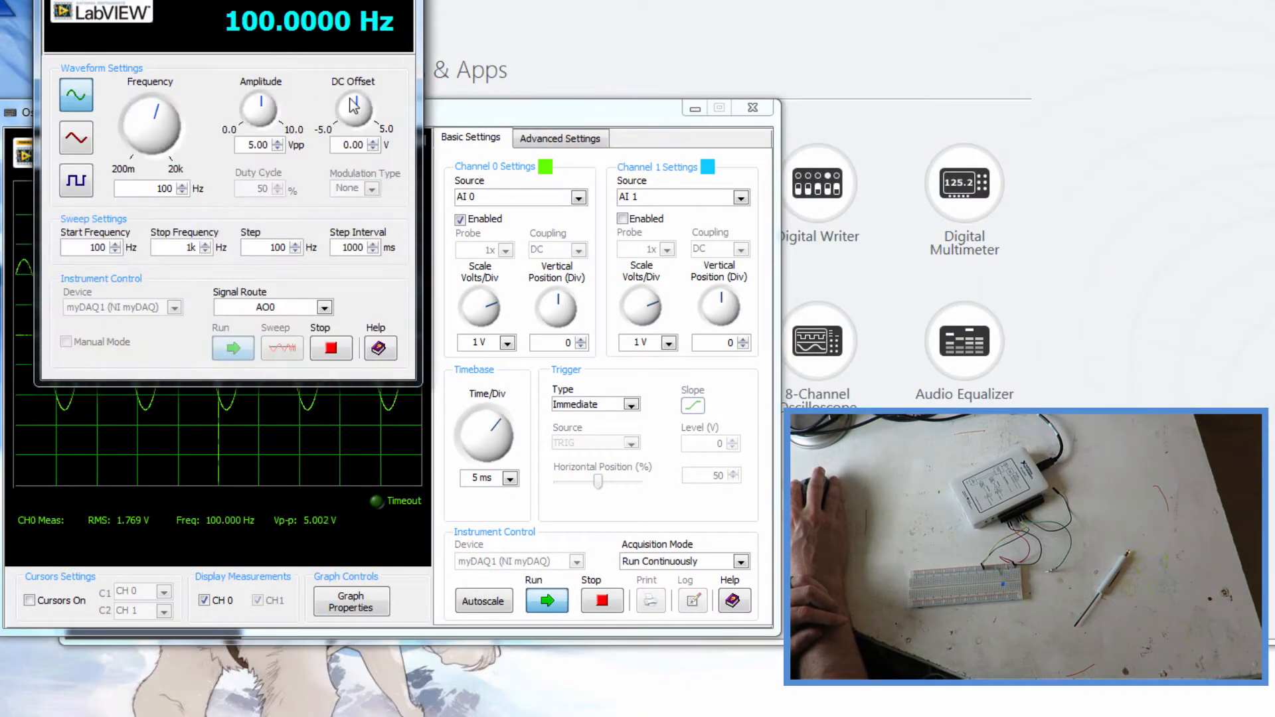
Raise the generator amplitude to 8.00 Vpp and scale both scope channels to 5 V per division
{"action": "triple_click", "coordinate": [257, 145]}
{"action": "type", "text": "8"}
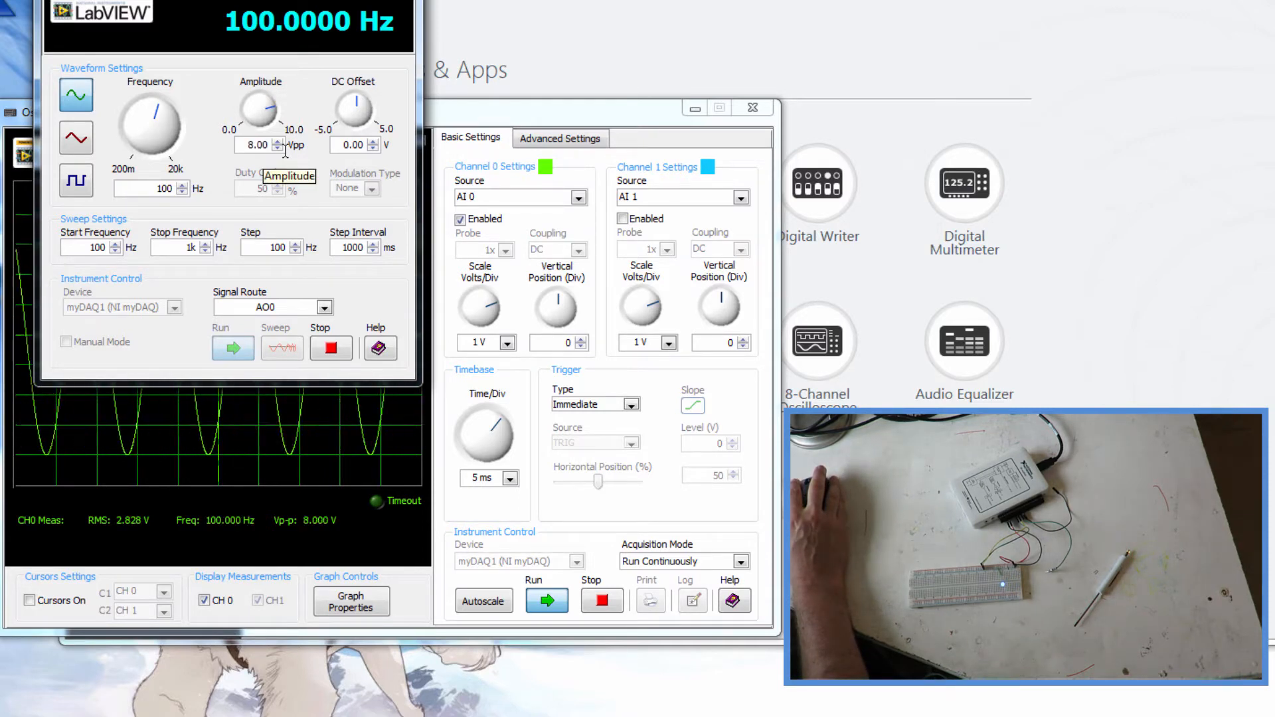
{"action": "mouse_move", "coordinate": [456, 122]}
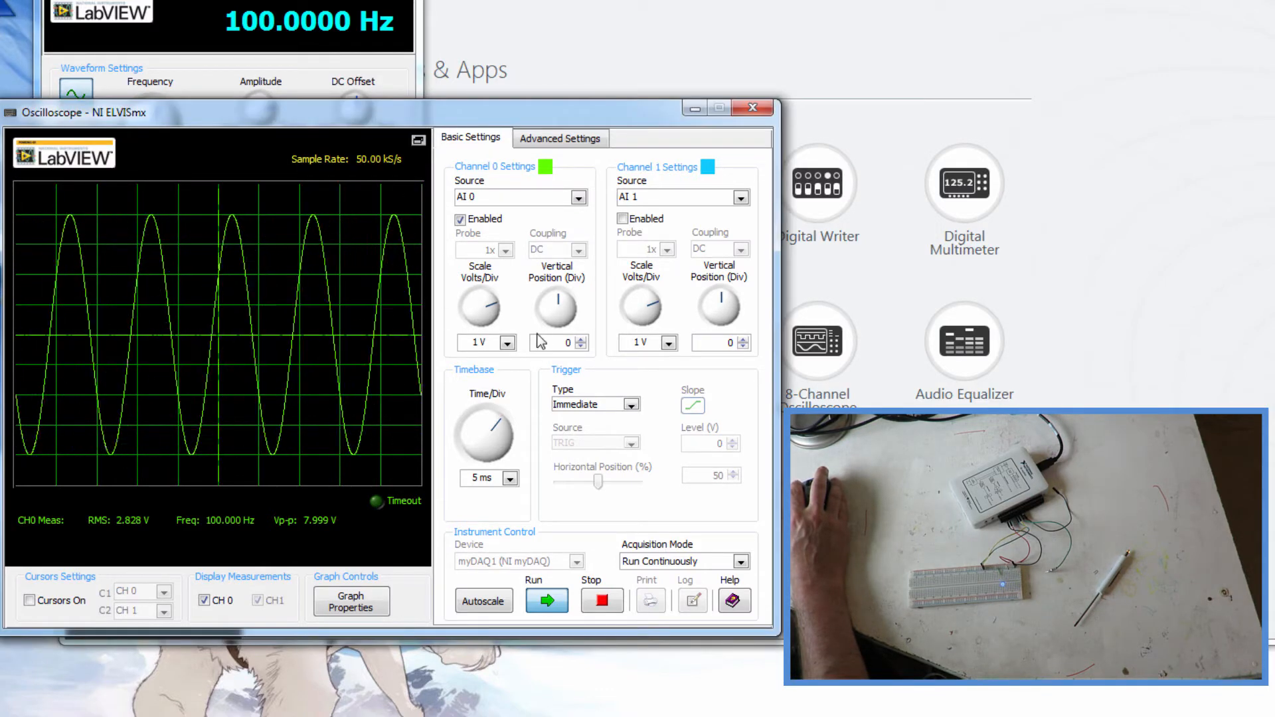
{"action": "left_click", "coordinate": [507, 342]}
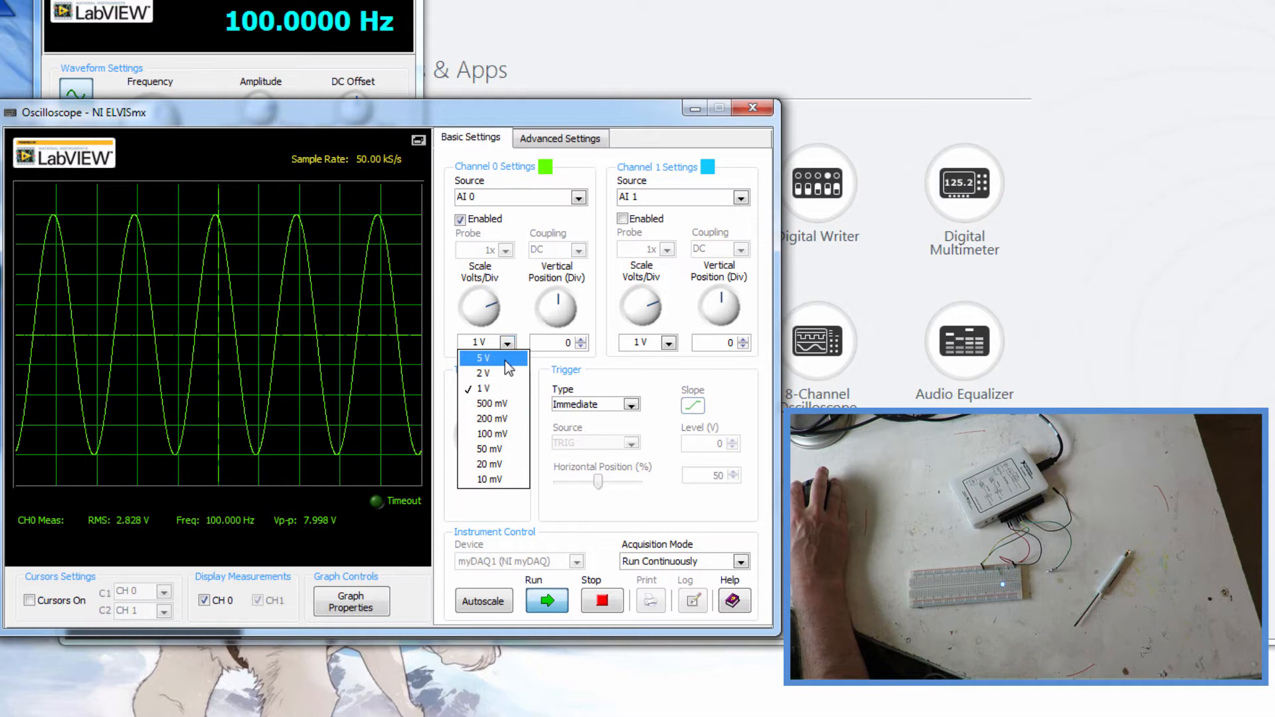
{"action": "left_click", "coordinate": [488, 358]}
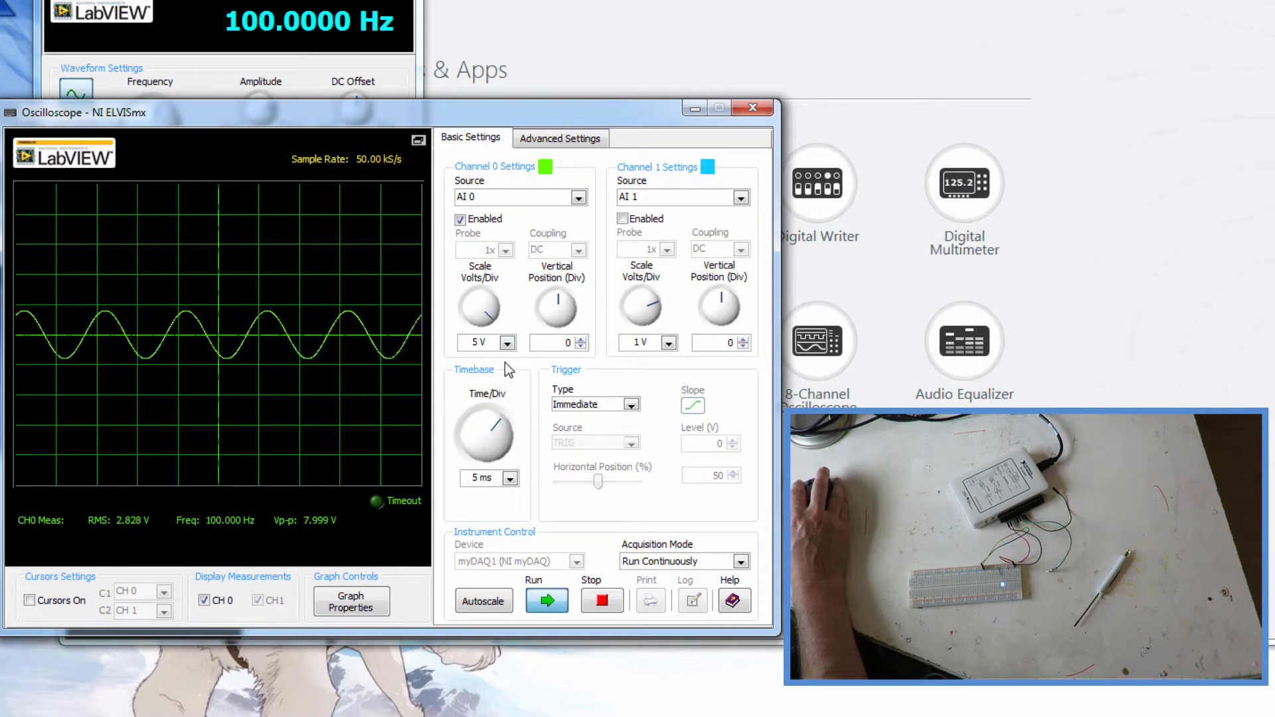
{"action": "left_click", "coordinate": [666, 343]}
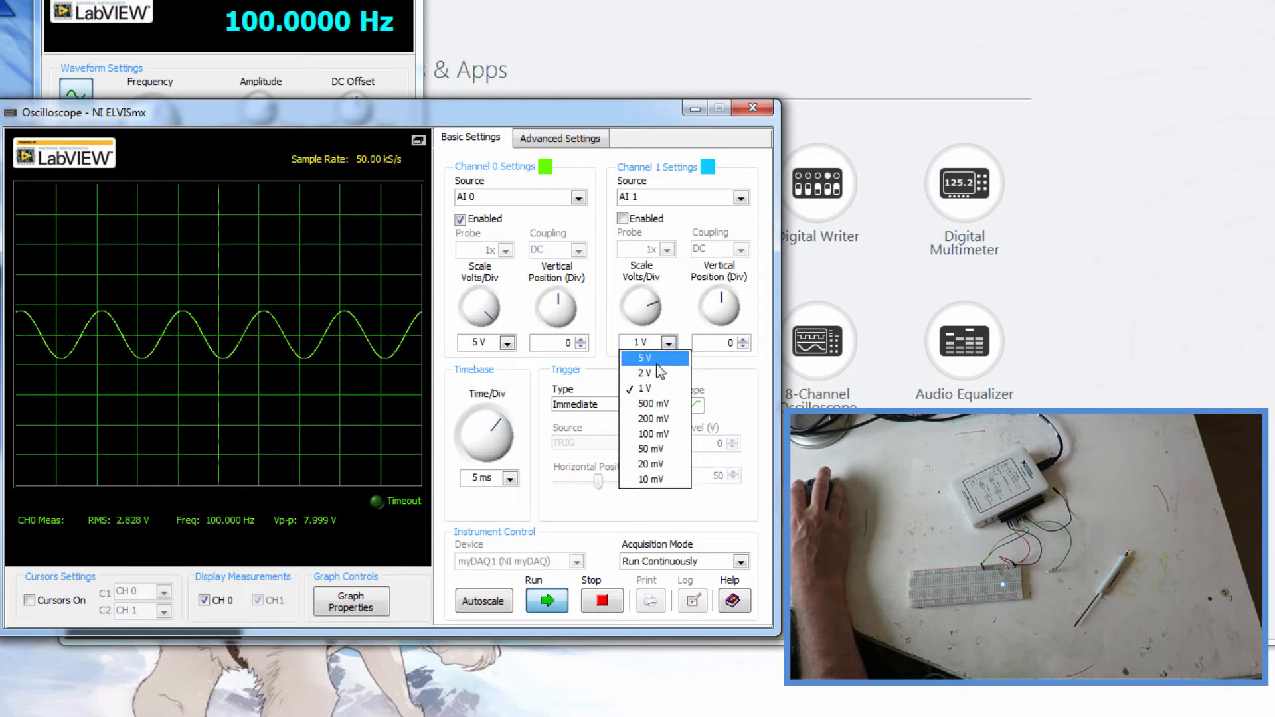
{"action": "left_click", "coordinate": [648, 358]}
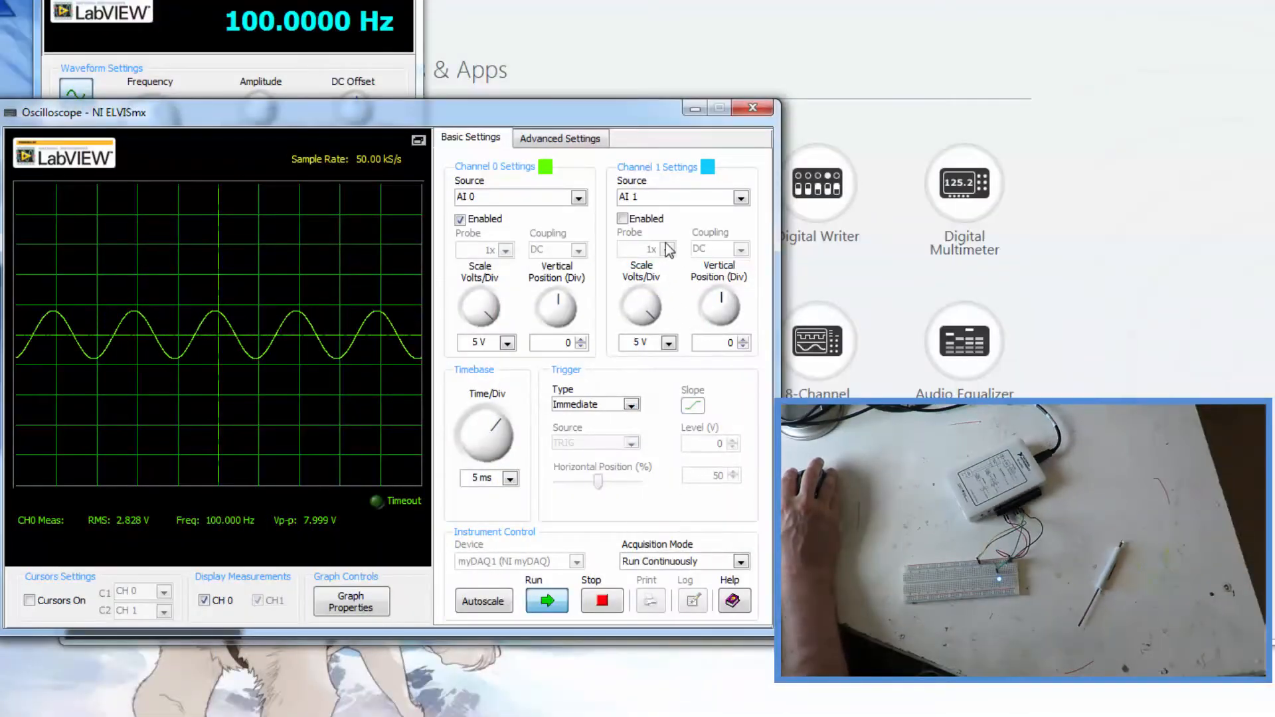
Enable channel 1, try 10 ms and 2 ms timebases, then return to 5 ms per division
{"action": "left_click", "coordinate": [623, 218]}
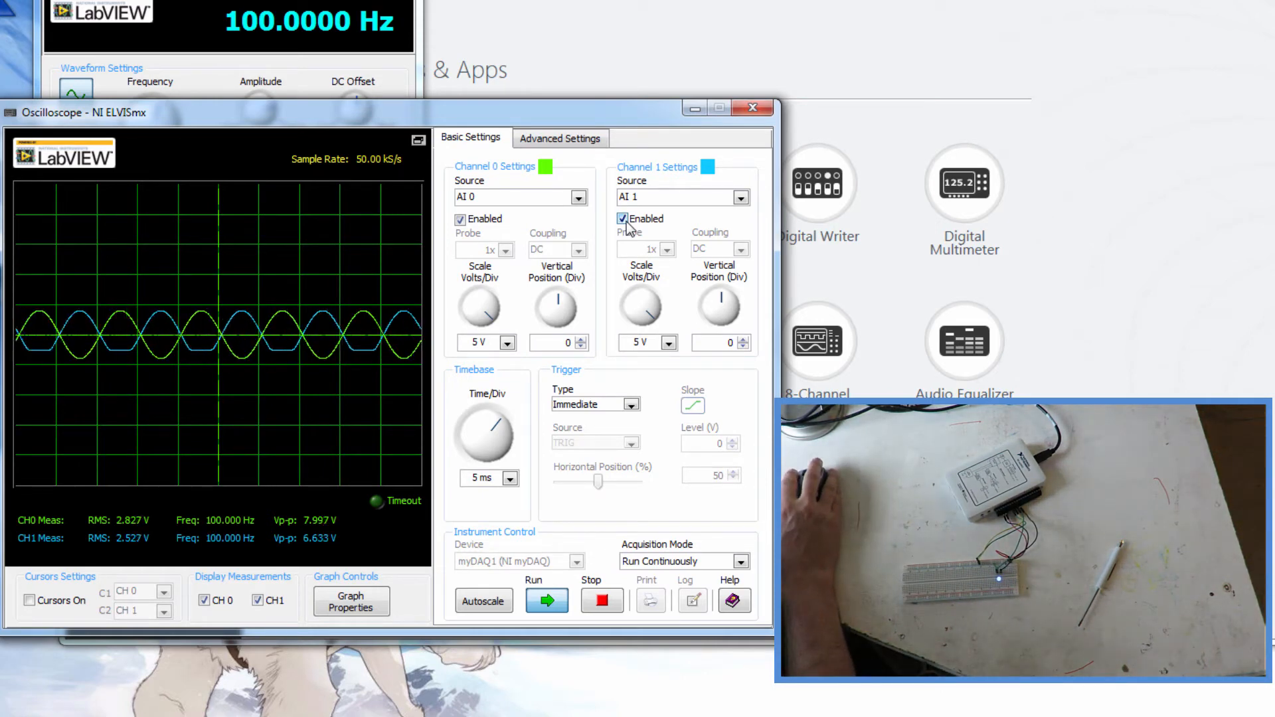
{"action": "mouse_move", "coordinate": [621, 363]}
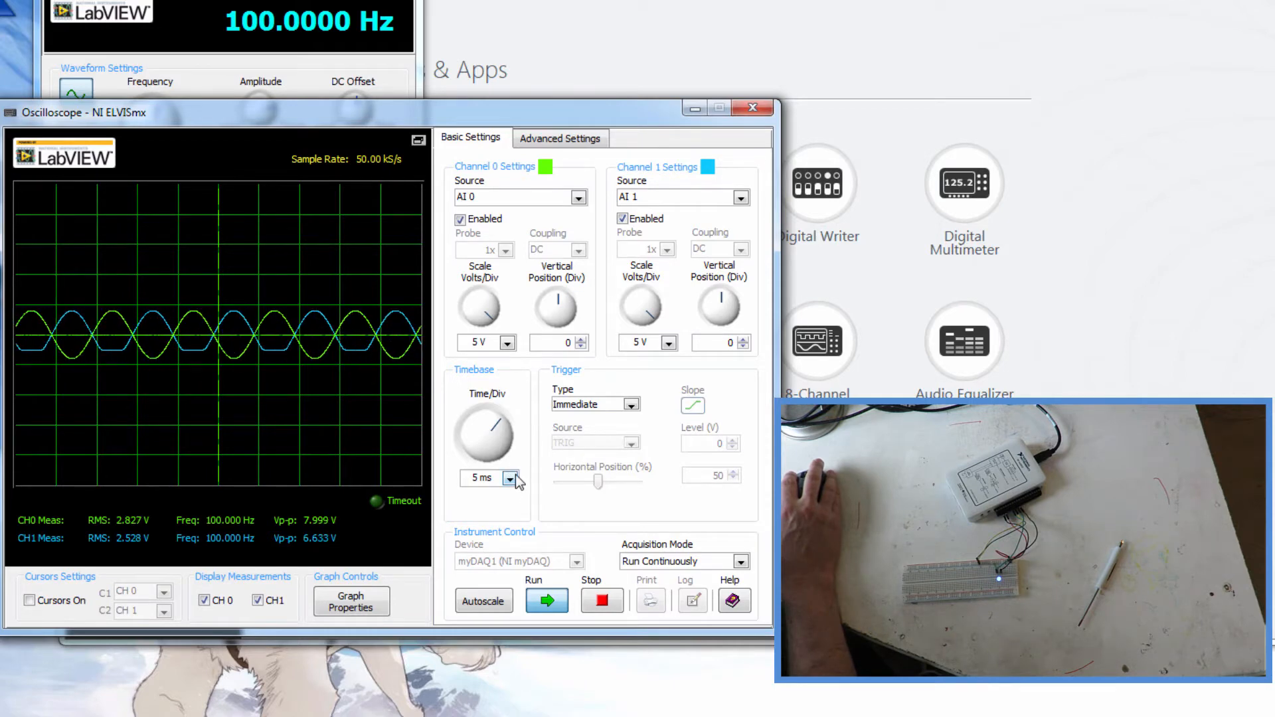
{"action": "mouse_move", "coordinate": [510, 479]}
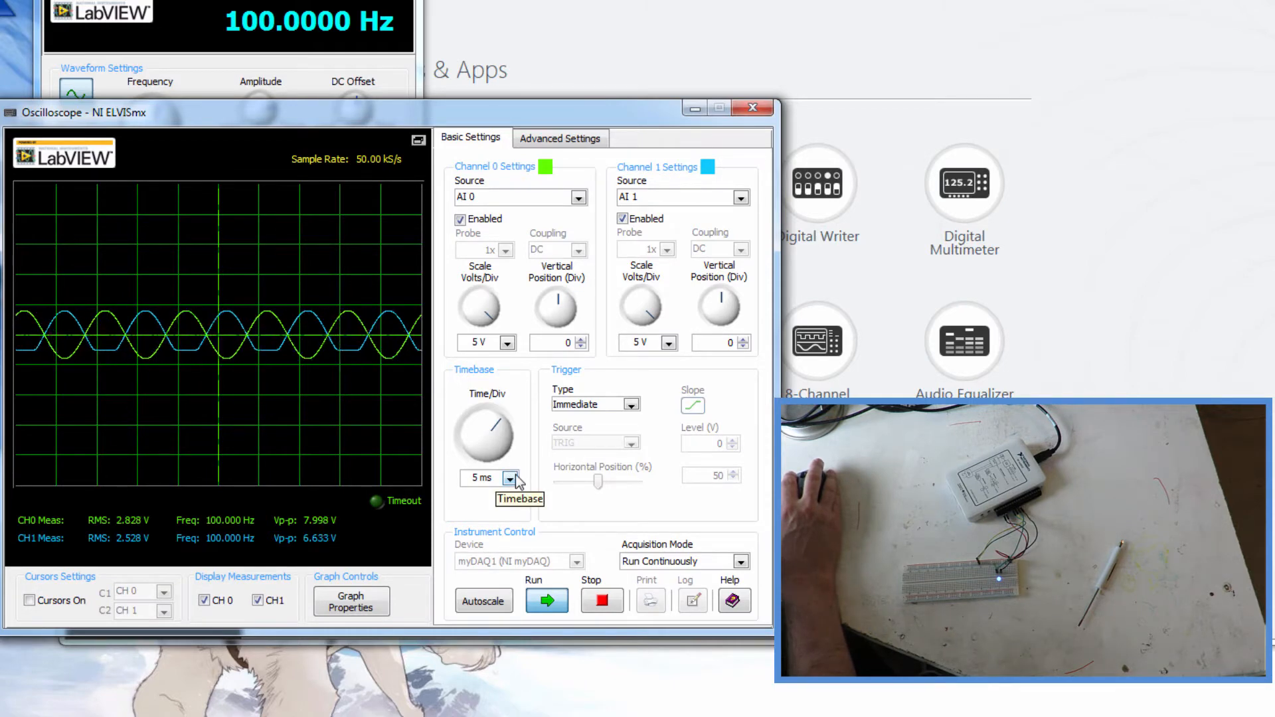
{"action": "left_click", "coordinate": [510, 477]}
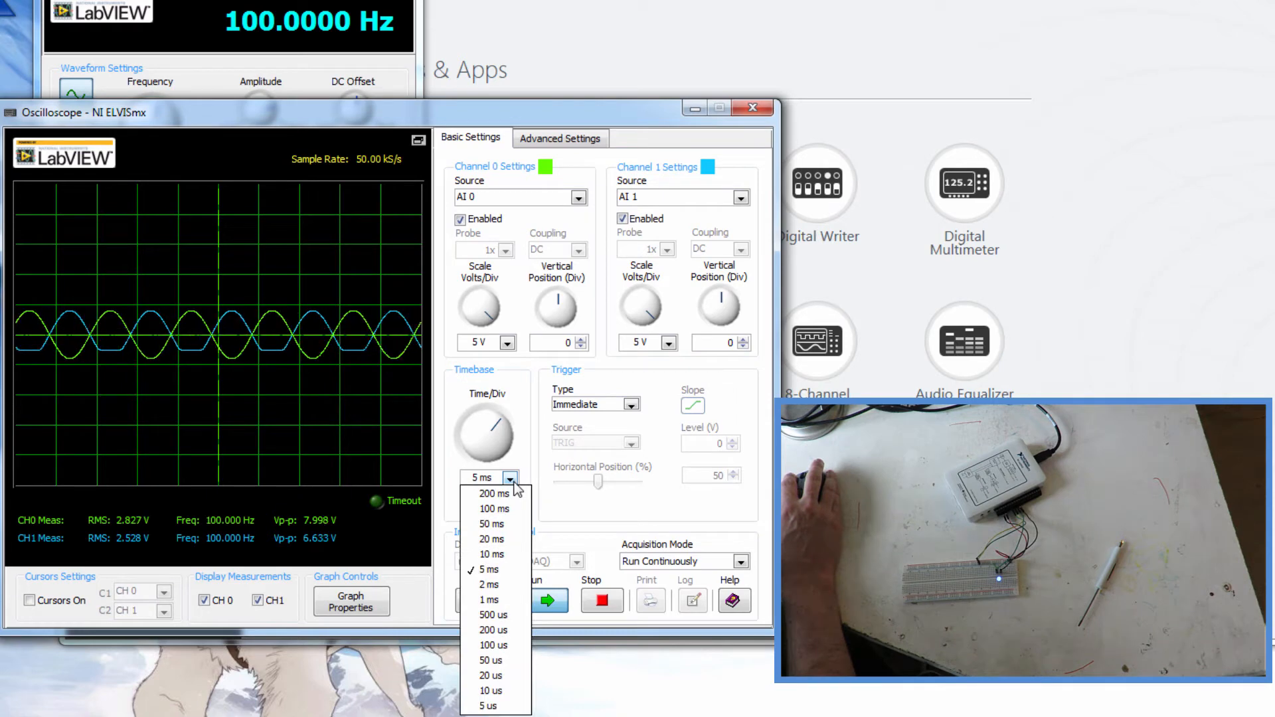
{"action": "left_click", "coordinate": [491, 554]}
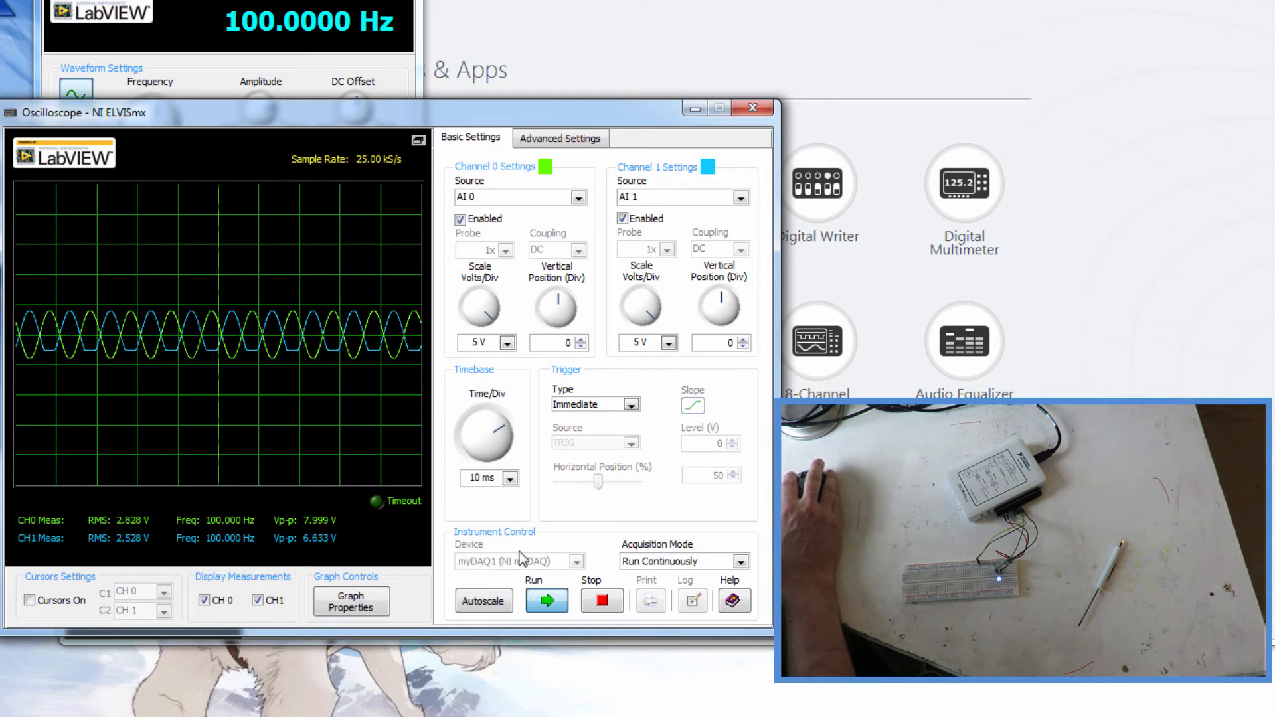
{"action": "left_click", "coordinate": [506, 477]}
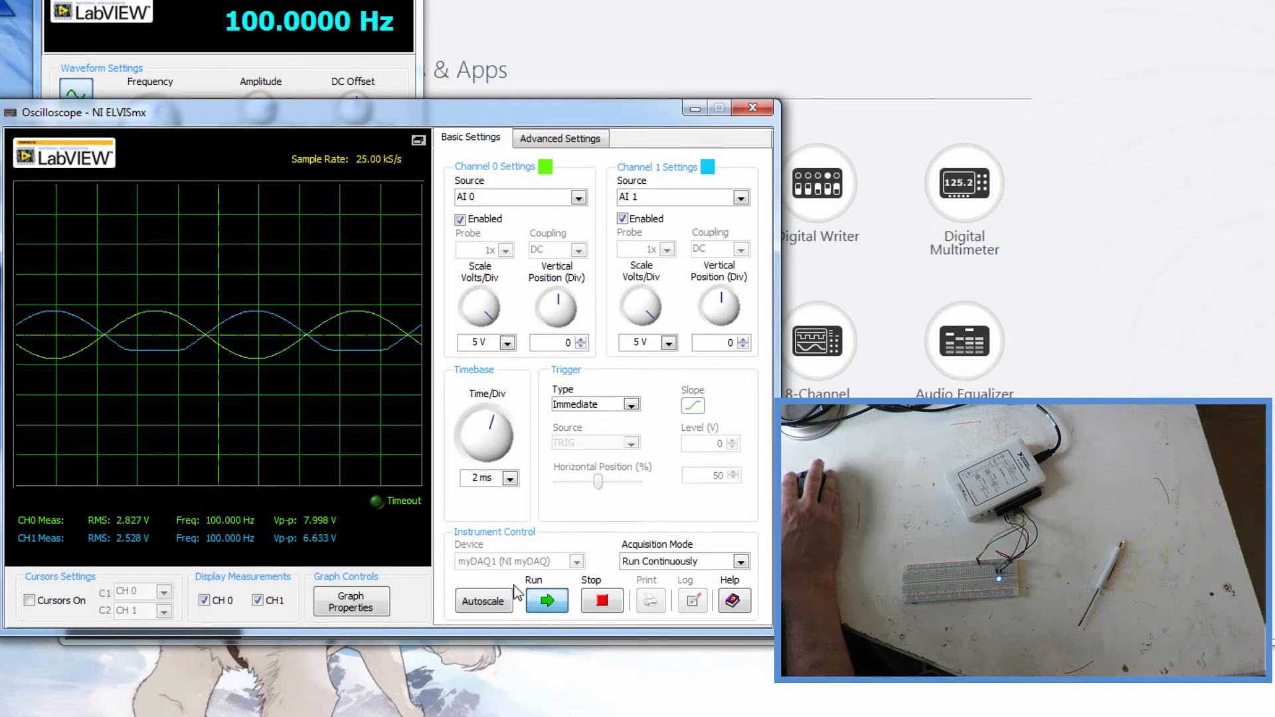
{"action": "left_click", "coordinate": [510, 477]}
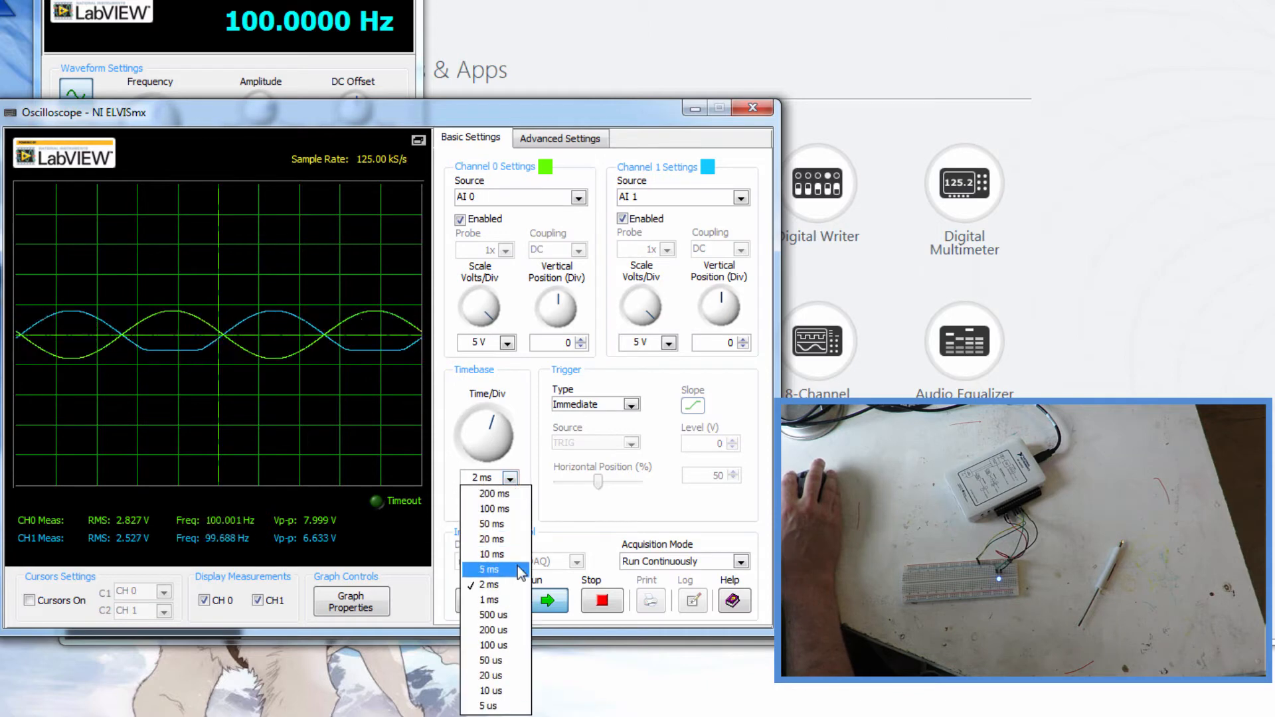
{"action": "left_click", "coordinate": [487, 570]}
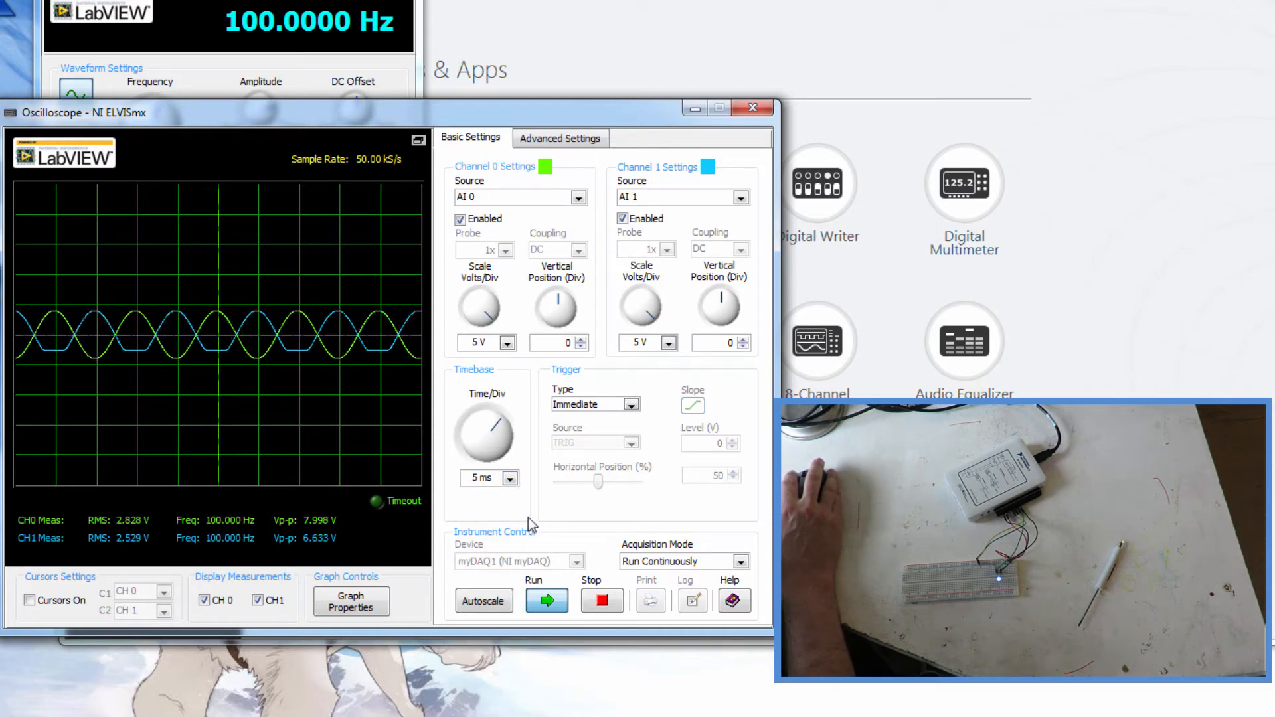
Change the scope trigger type from Immediate to Edge
{"action": "left_click", "coordinate": [594, 404]}
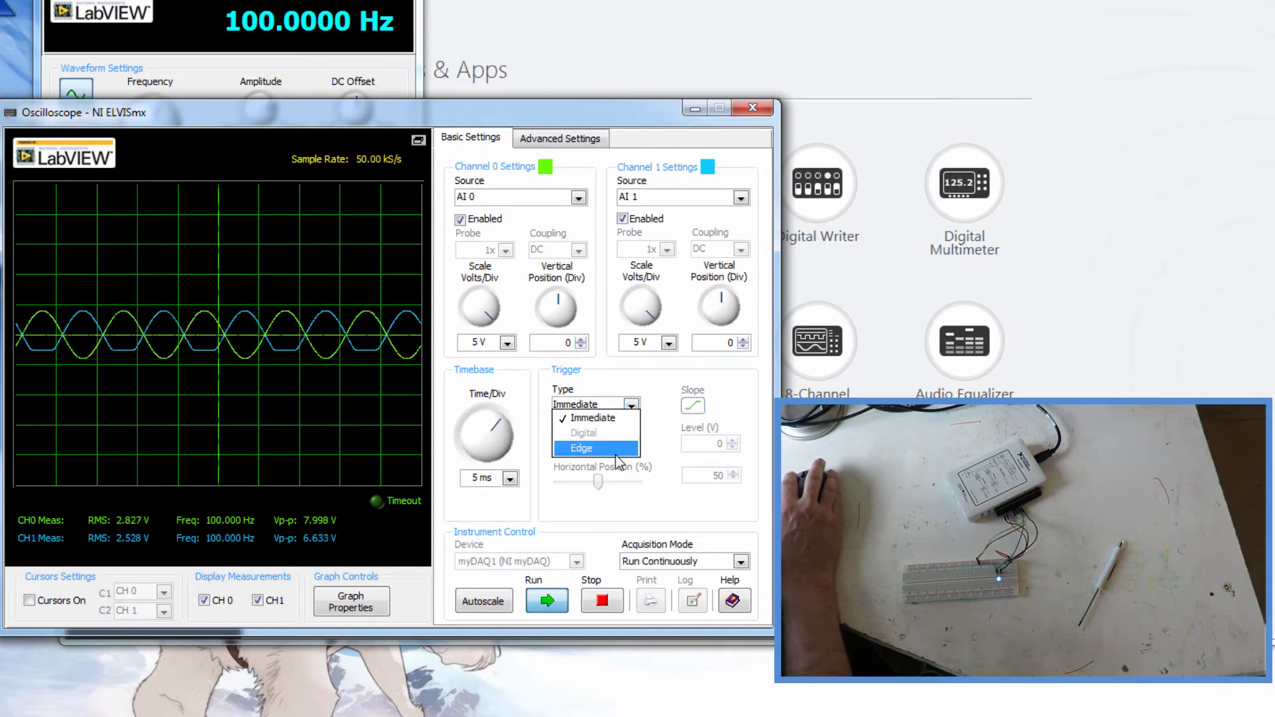
{"action": "left_click", "coordinate": [581, 448]}
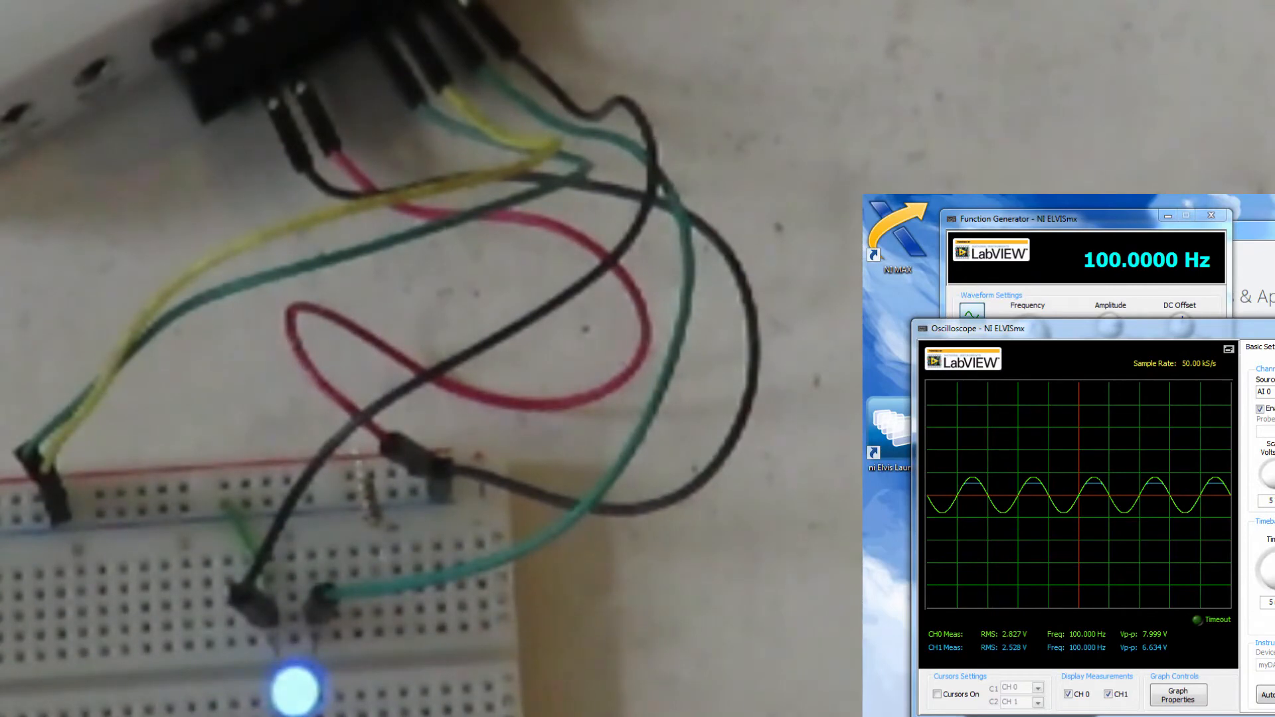
Switch the Function Generator's 100 Hz, 8.00 Vpp output to a triangle waveform
{"action": "left_click", "coordinate": [1058, 219]}
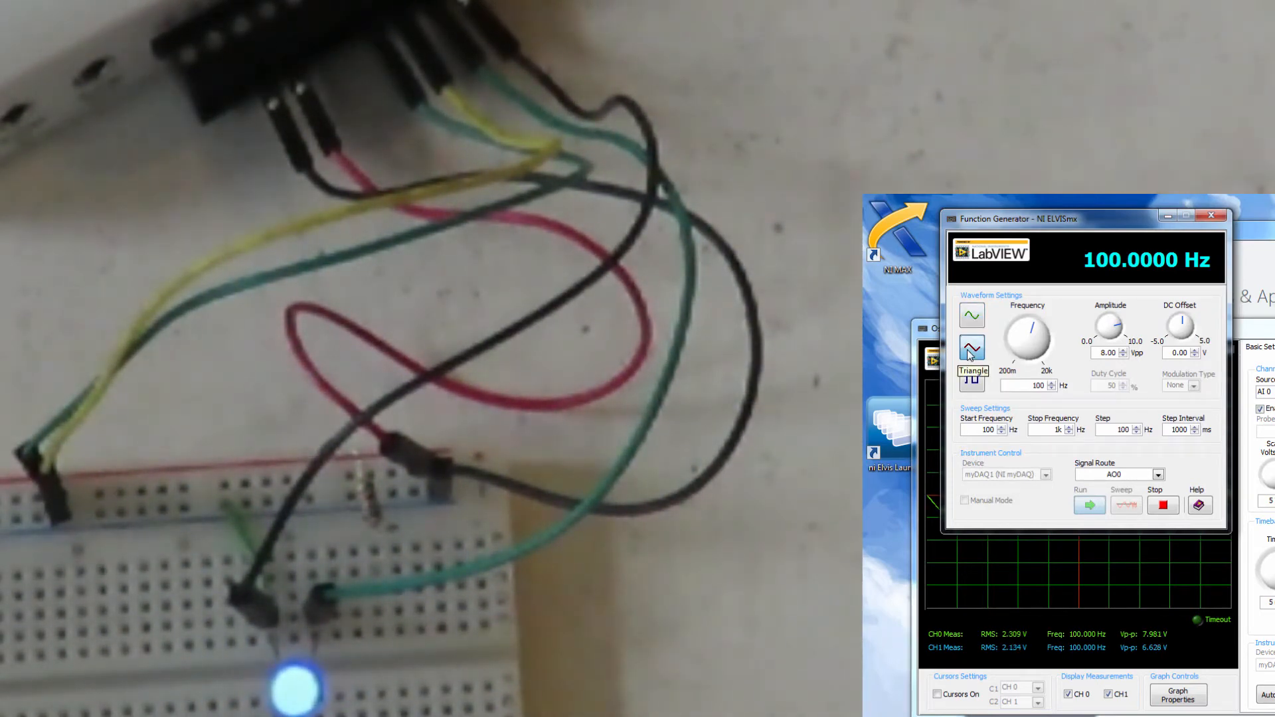
{"action": "left_click", "coordinate": [977, 328]}
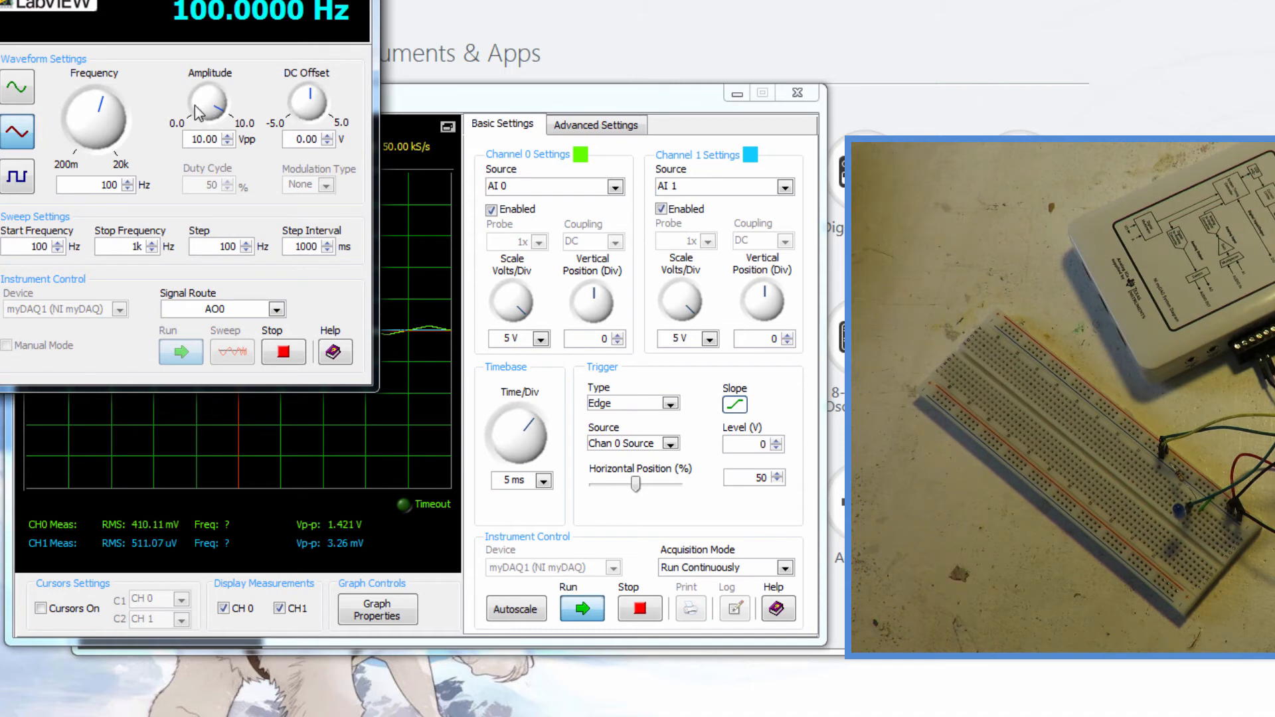
Vary the generator amplitude down to about 6.2 Vpp, then raise it to its 10 Vpp maximum
{"action": "left_click_drag", "start_coordinate": [213, 96], "coordinate": [227, 93]}
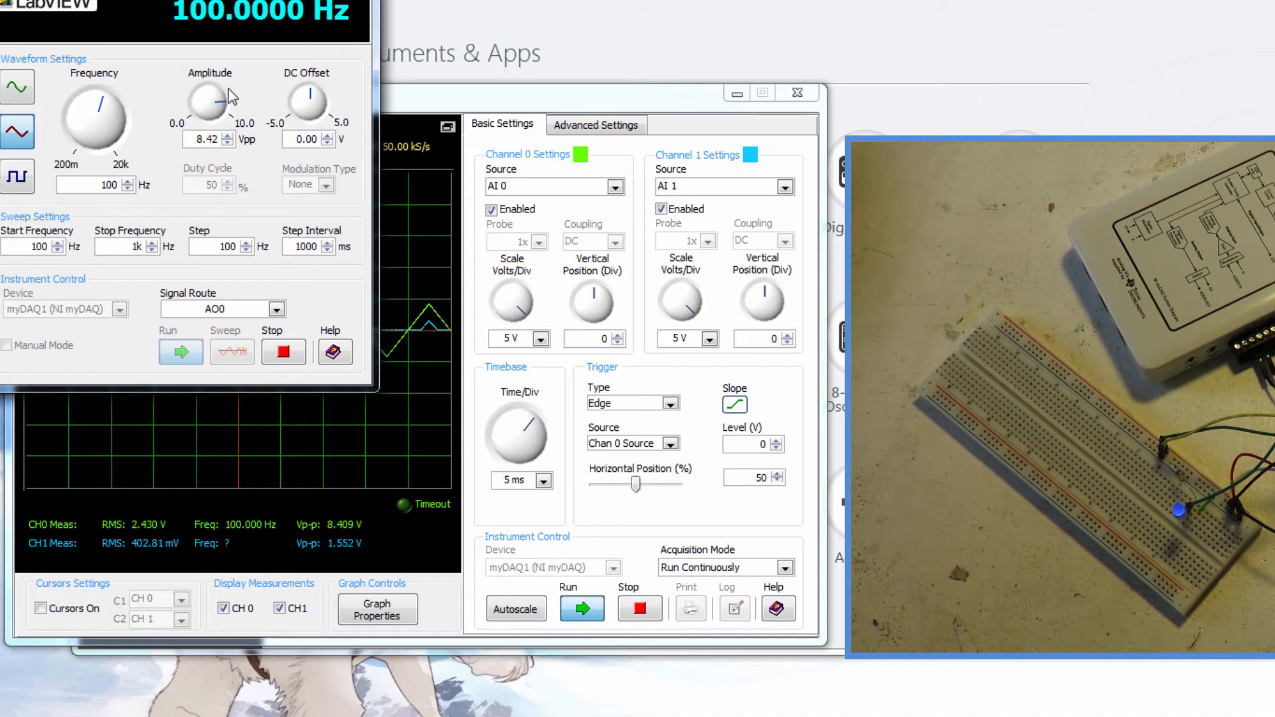
{"action": "left_click_drag", "start_coordinate": [219, 97], "coordinate": [210, 102]}
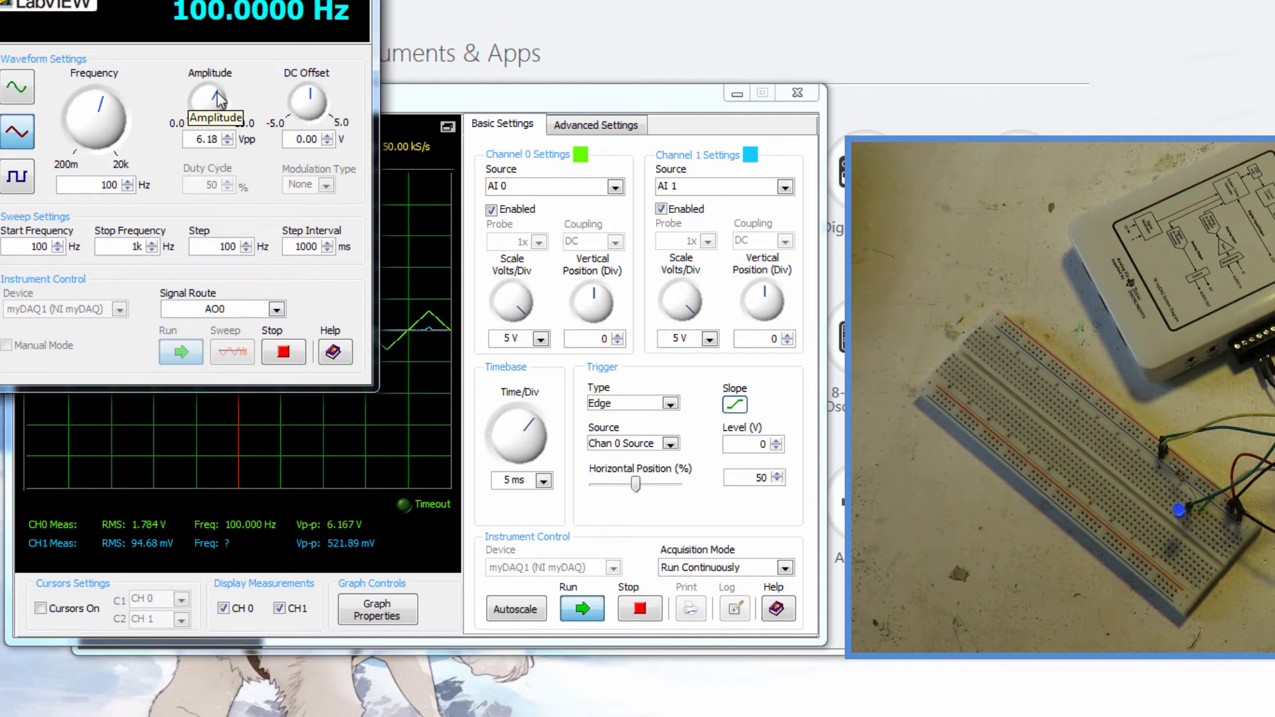
{"action": "mouse_move", "coordinate": [197, 153]}
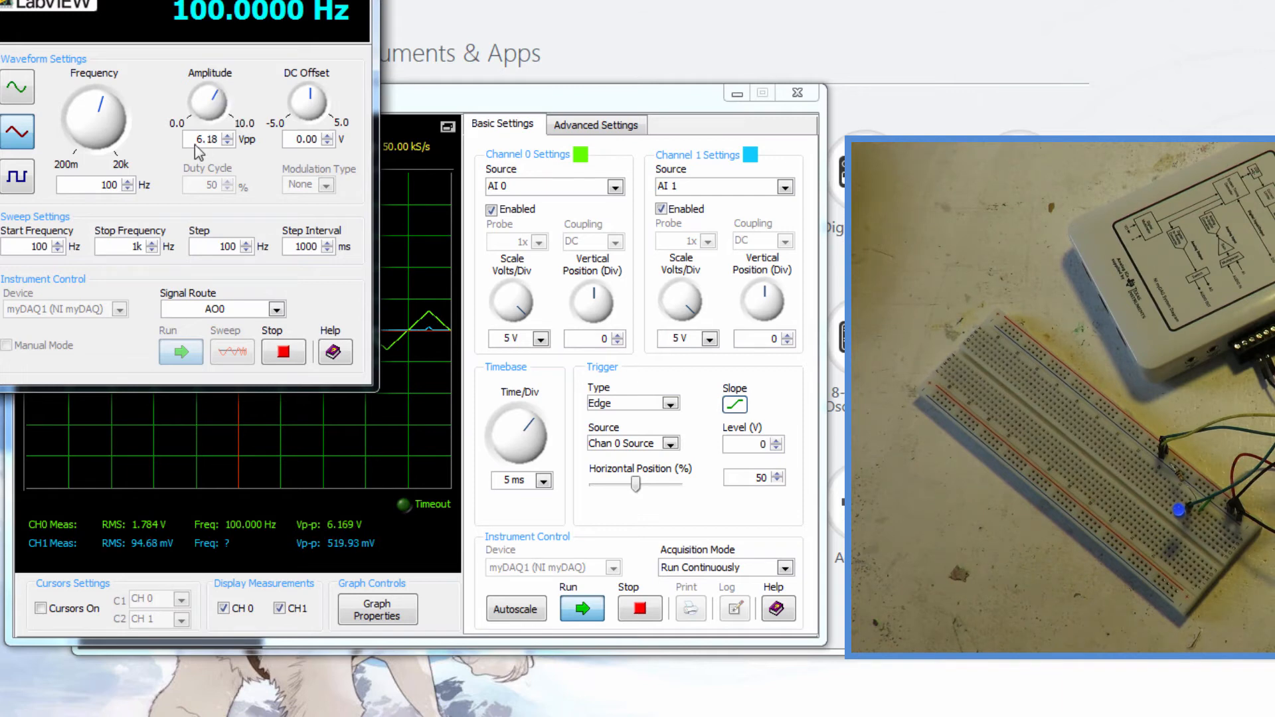
{"action": "left_click", "coordinate": [230, 136]}
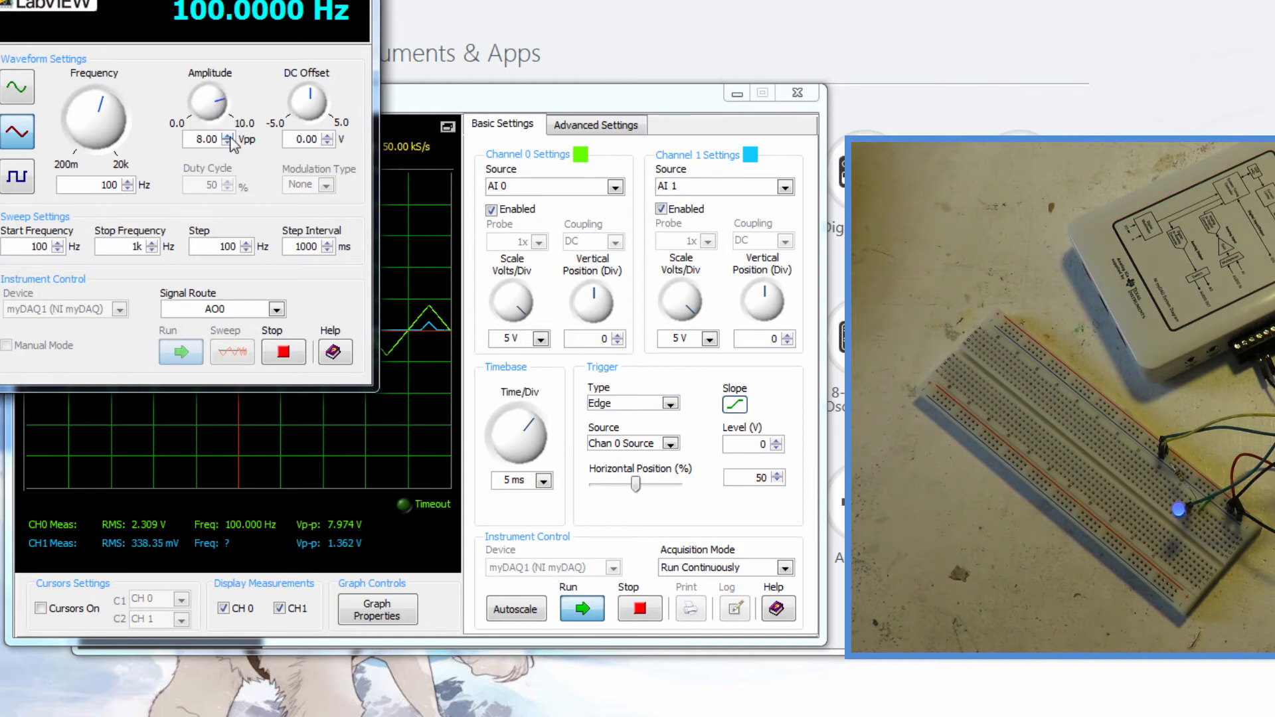
{"action": "left_click", "coordinate": [229, 134]}
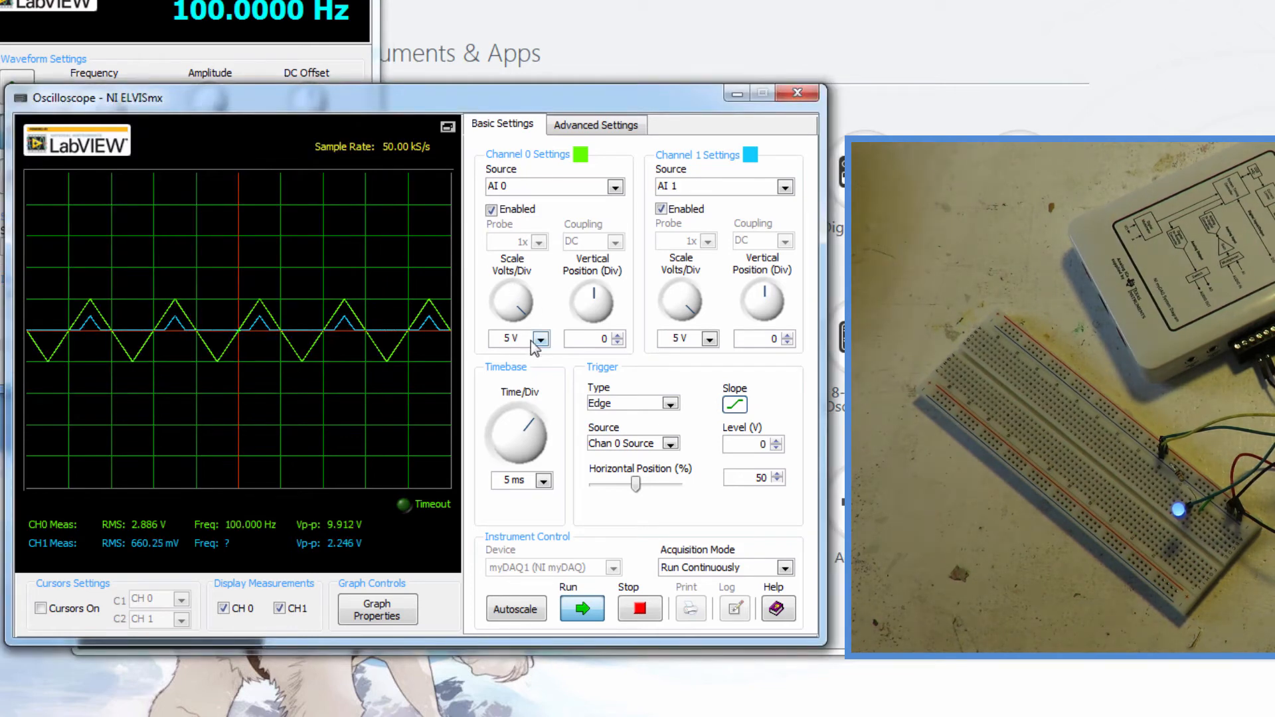
Set Channel 0 and Channel 1 scales to 2 V per division
{"action": "left_click", "coordinate": [542, 338]}
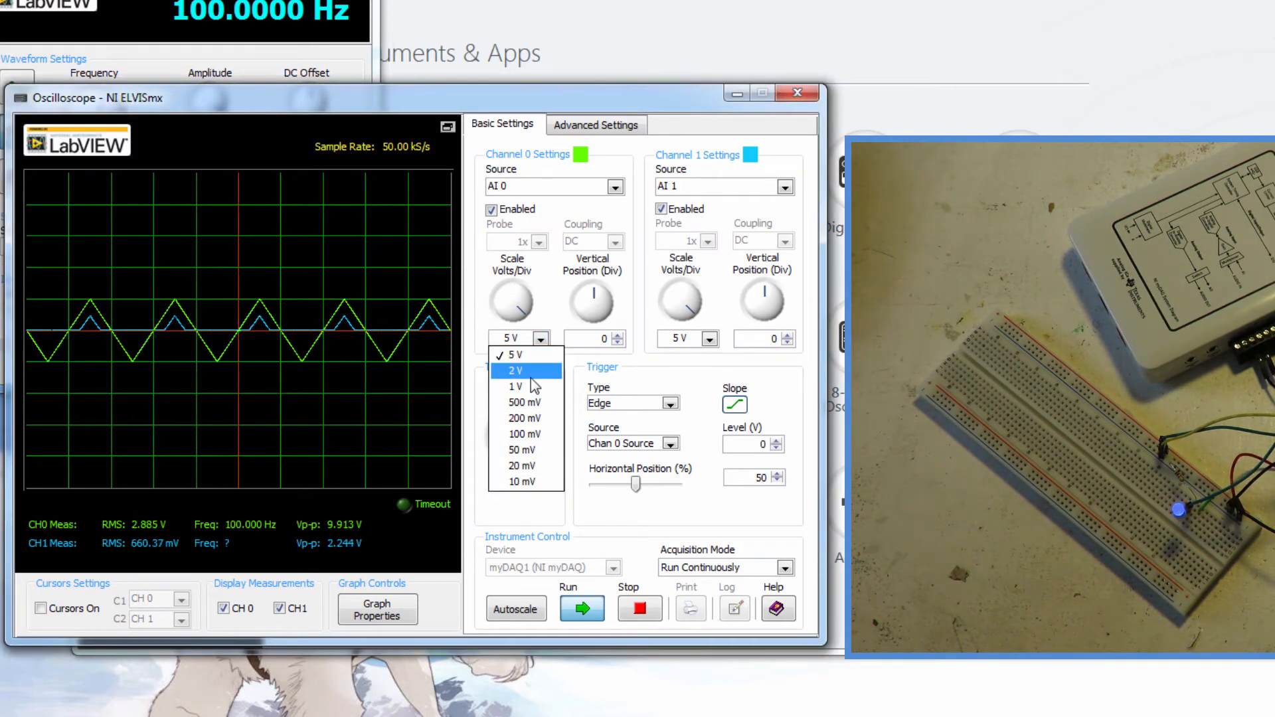
{"action": "left_click", "coordinate": [513, 371]}
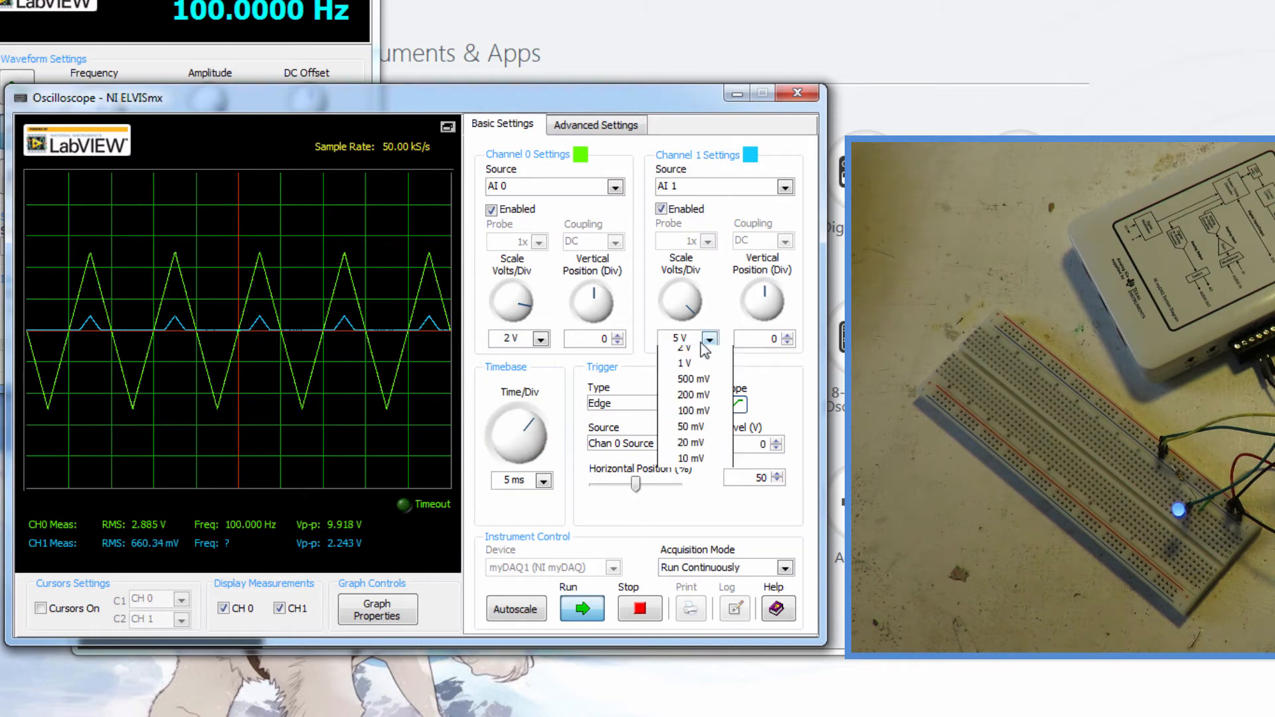
{"action": "left_click", "coordinate": [682, 346]}
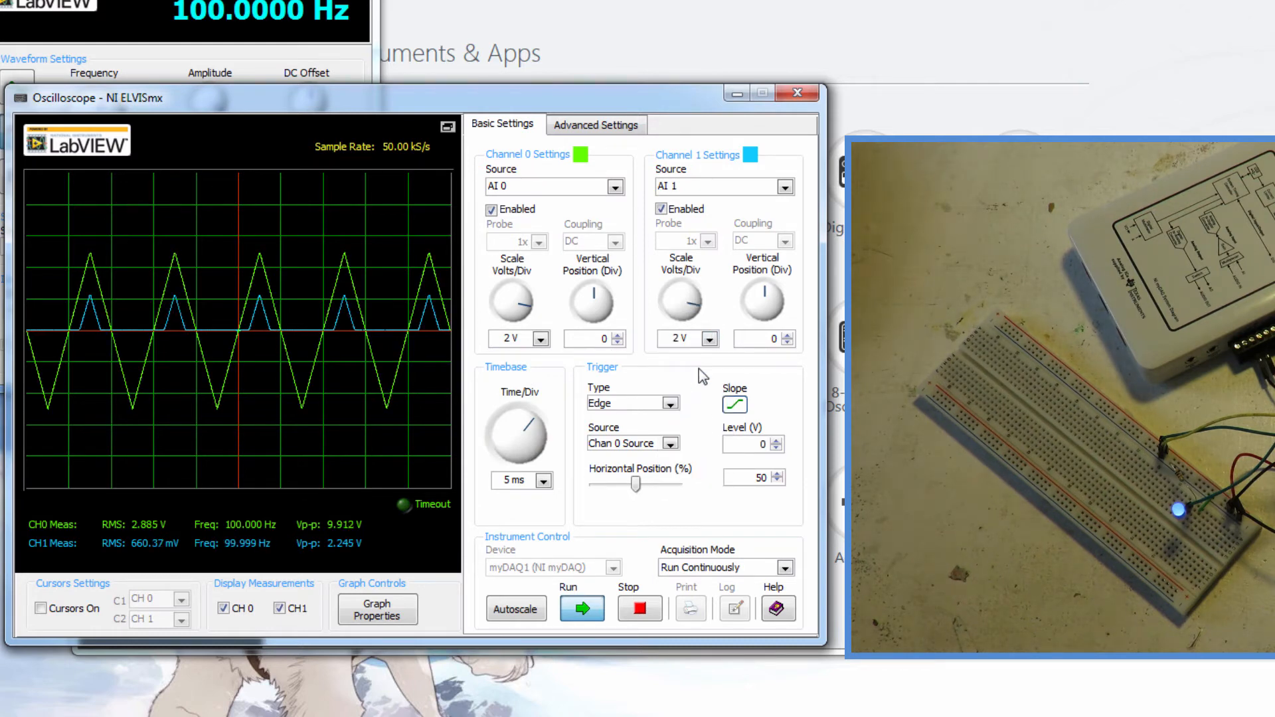
Set the timebase to 2 ms per division after trying 10 ms
{"action": "left_click", "coordinate": [544, 480]}
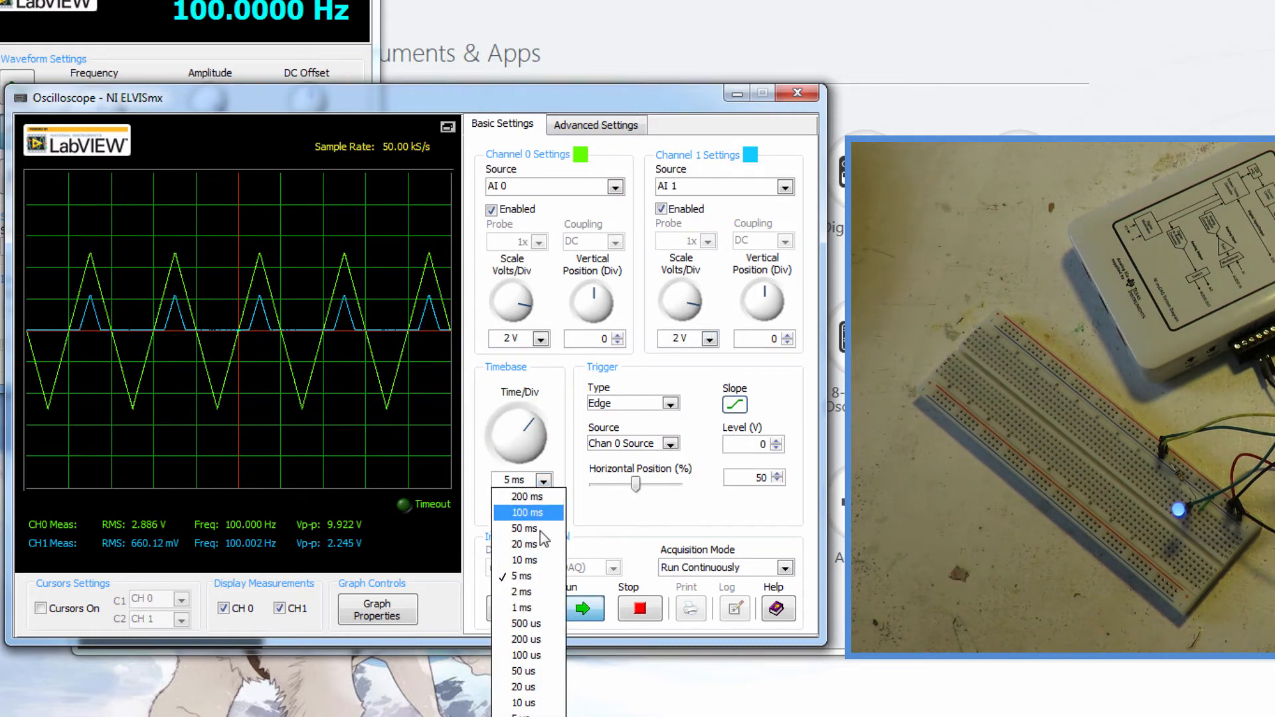
{"action": "left_click", "coordinate": [524, 559]}
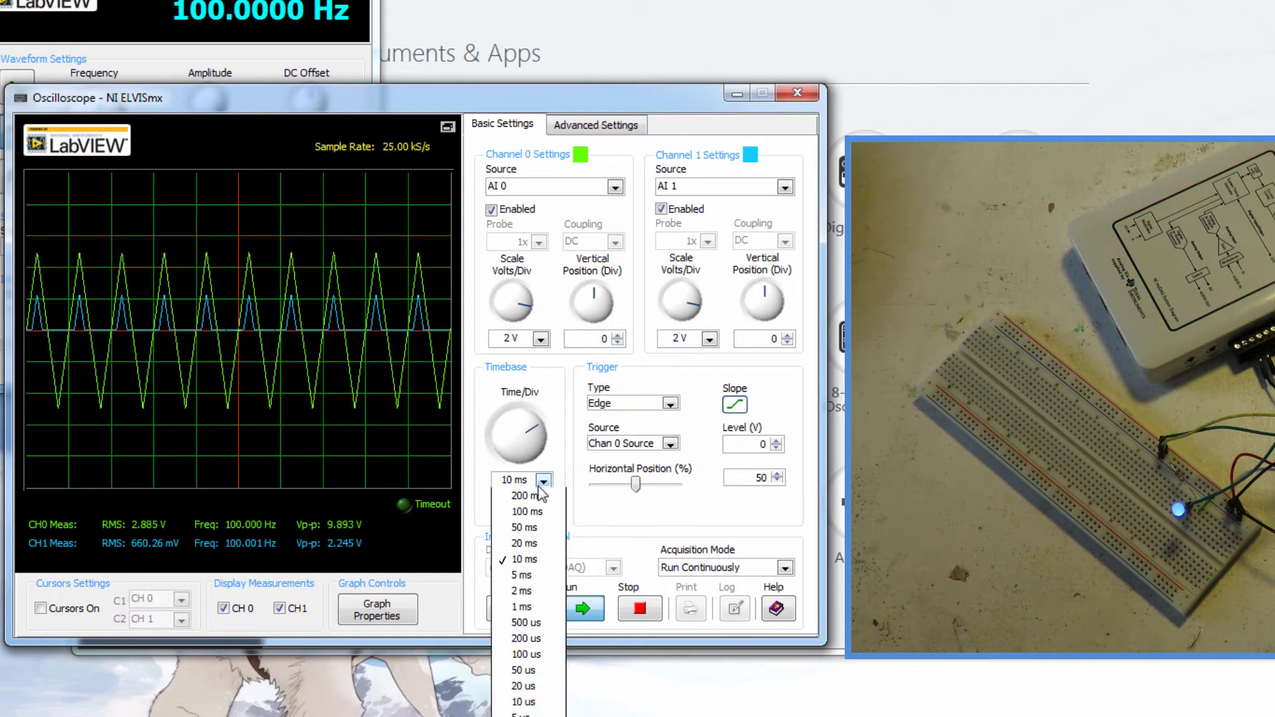
{"action": "left_click", "coordinate": [520, 590]}
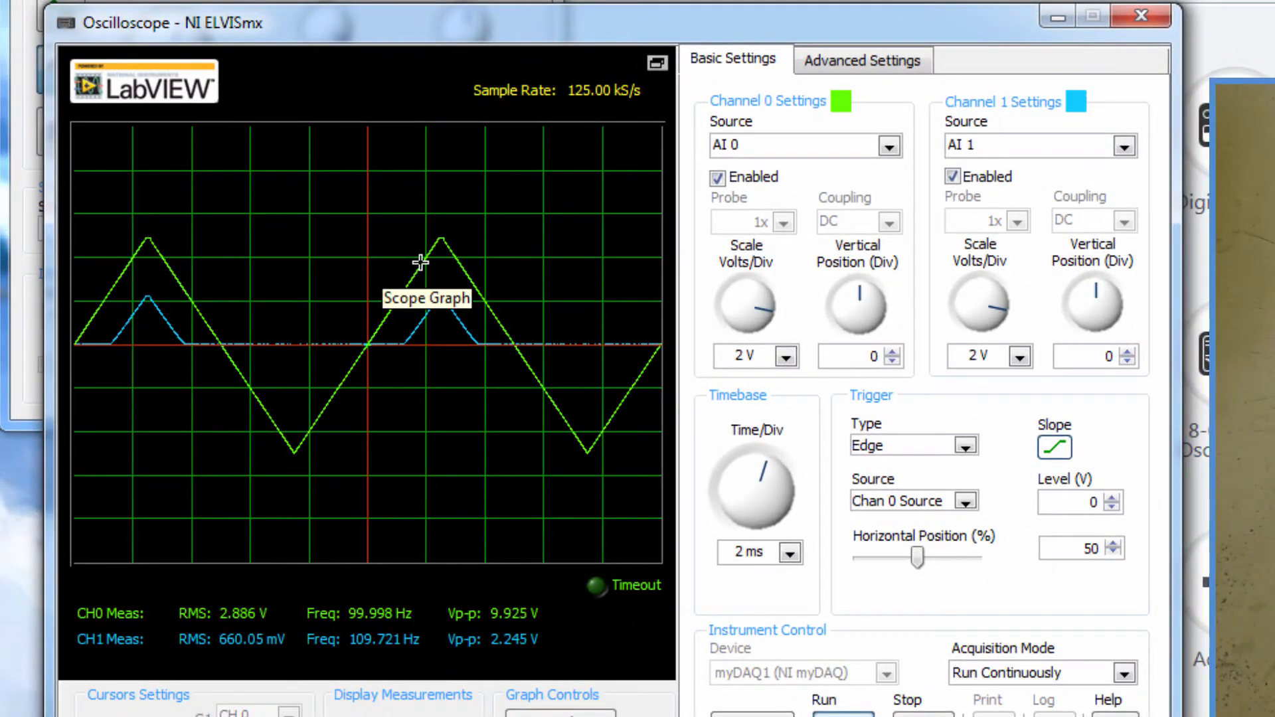
{"action": "mouse_move", "coordinate": [440, 237]}
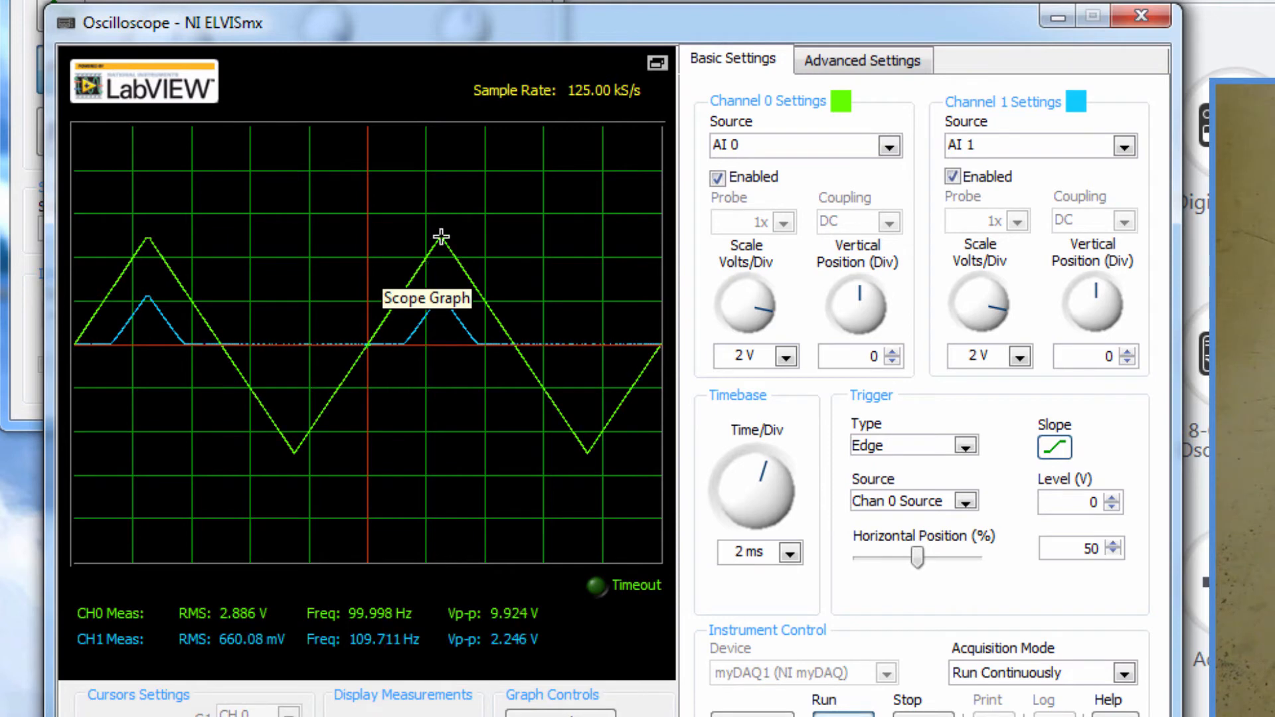
{"action": "mouse_move", "coordinate": [444, 325]}
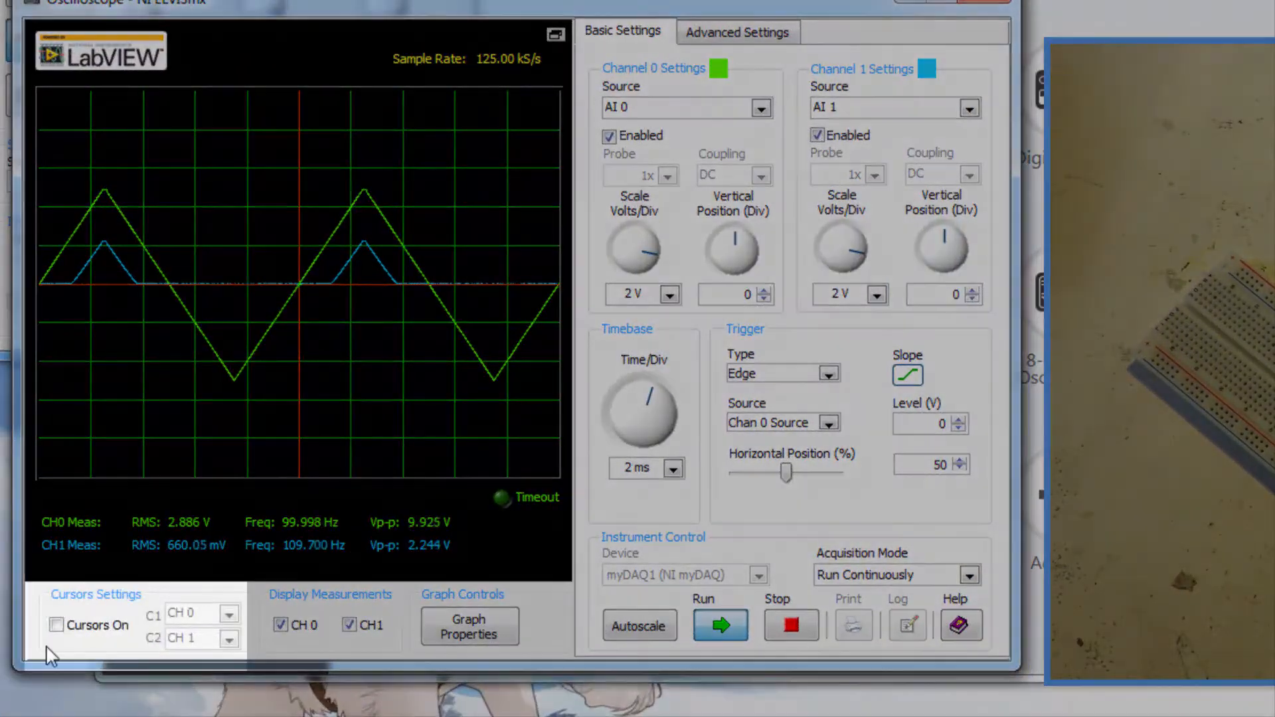
Turn on the measurement cursors to mark the source and LED trace peaks
{"action": "left_click", "coordinate": [55, 624]}
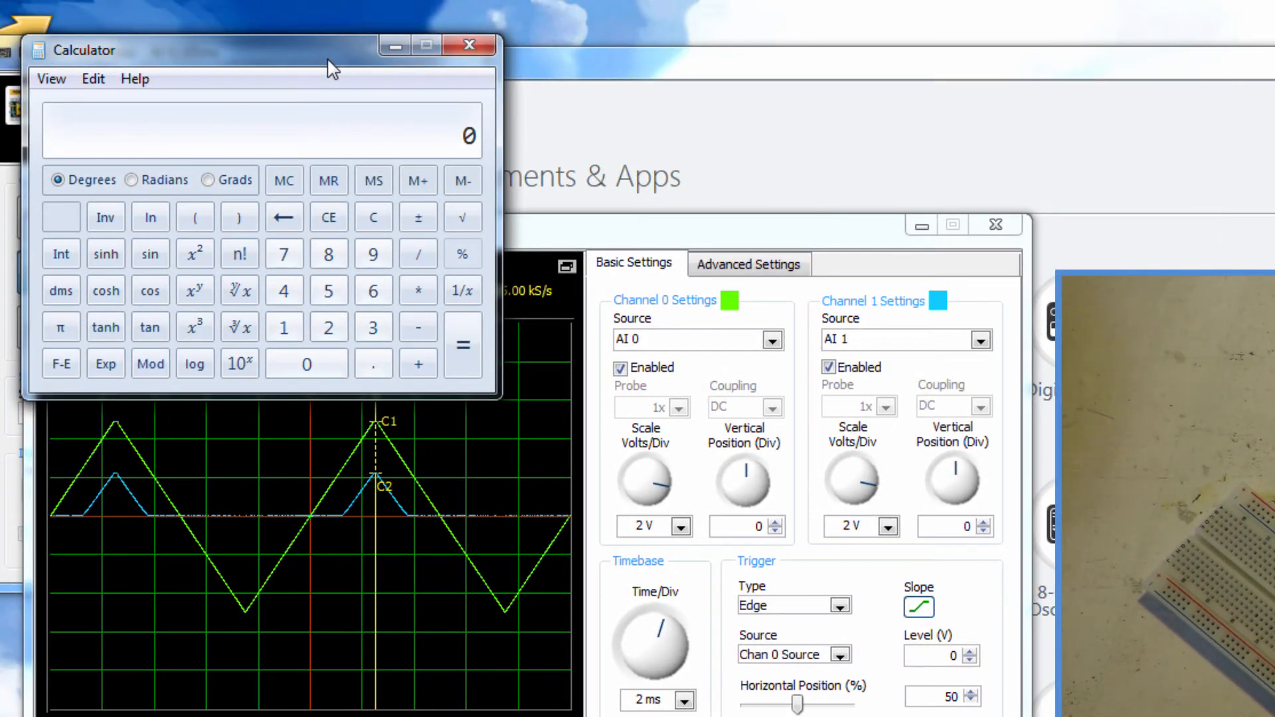
Work out the LED voltage drop in Calculator from the 4.92 V and 2.24 V cursor readings
{"action": "left_click", "coordinate": [284, 290]}
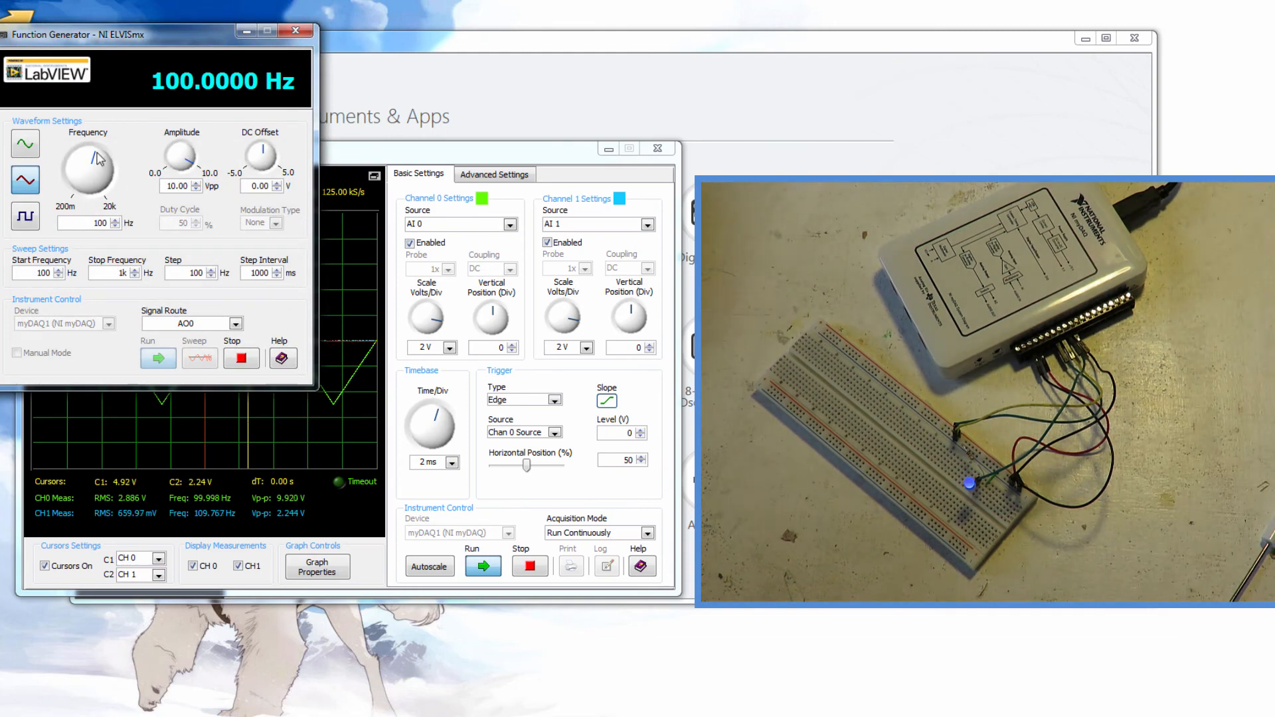
Slow the generator to 20 Hz and set the scope timebase to 50 ms per division
{"action": "triple_click", "coordinate": [89, 224]}
{"action": "type", "text": "20"}
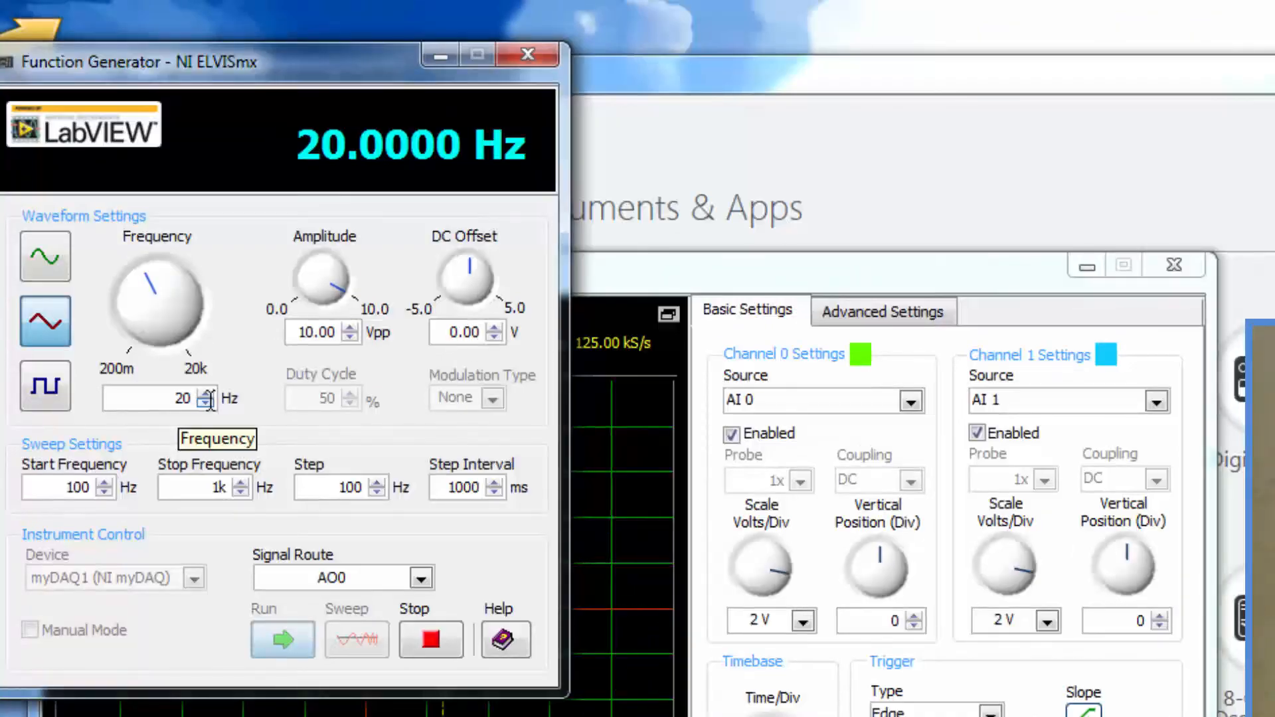
{"action": "left_click", "coordinate": [280, 632]}
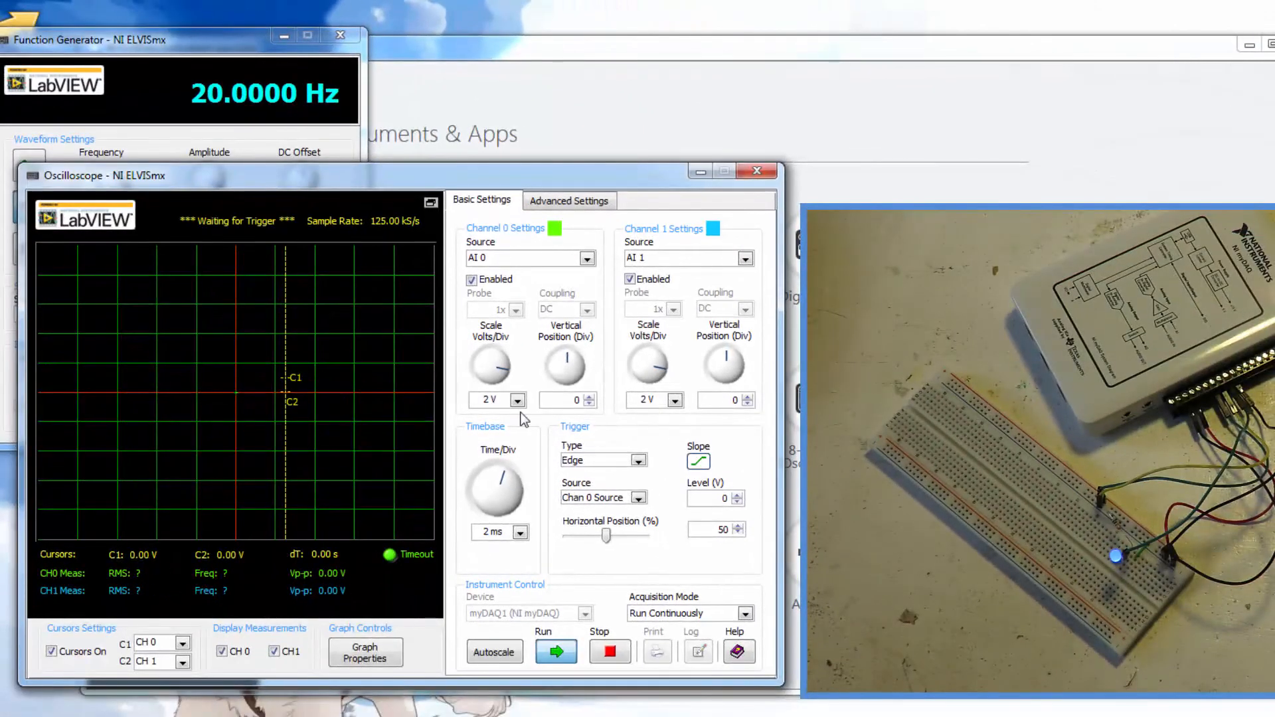
{"action": "left_click", "coordinate": [521, 531]}
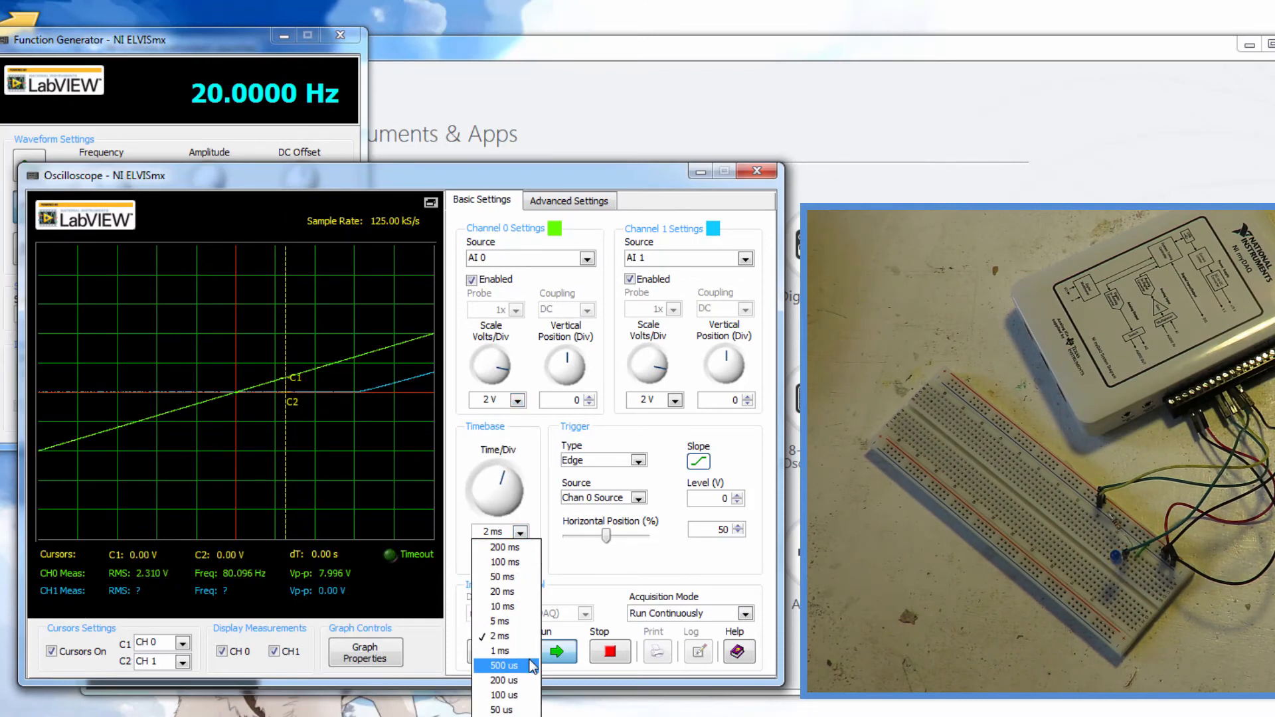
{"action": "left_click", "coordinate": [502, 577]}
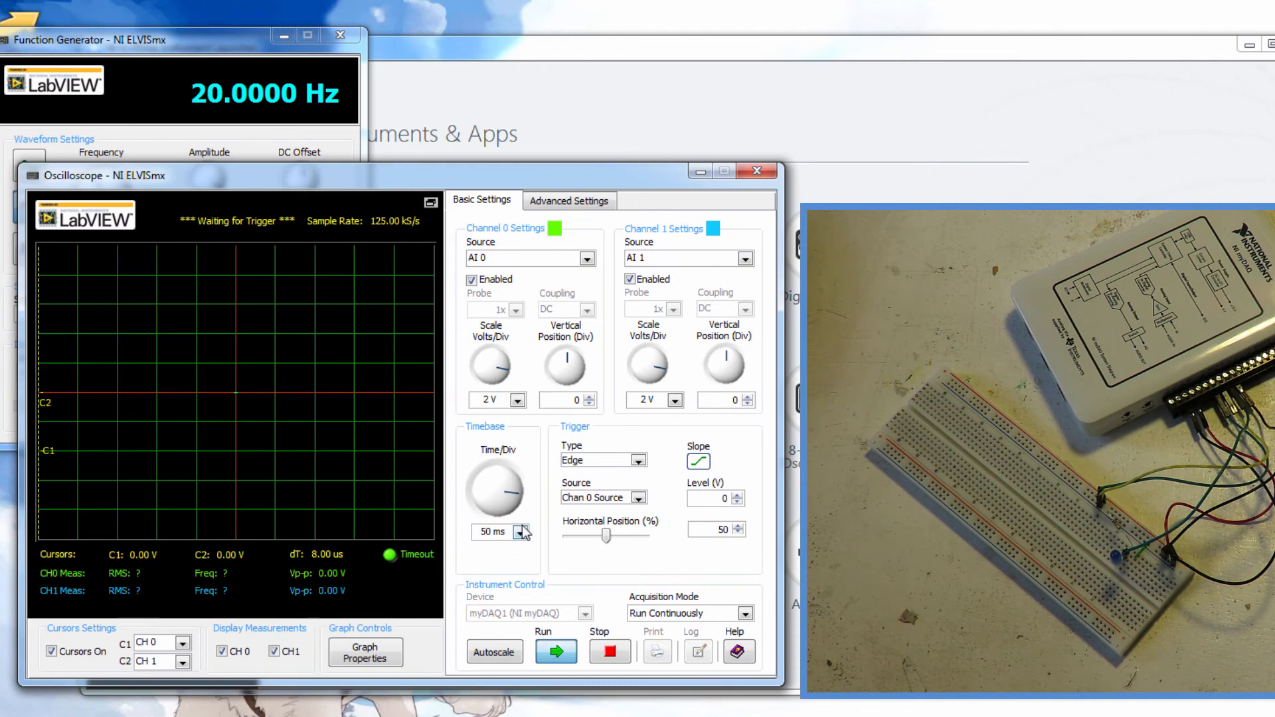
Autoscale both traces, then set Channel 1 to 5 V per division
{"action": "left_click", "coordinate": [495, 652]}
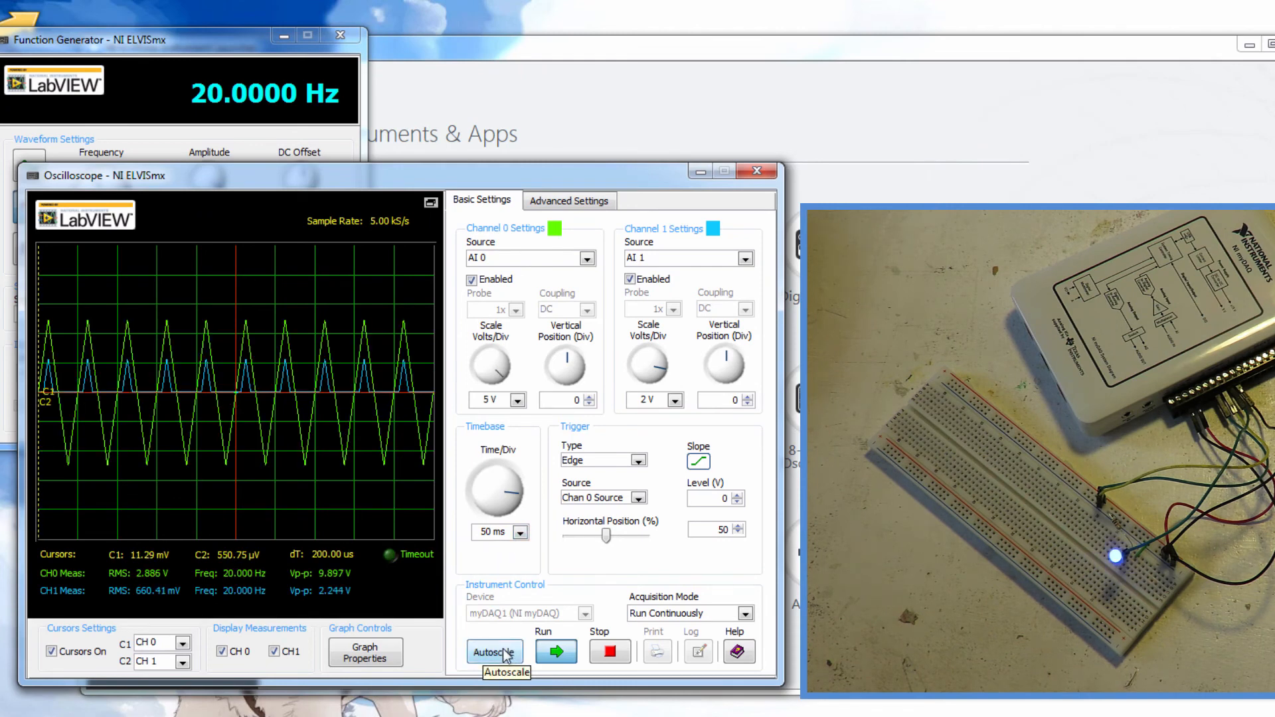
{"action": "left_click", "coordinate": [494, 651]}
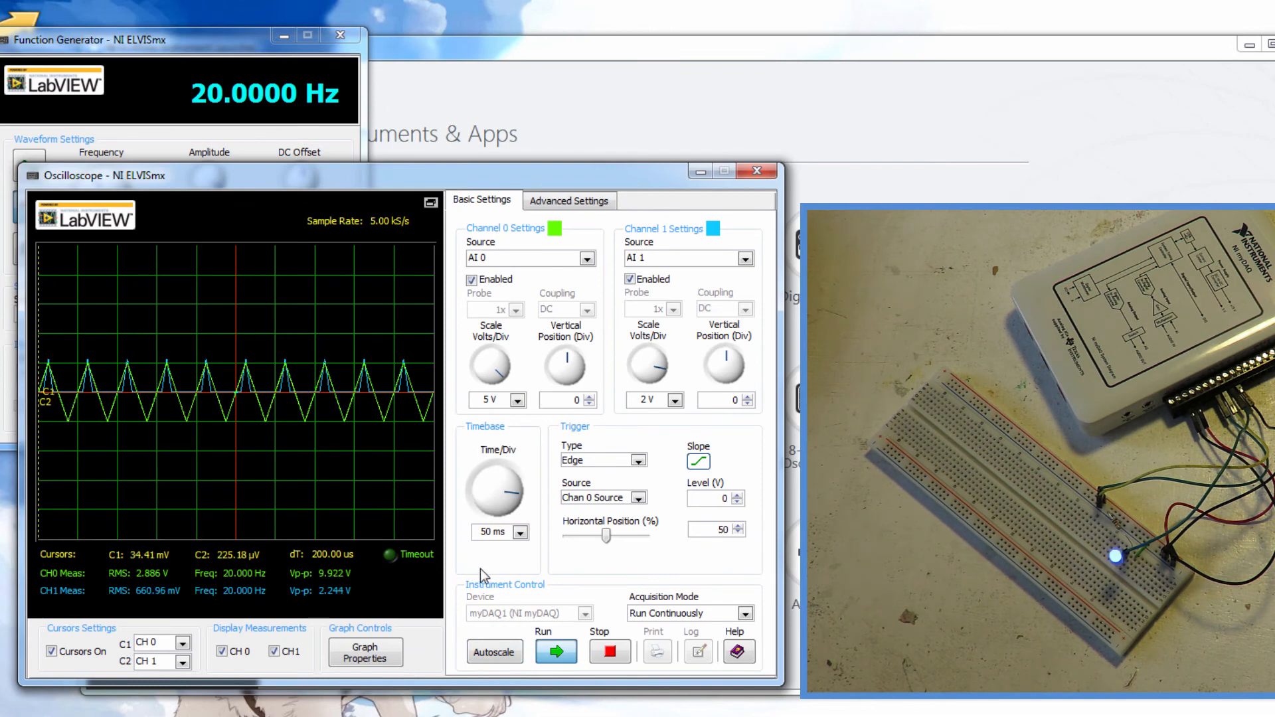
{"action": "mouse_move", "coordinate": [635, 421]}
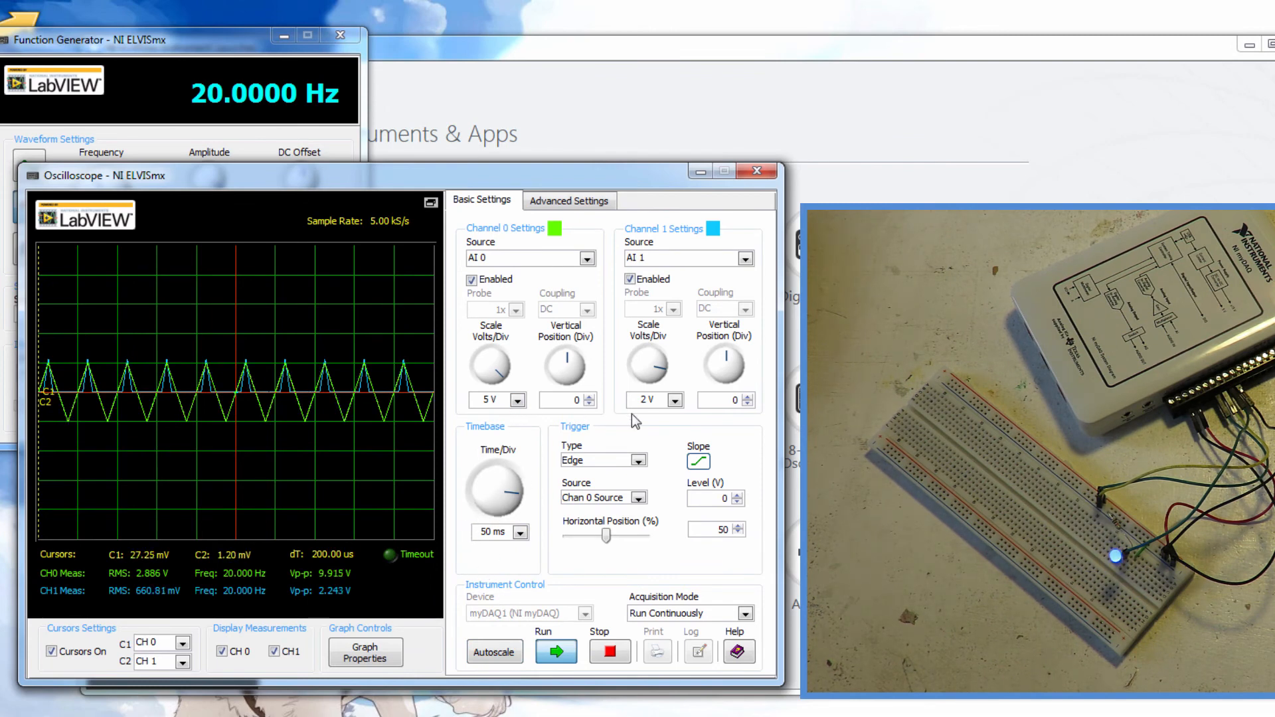
{"action": "left_click", "coordinate": [678, 400]}
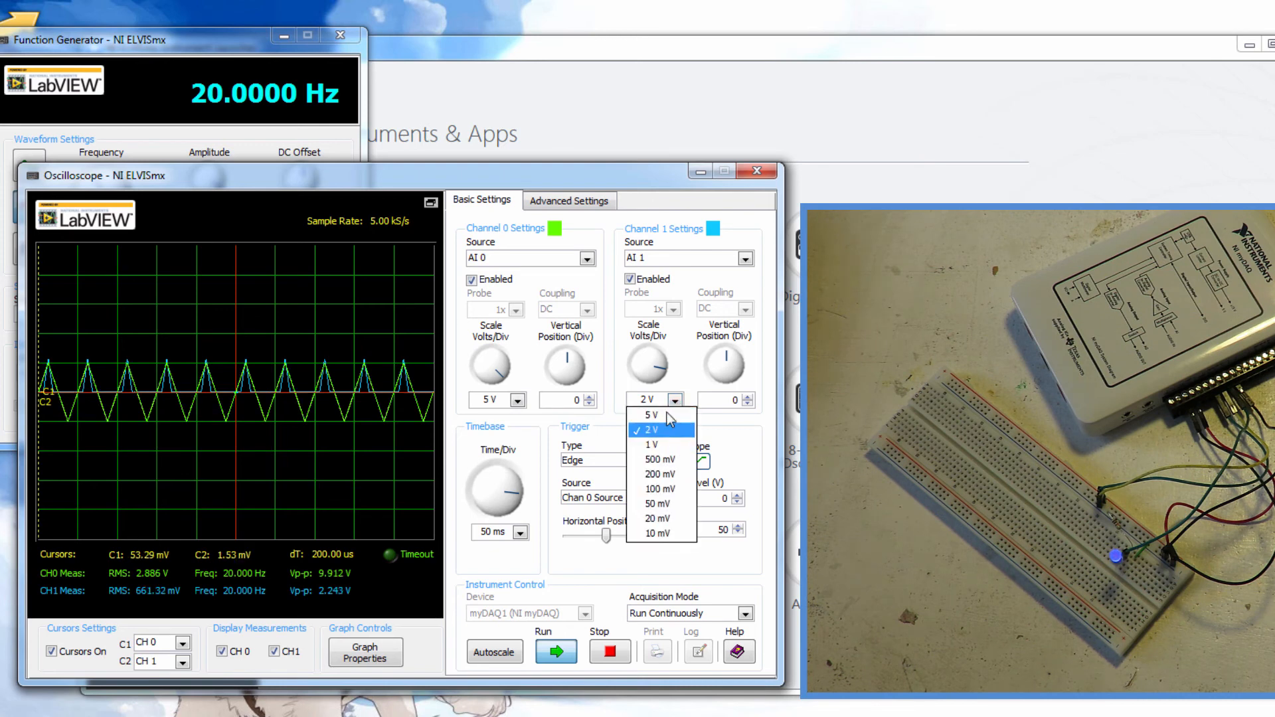
{"action": "left_click", "coordinate": [649, 416]}
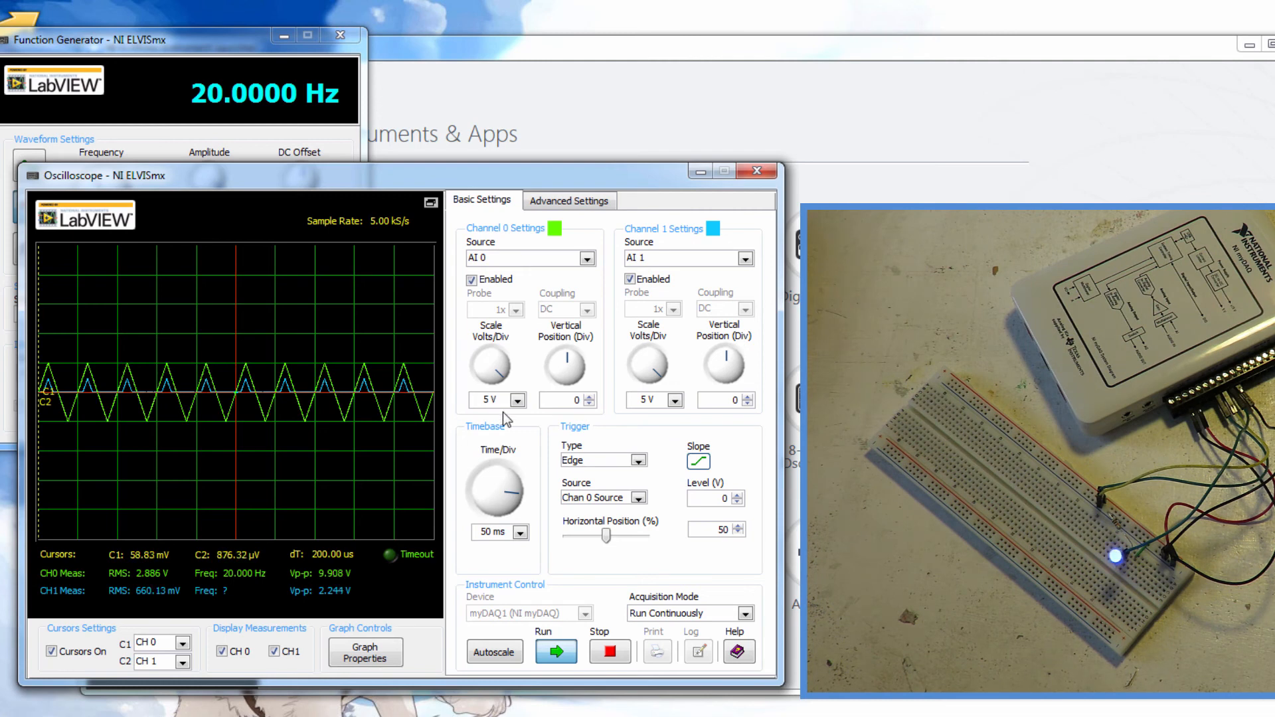
Return Channel 0 and Channel 1 to 2 V per division
{"action": "left_click", "coordinate": [521, 400]}
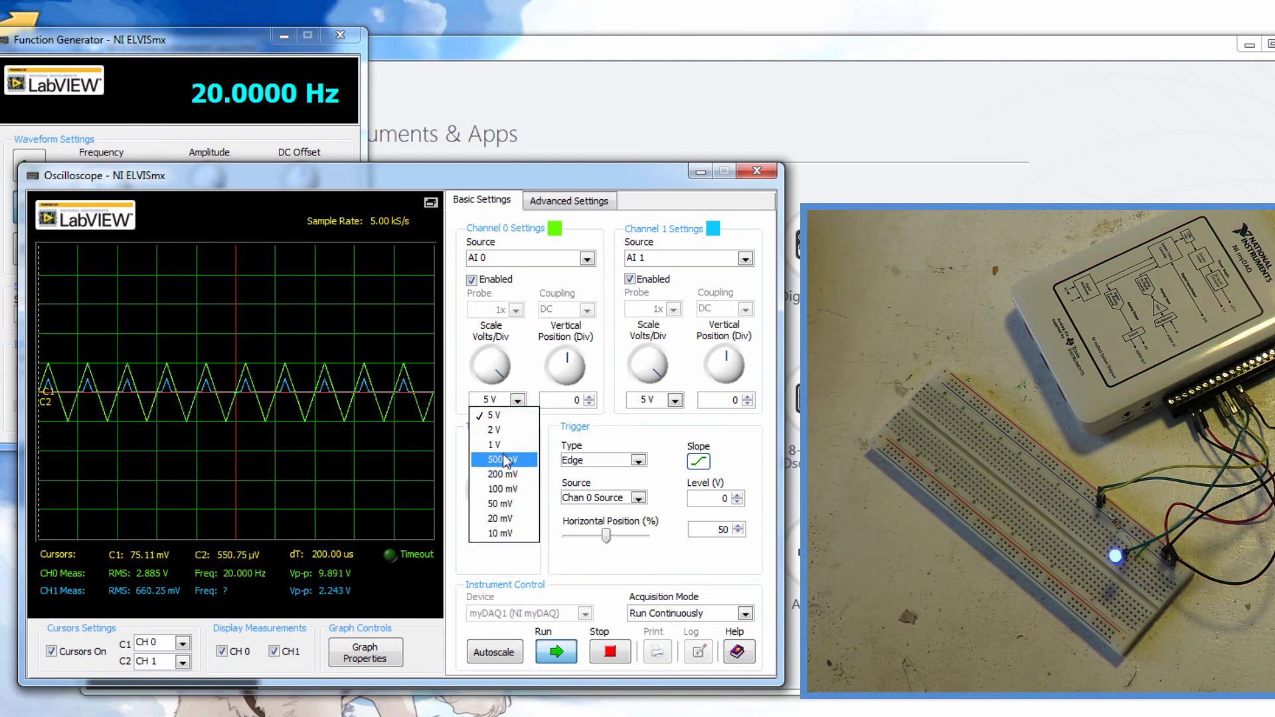
{"action": "left_click", "coordinate": [492, 443]}
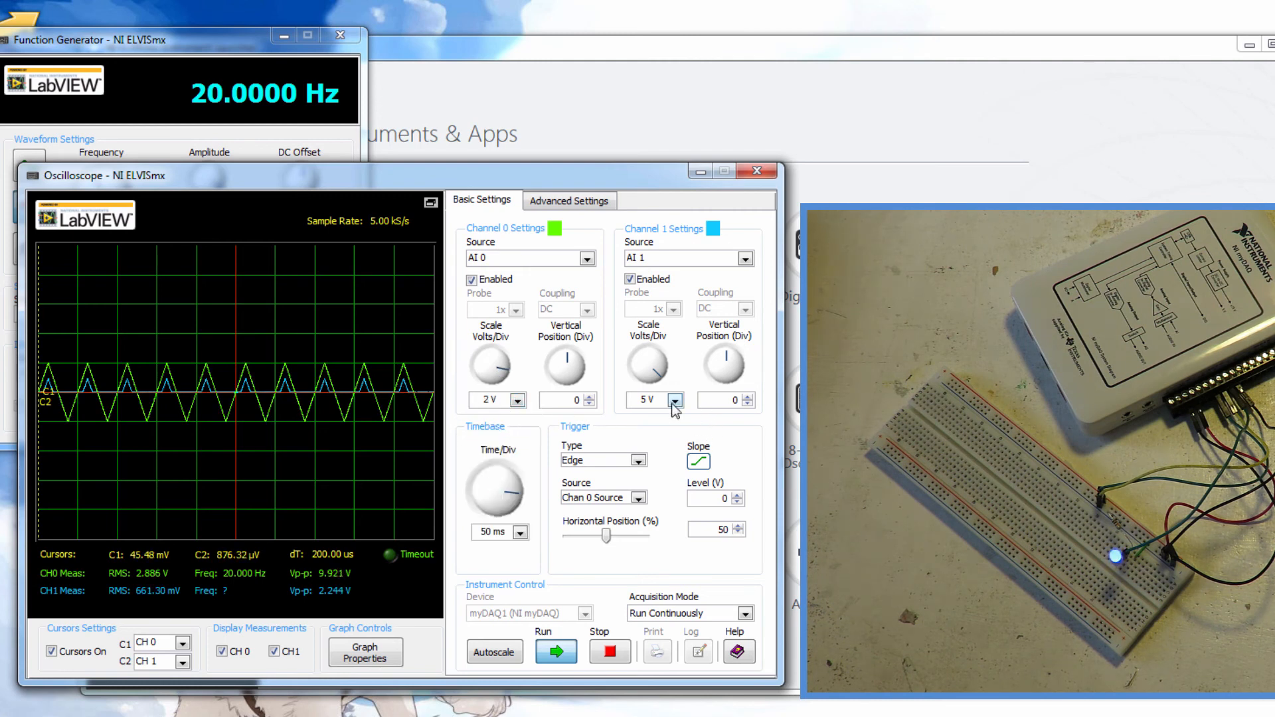
{"action": "left_click", "coordinate": [672, 400]}
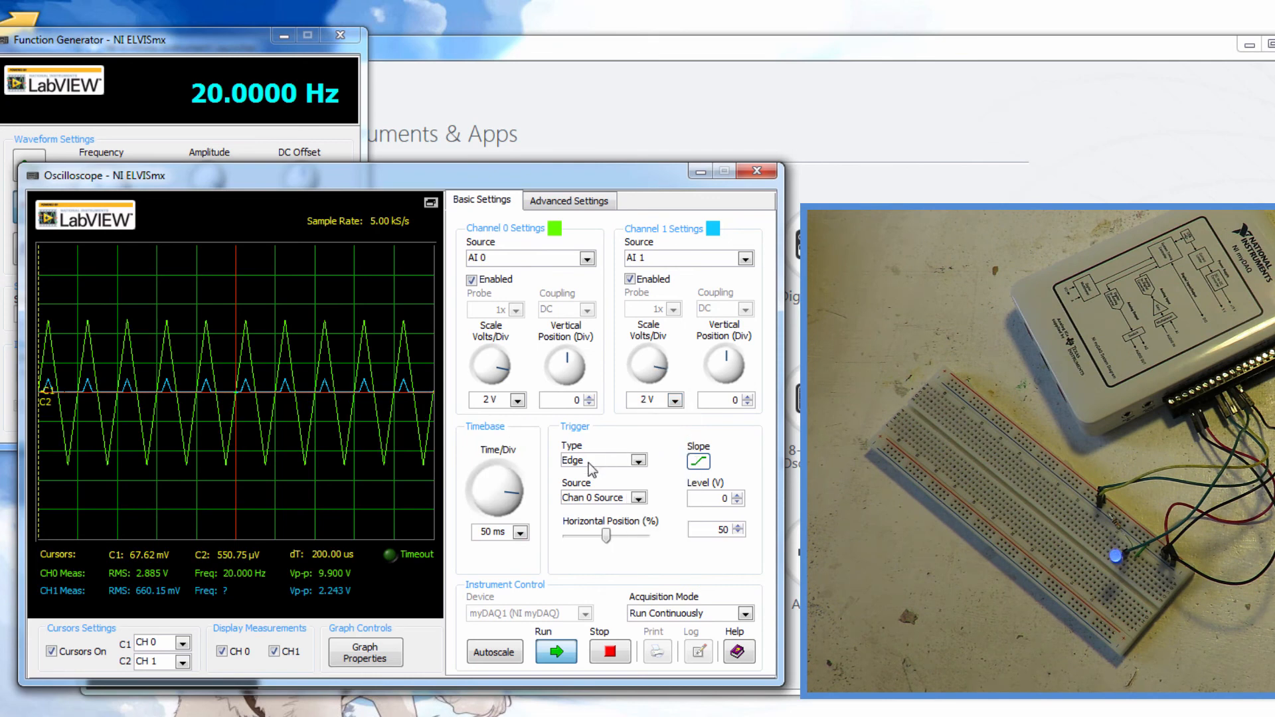
Try a 20 ms timebase, then set it back to 50 ms per division
{"action": "left_click", "coordinate": [522, 532]}
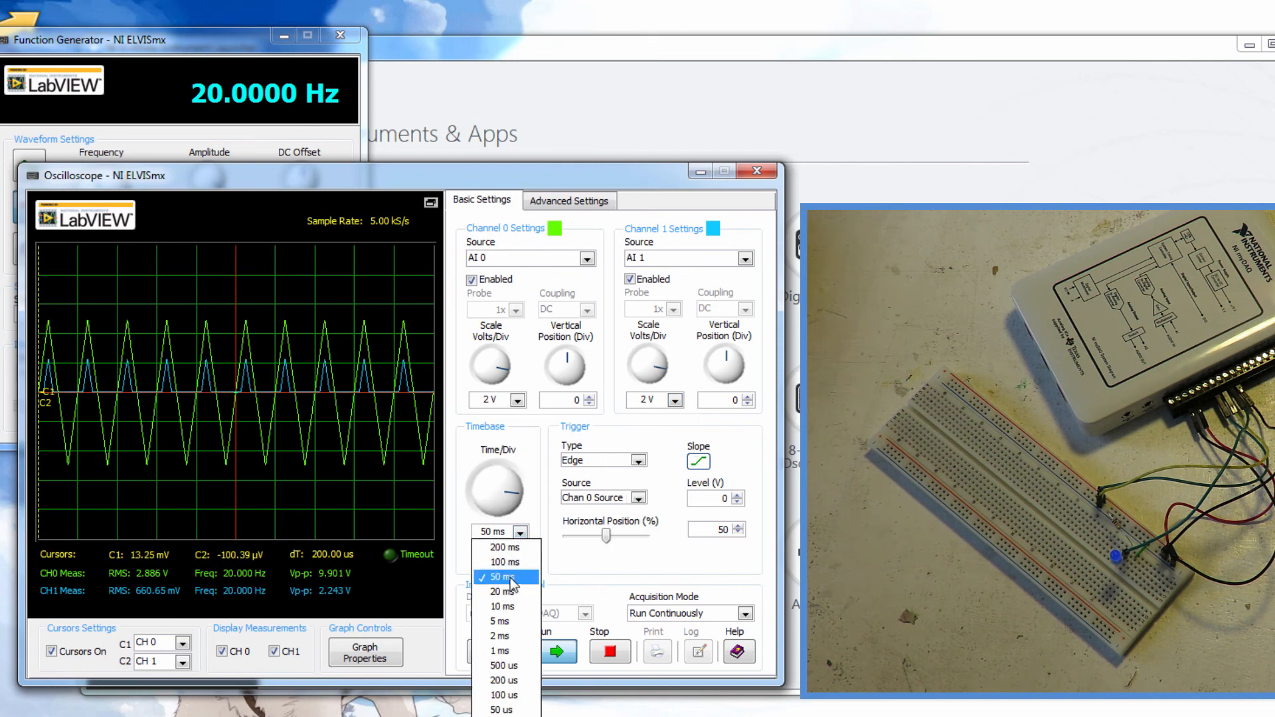
{"action": "mouse_move", "coordinate": [502, 591]}
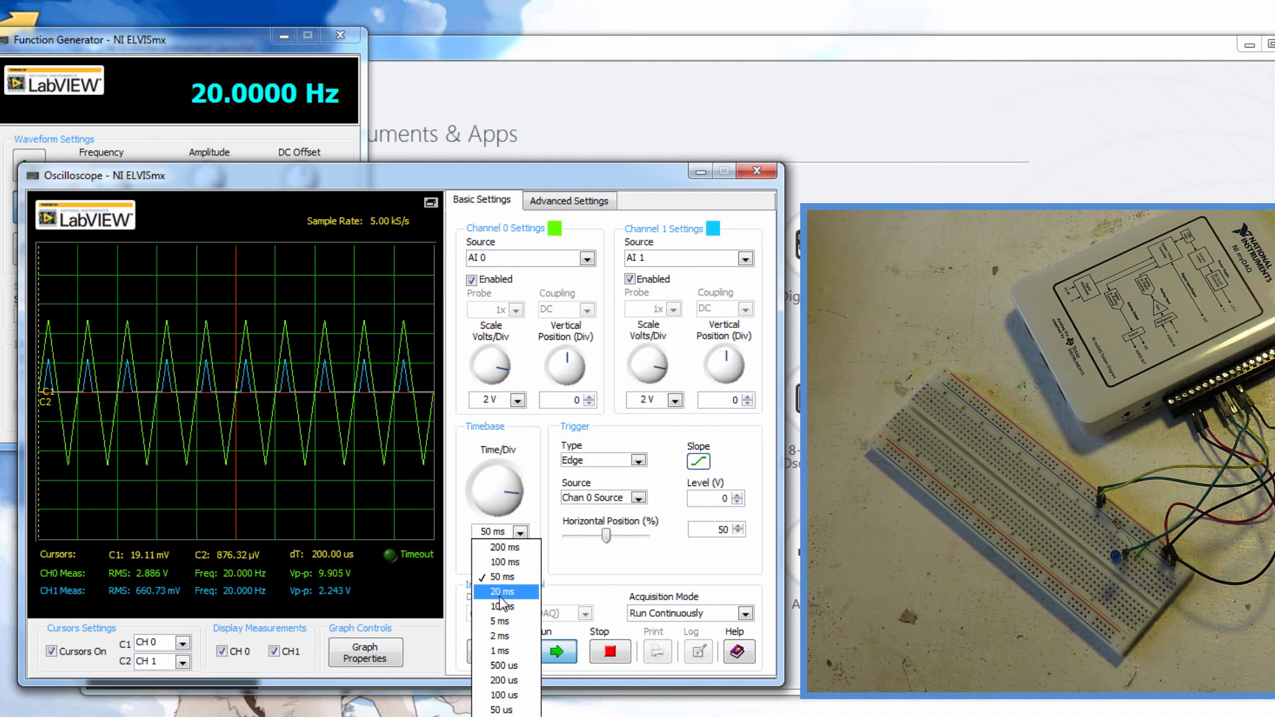
{"action": "left_click", "coordinate": [503, 591]}
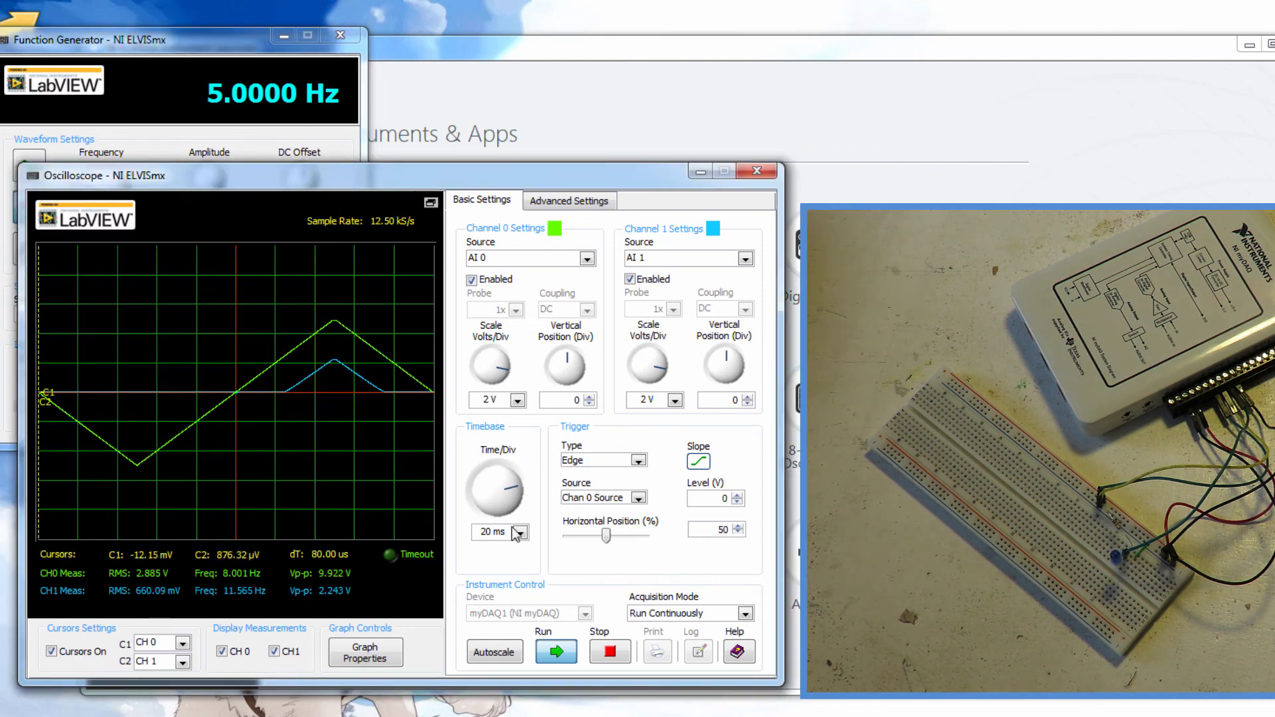
{"action": "left_click", "coordinate": [494, 532]}
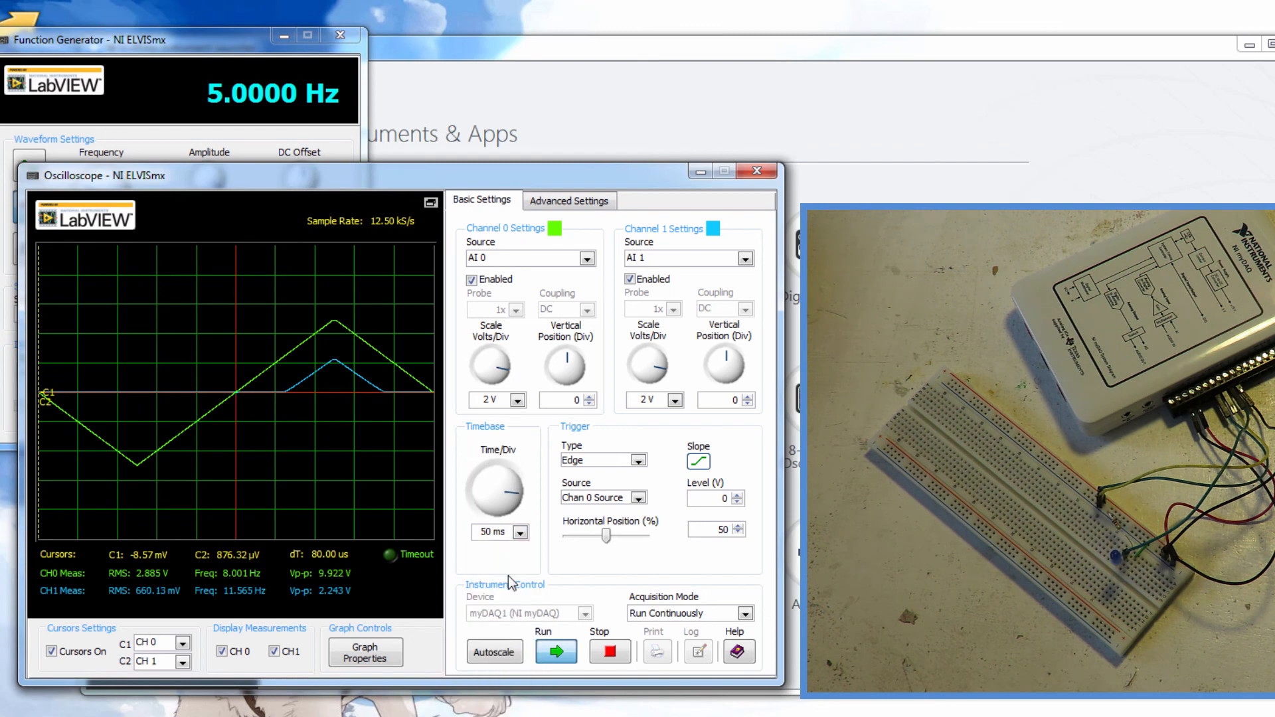